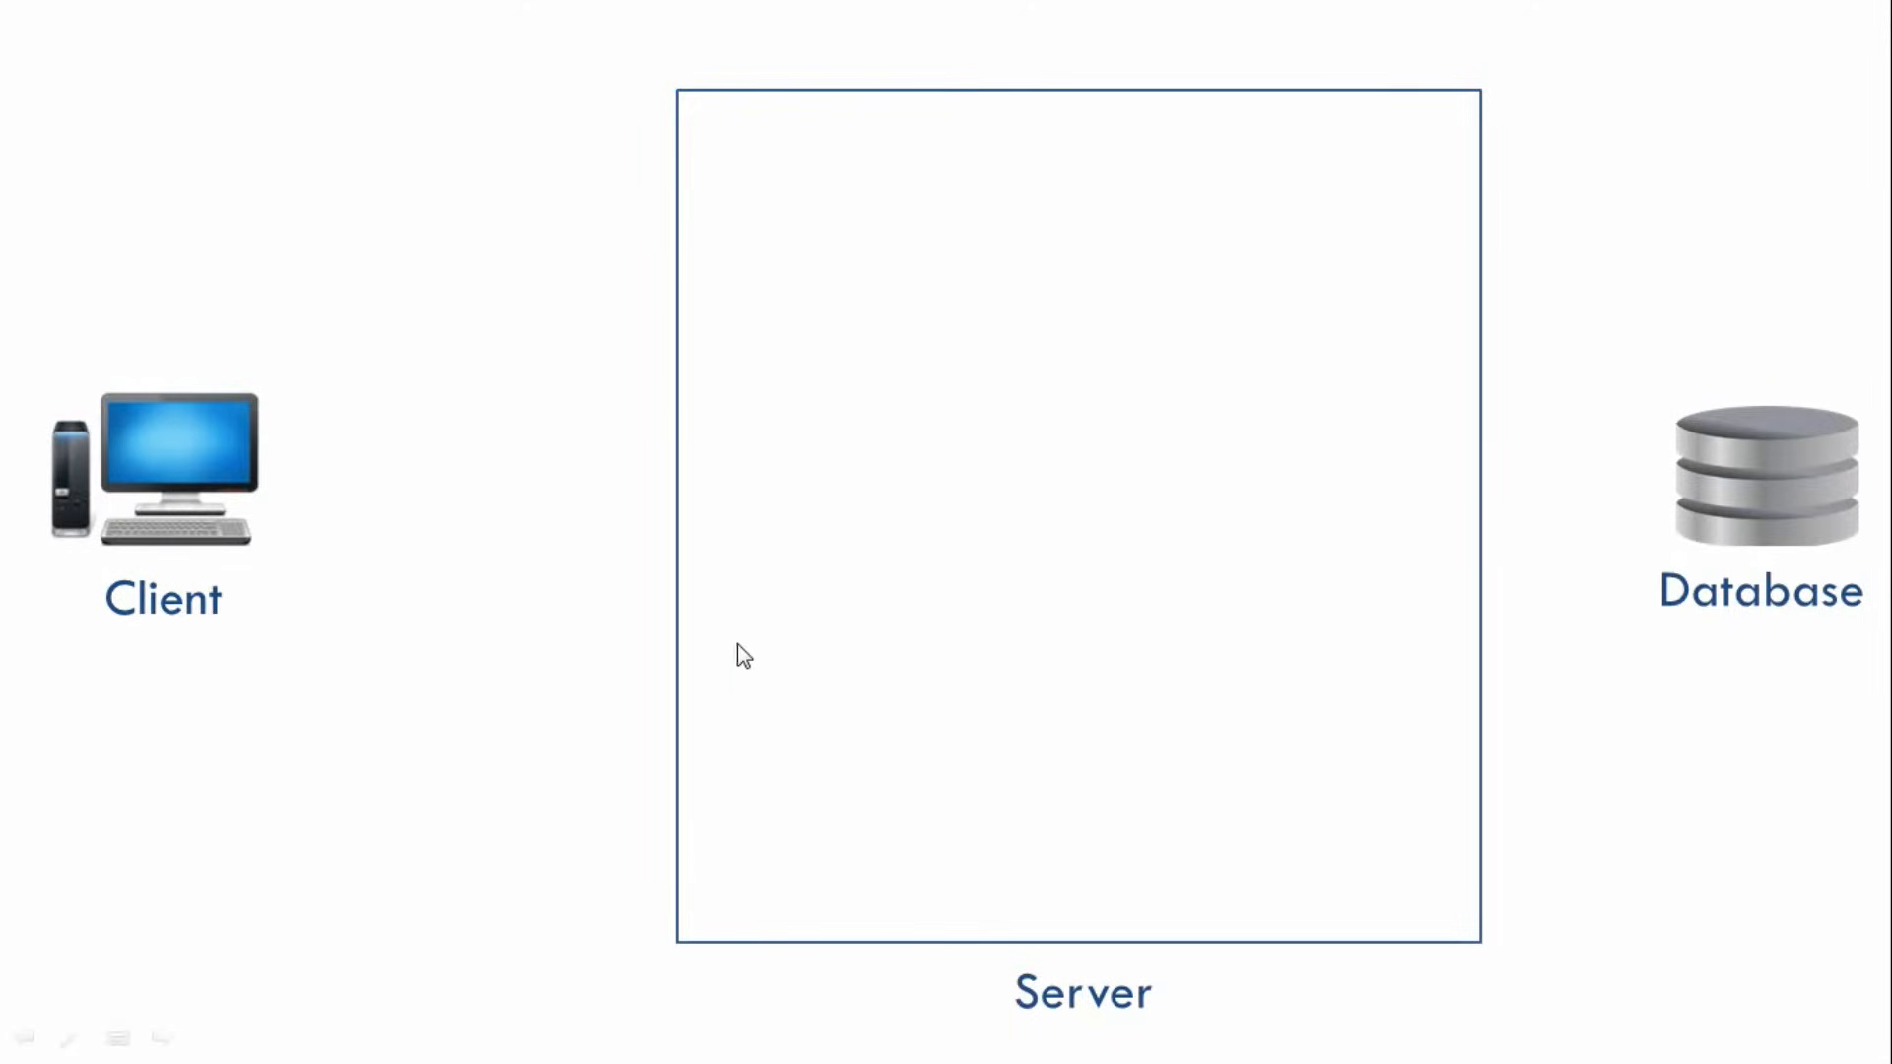
pyautogui.moveTo(286, 462)
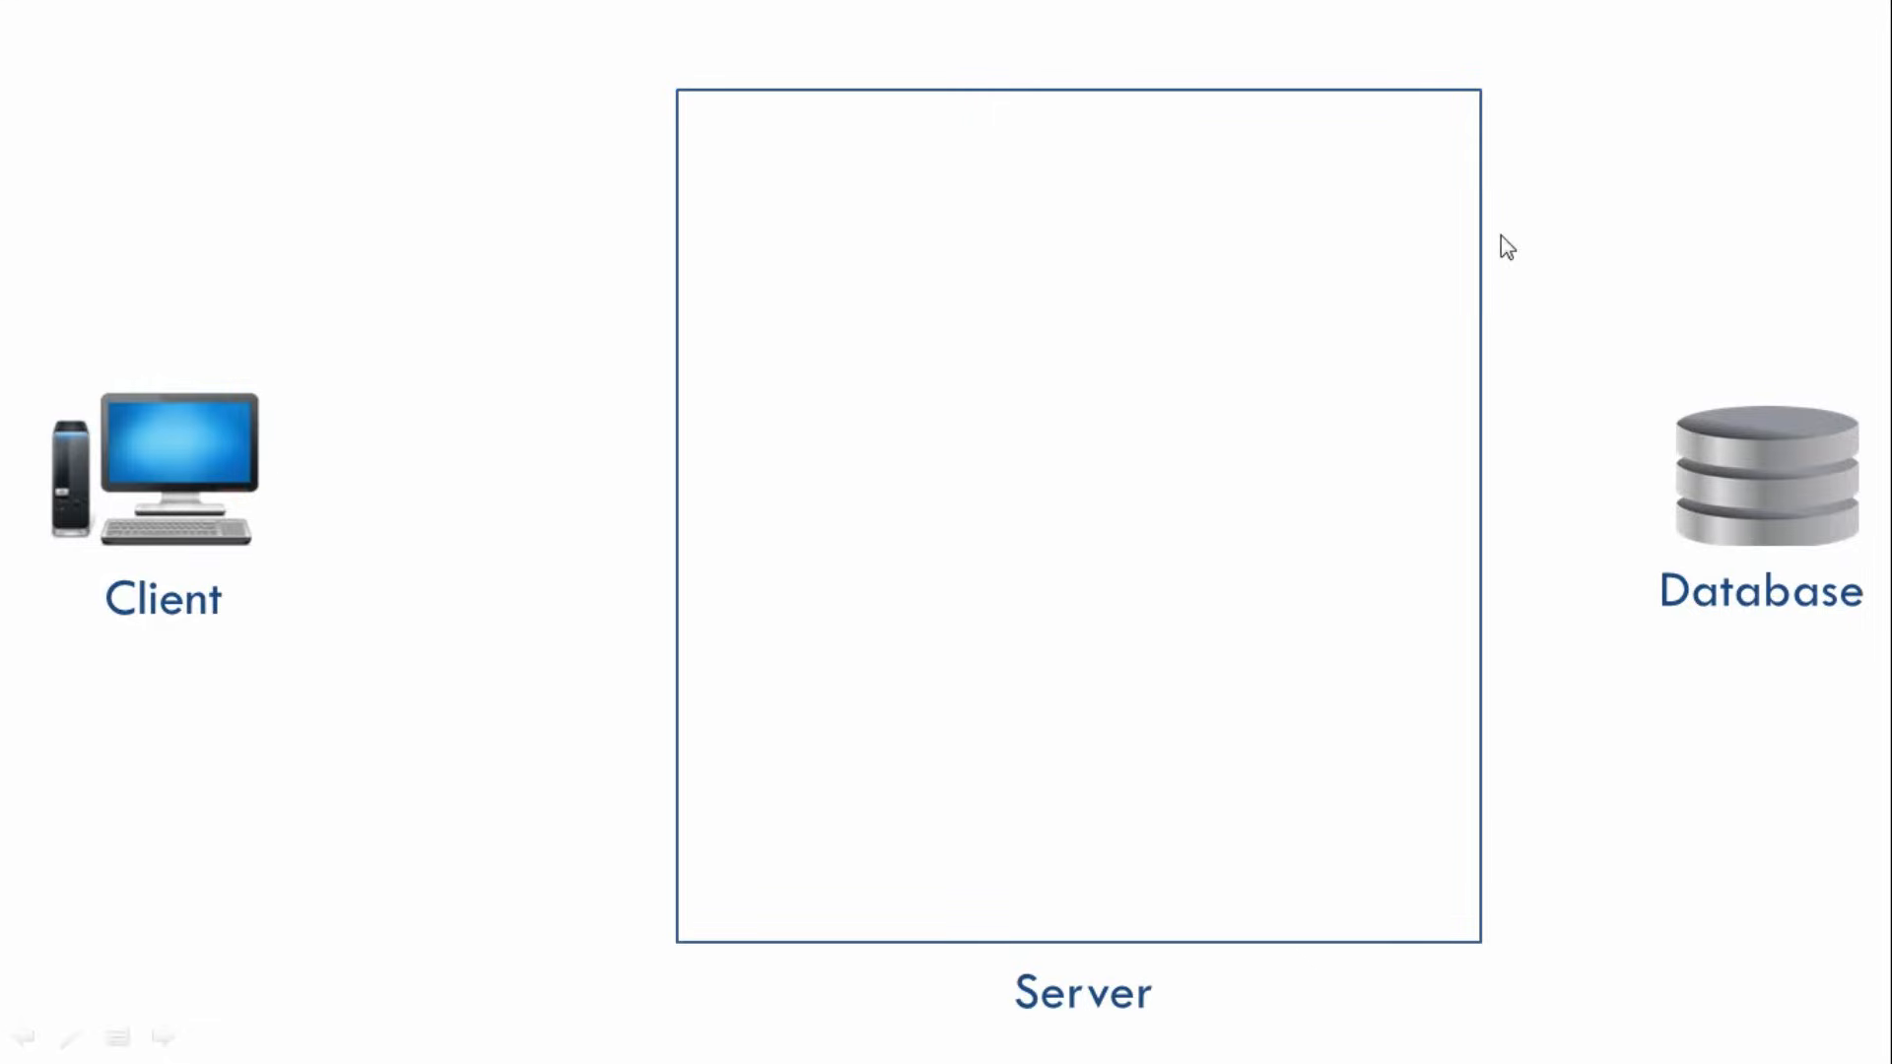
pyautogui.moveTo(1705, 486)
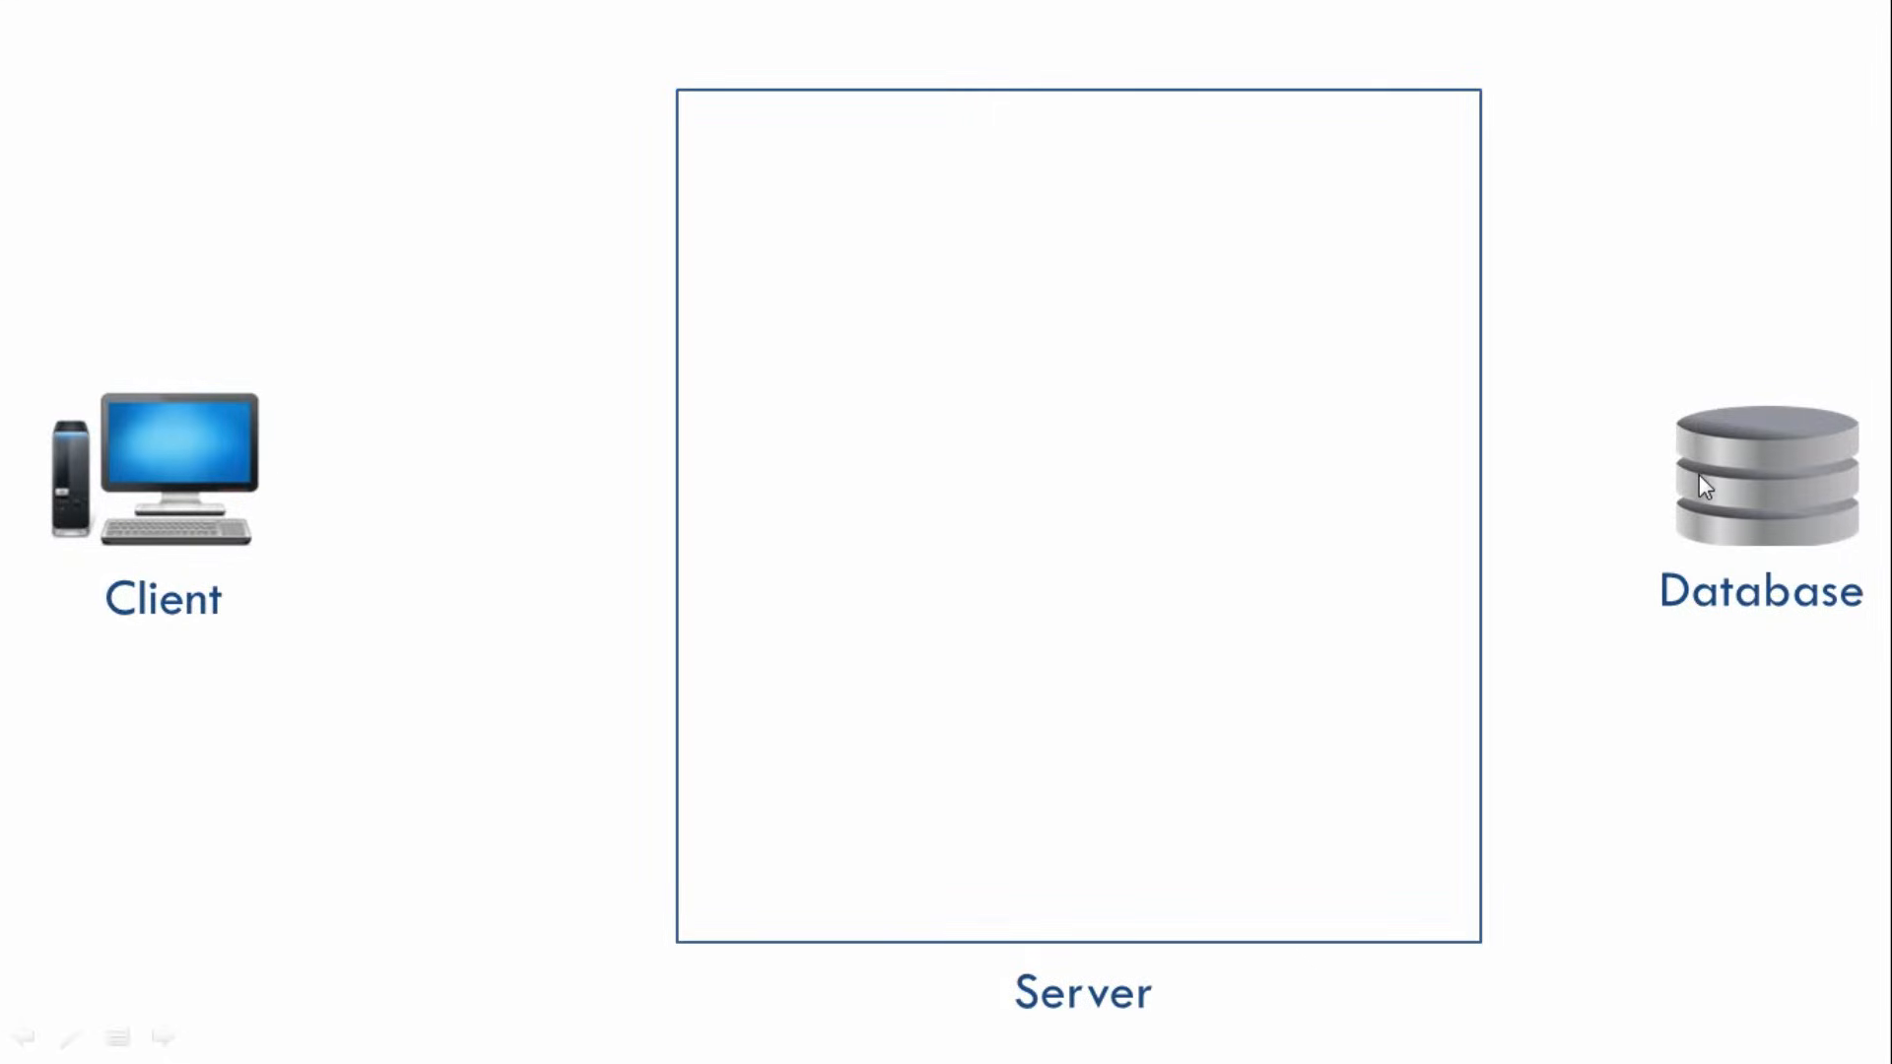
pyautogui.moveTo(1735, 488)
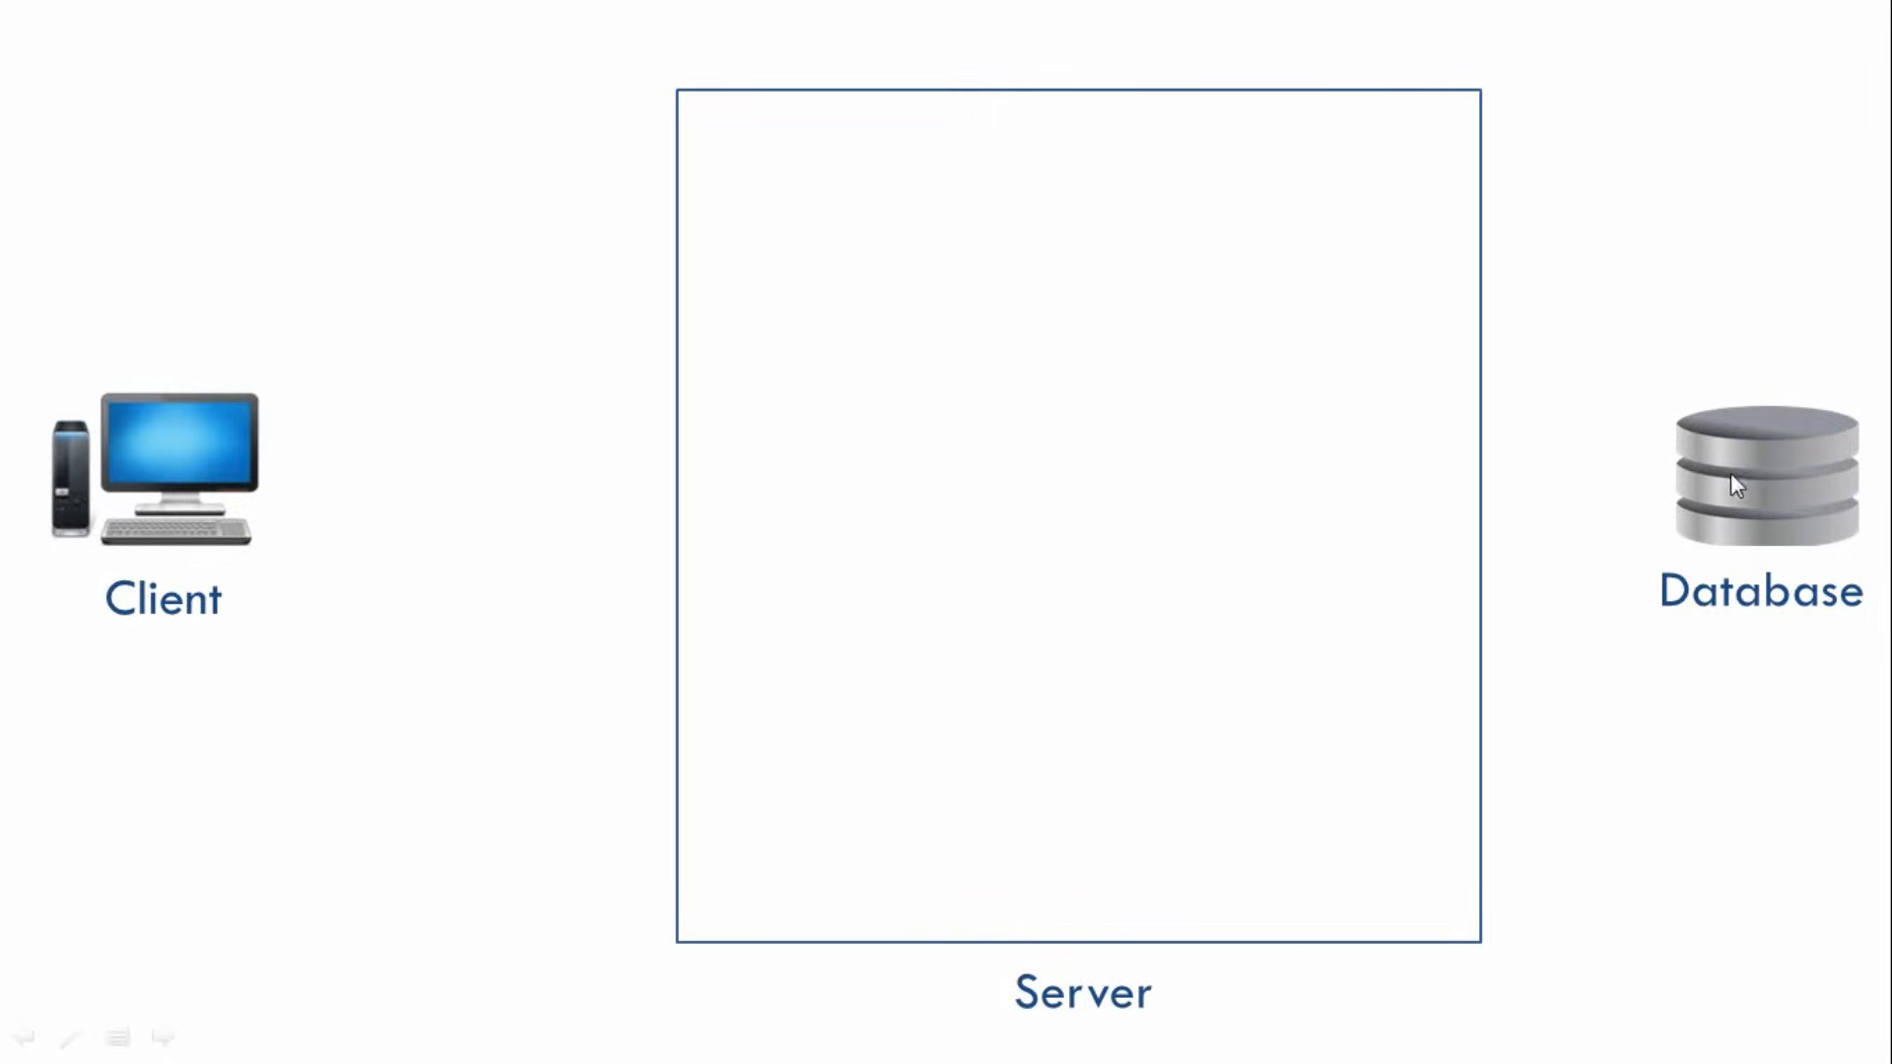
pyautogui.moveTo(1775, 486)
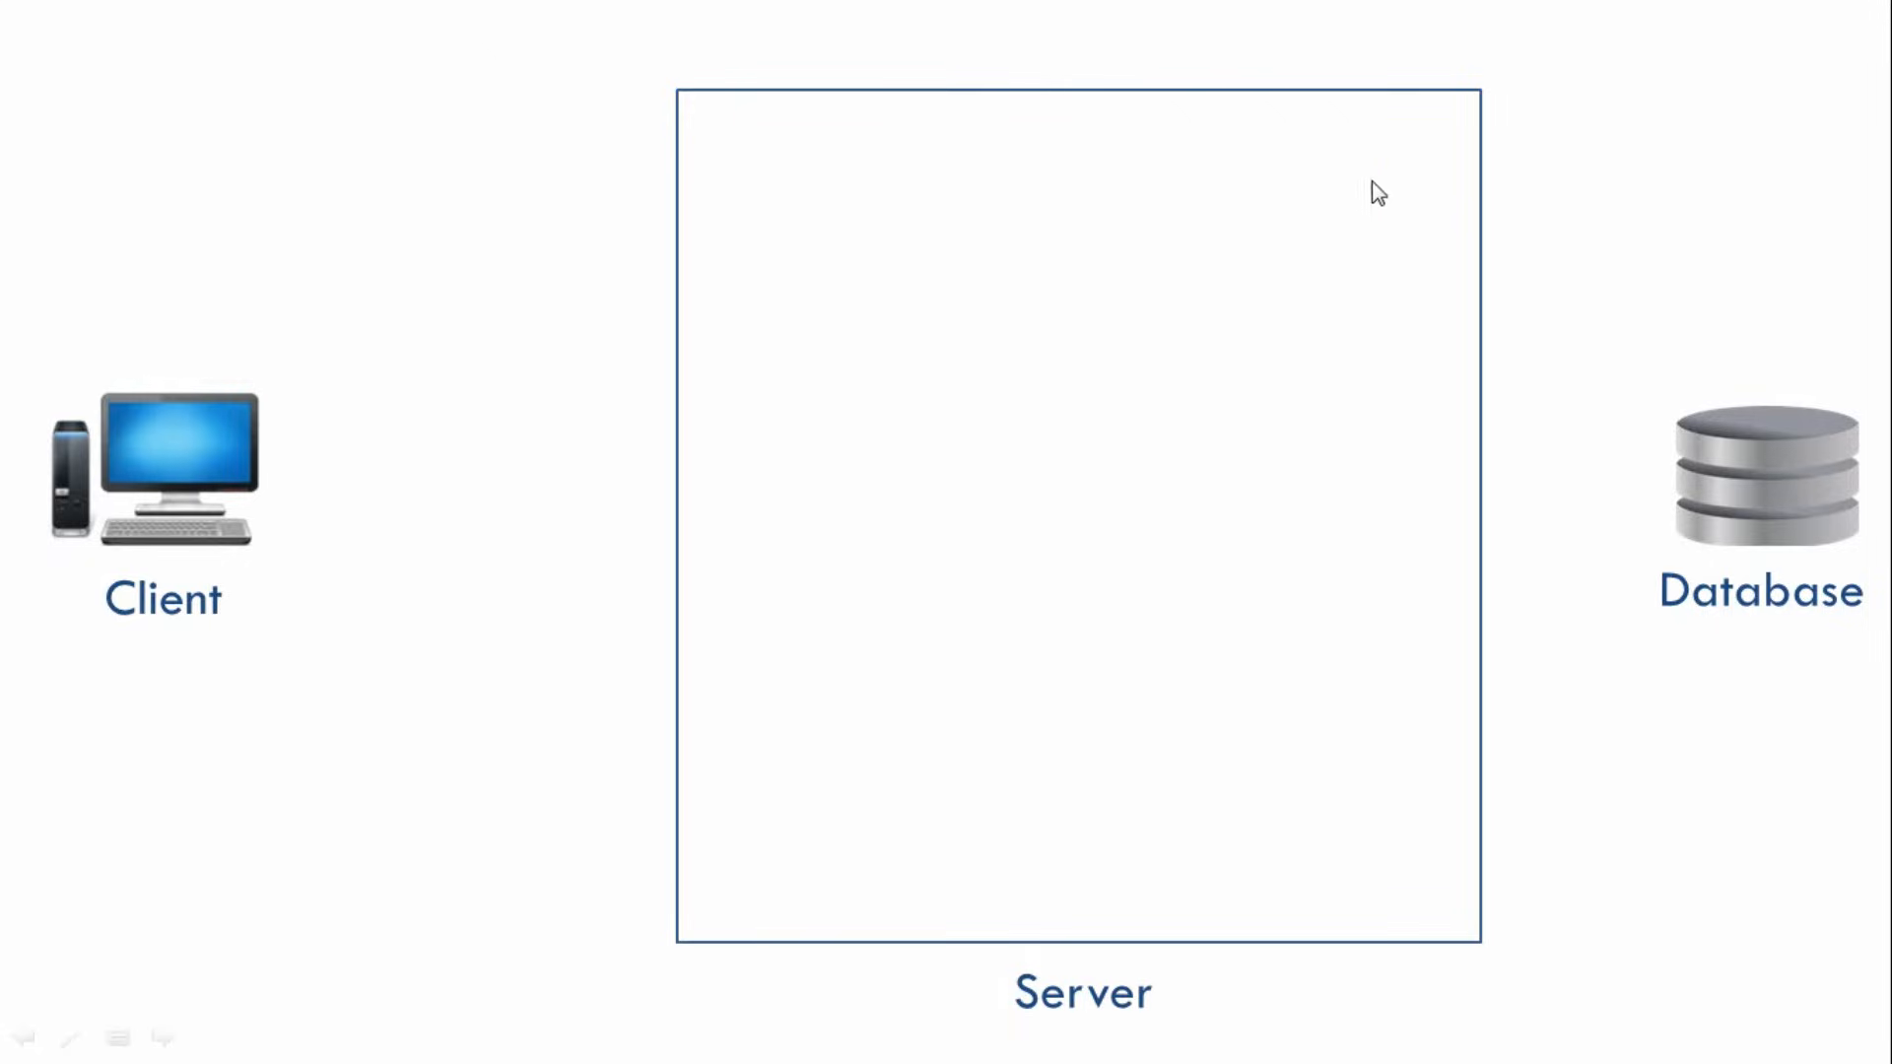
pyautogui.moveTo(291, 461)
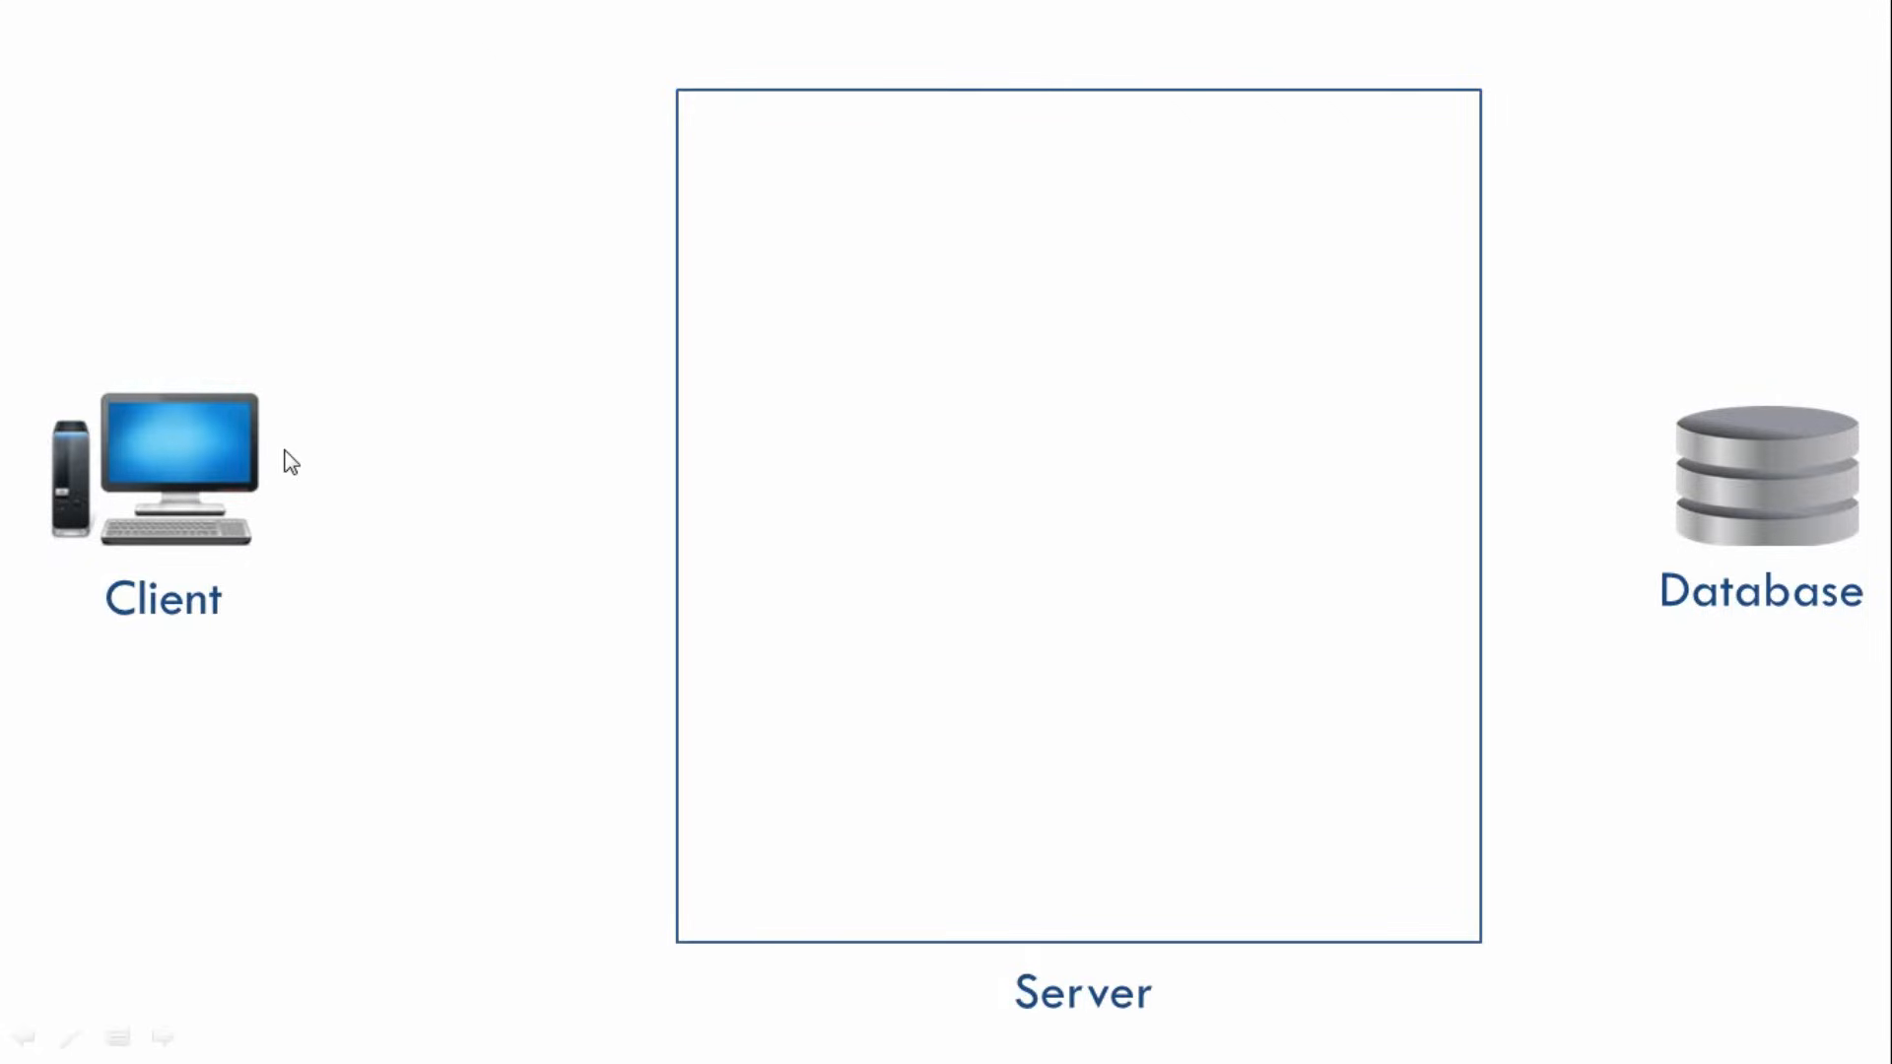
pyautogui.moveTo(438, 290)
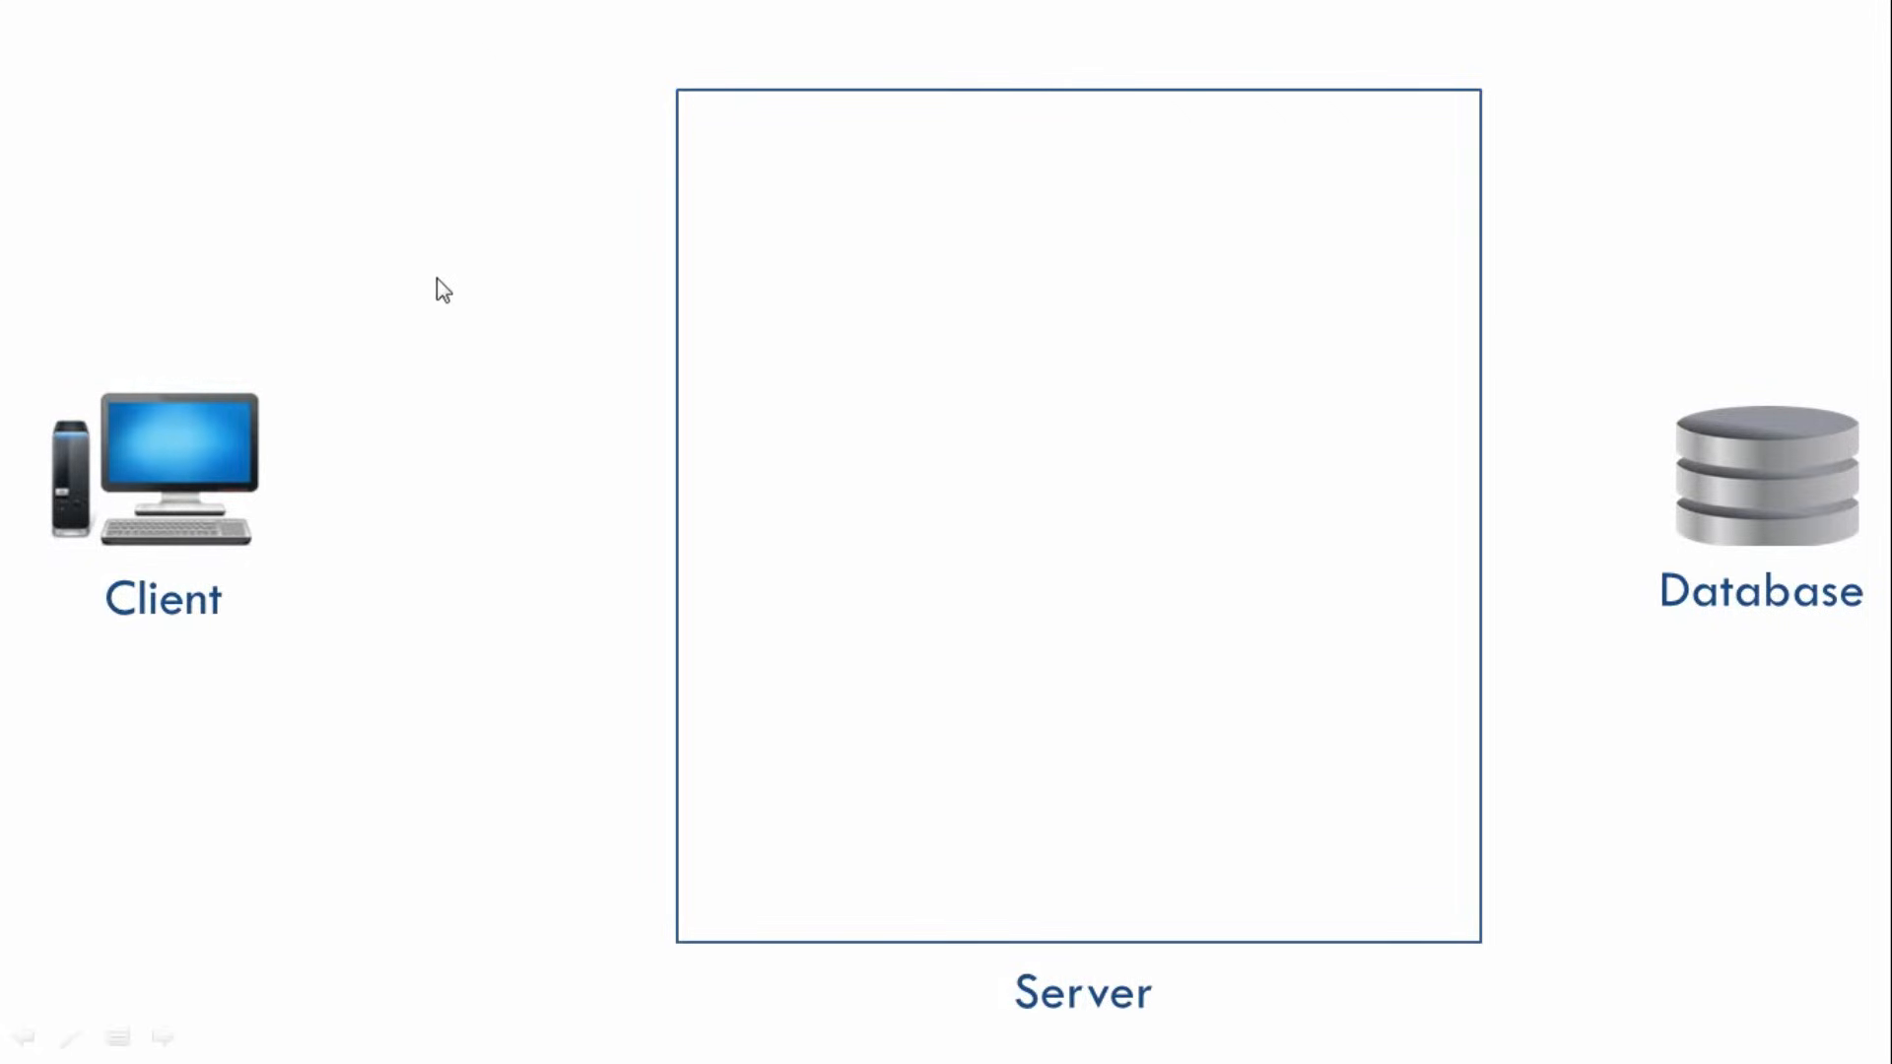
pyautogui.moveTo(1749, 493)
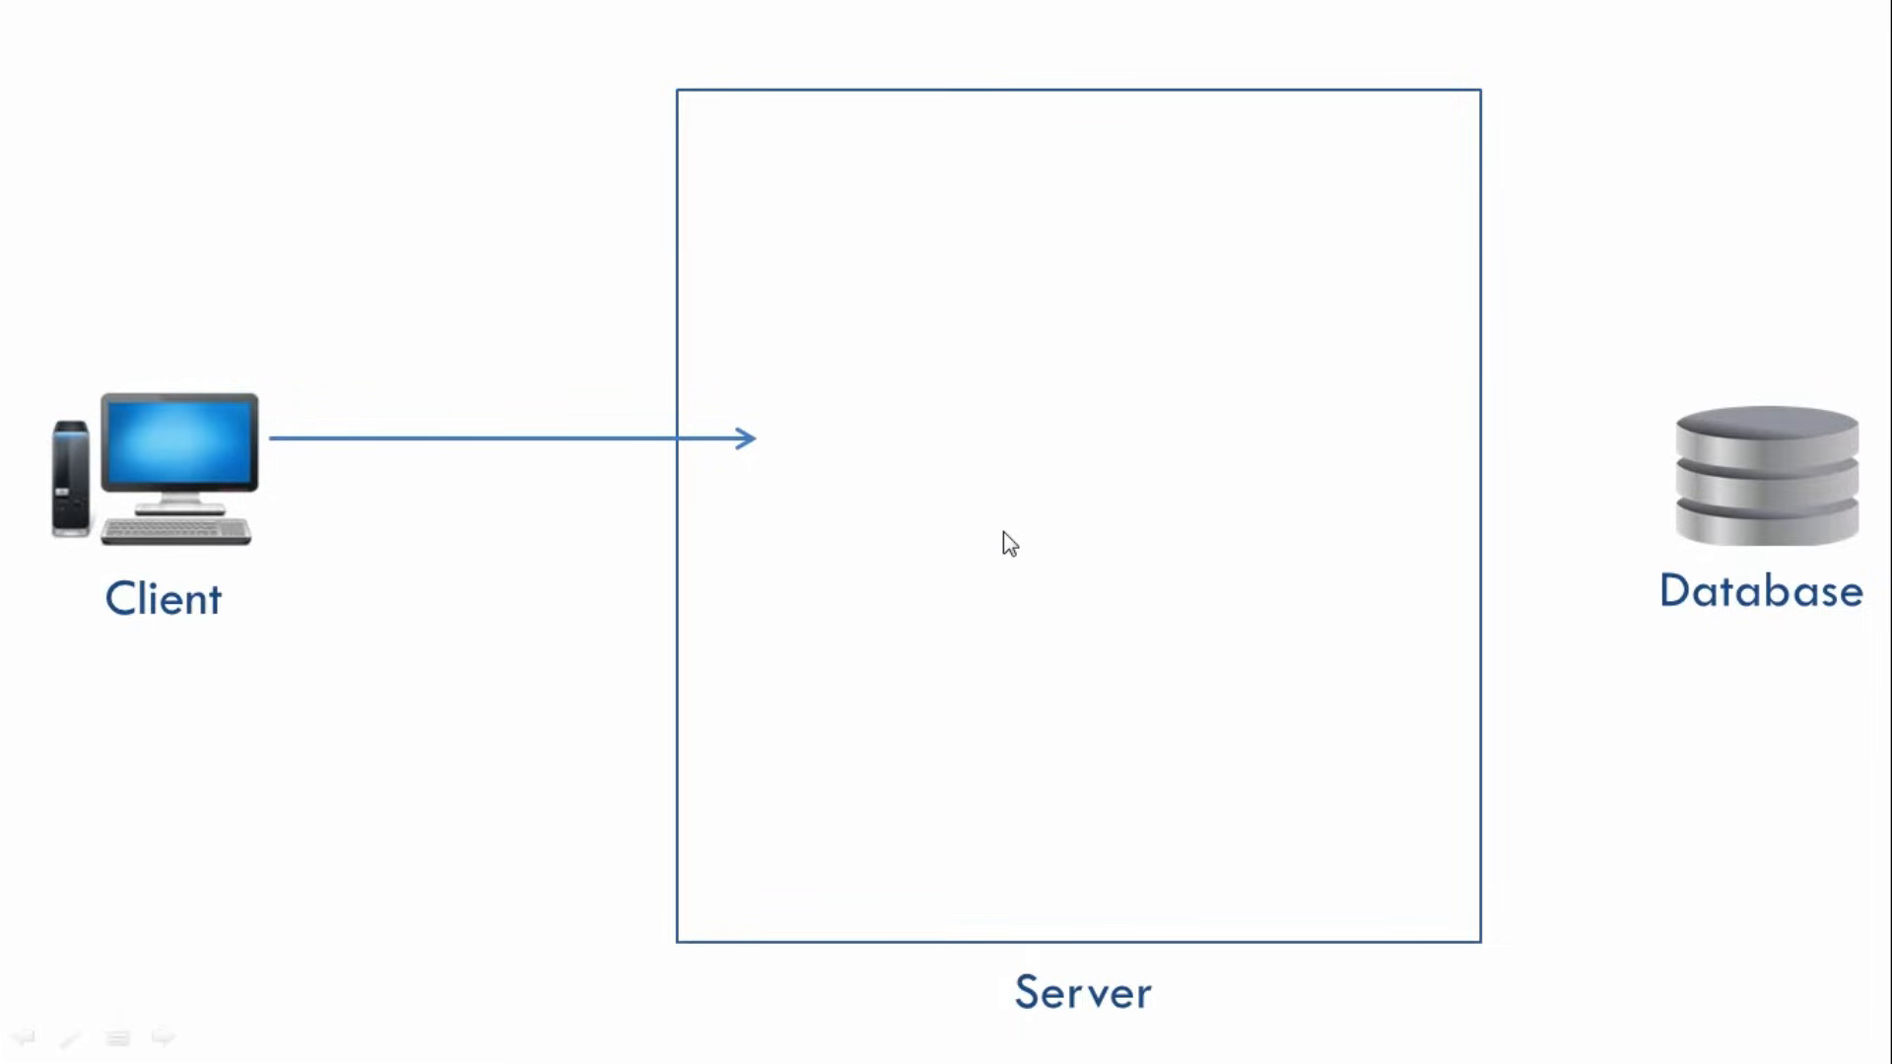
pyautogui.moveTo(1022, 555)
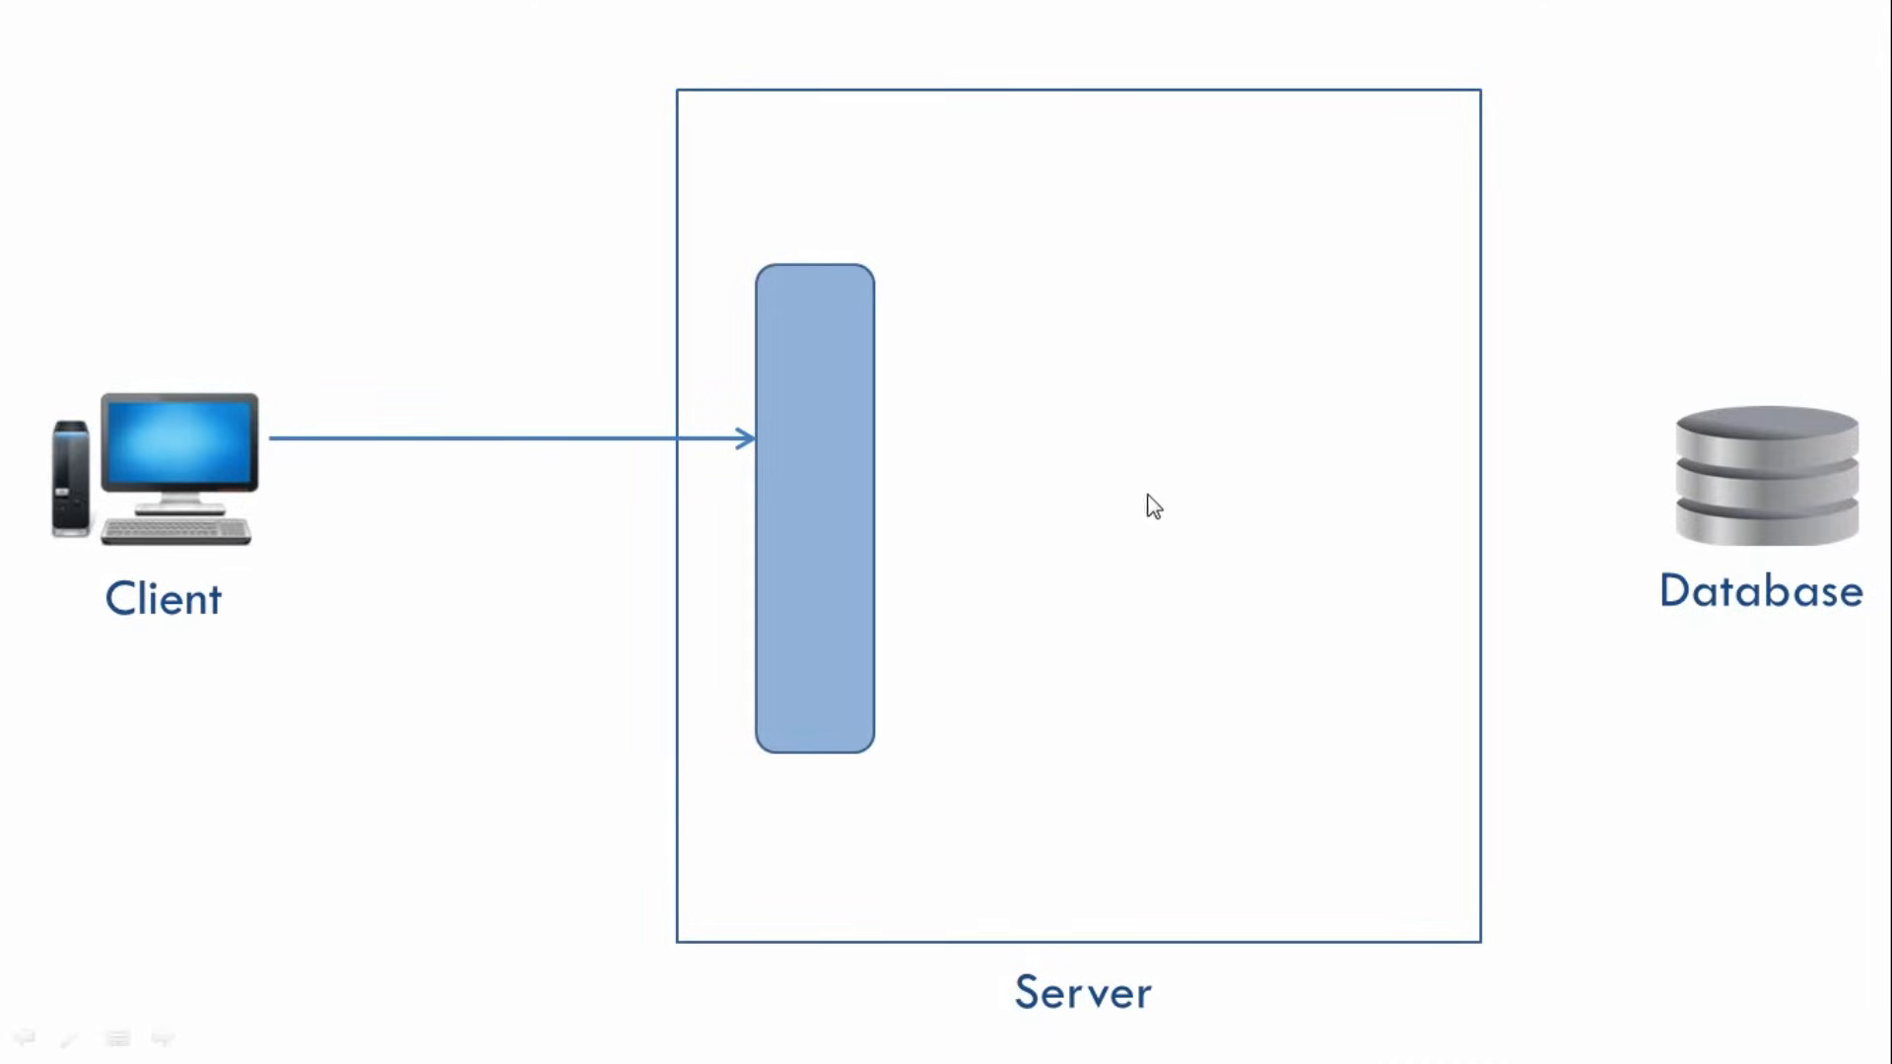
pyautogui.moveTo(840, 515)
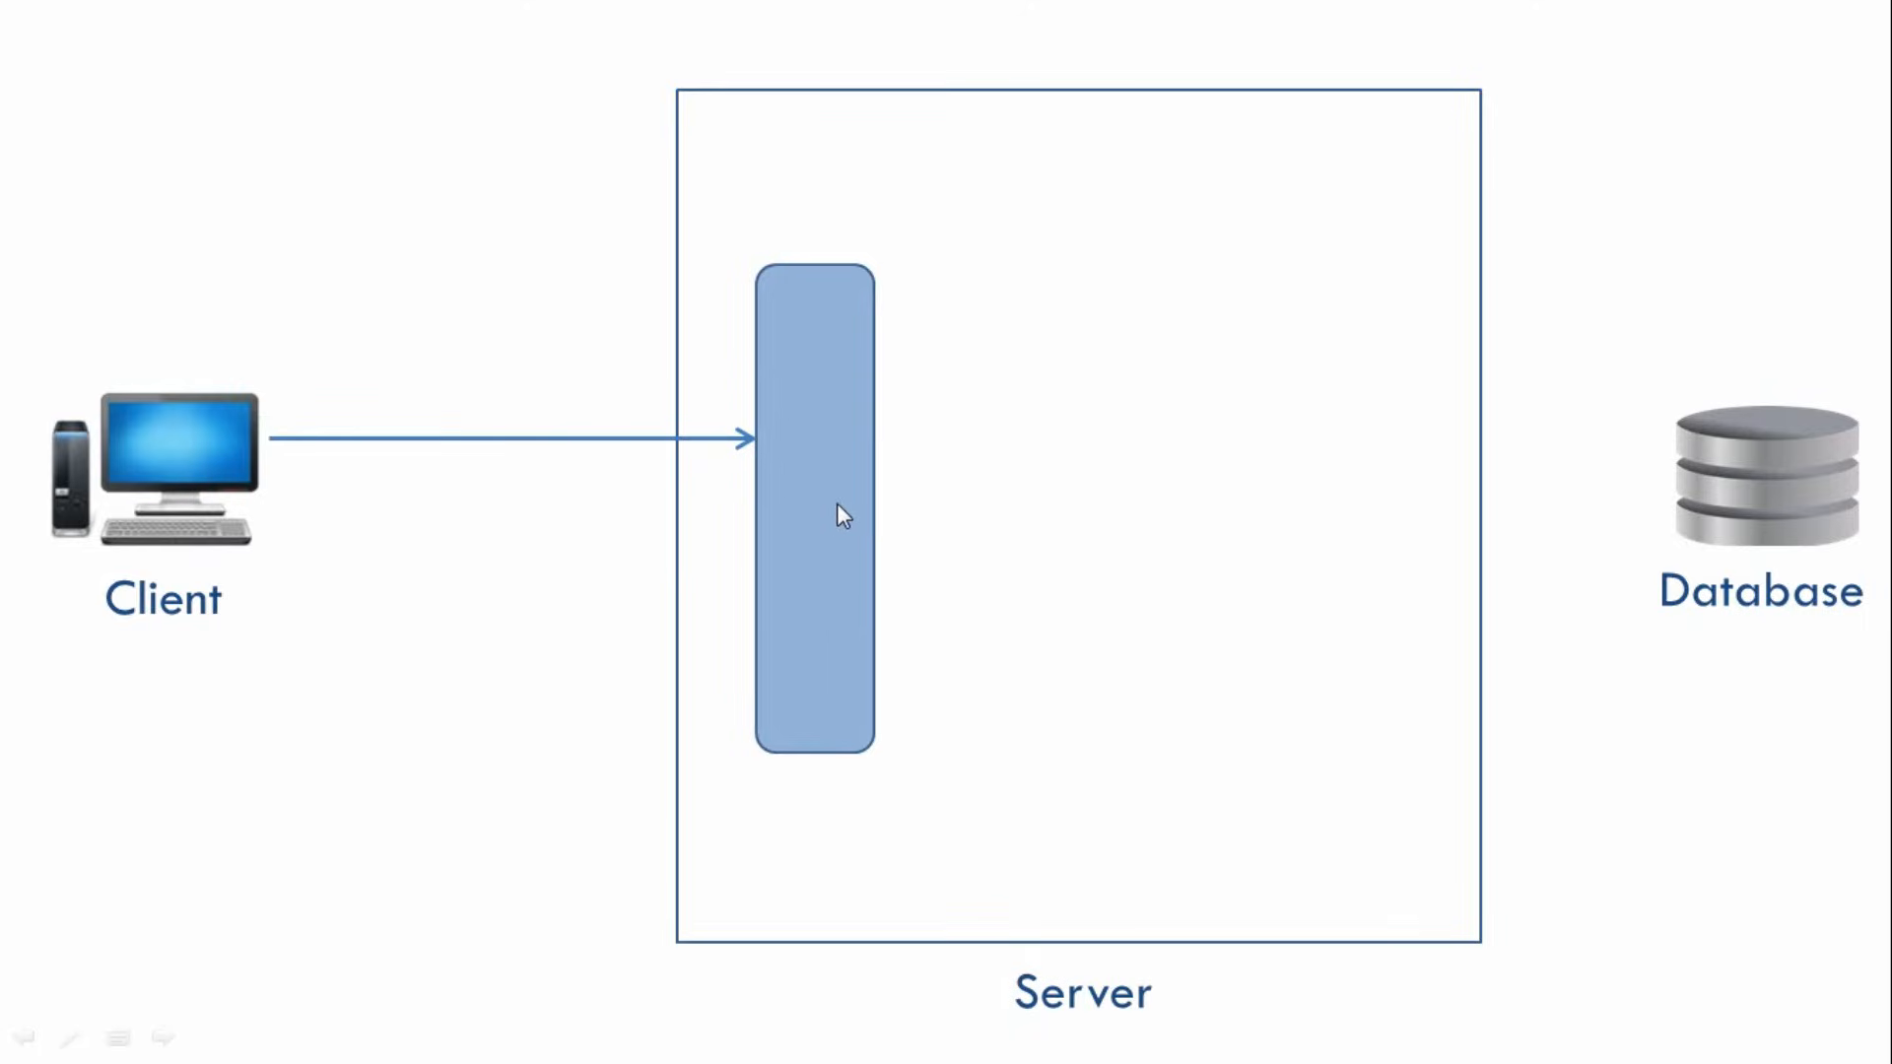
pyautogui.moveTo(1668, 538)
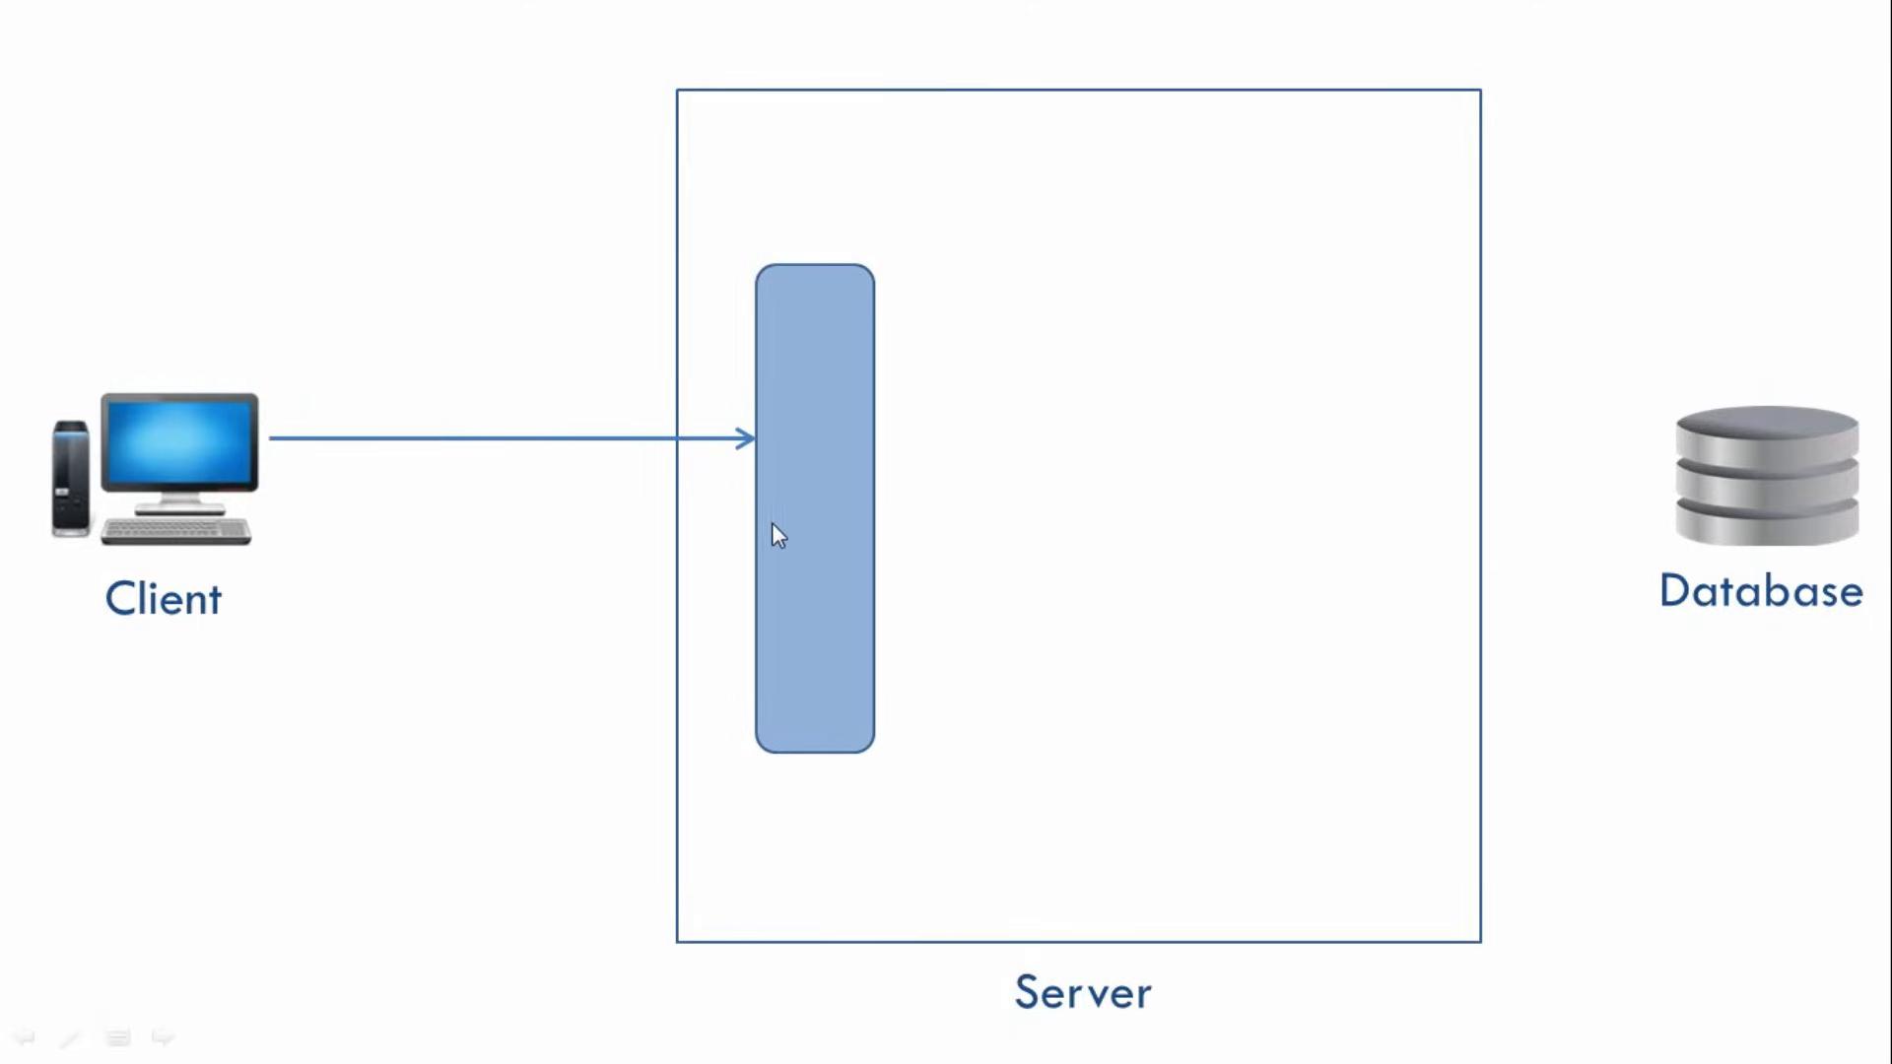
pyautogui.moveTo(220, 479)
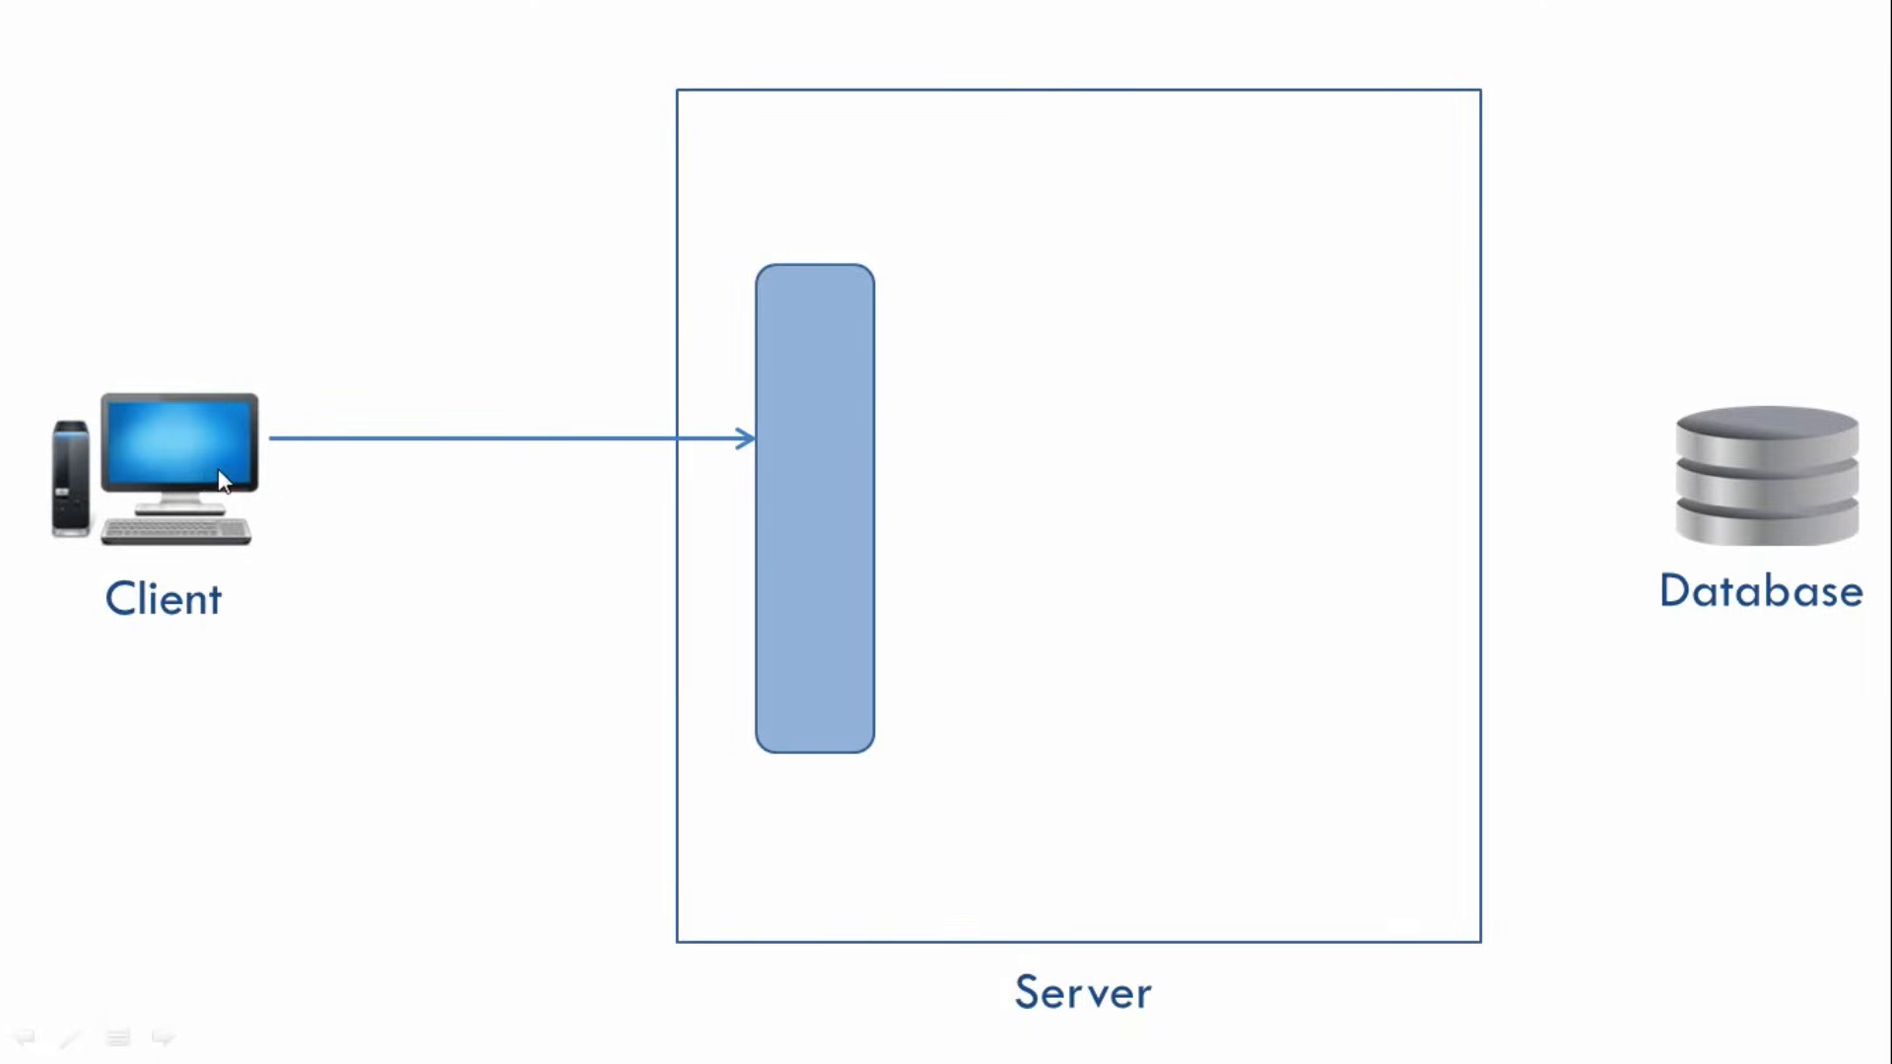
pyautogui.moveTo(811, 475)
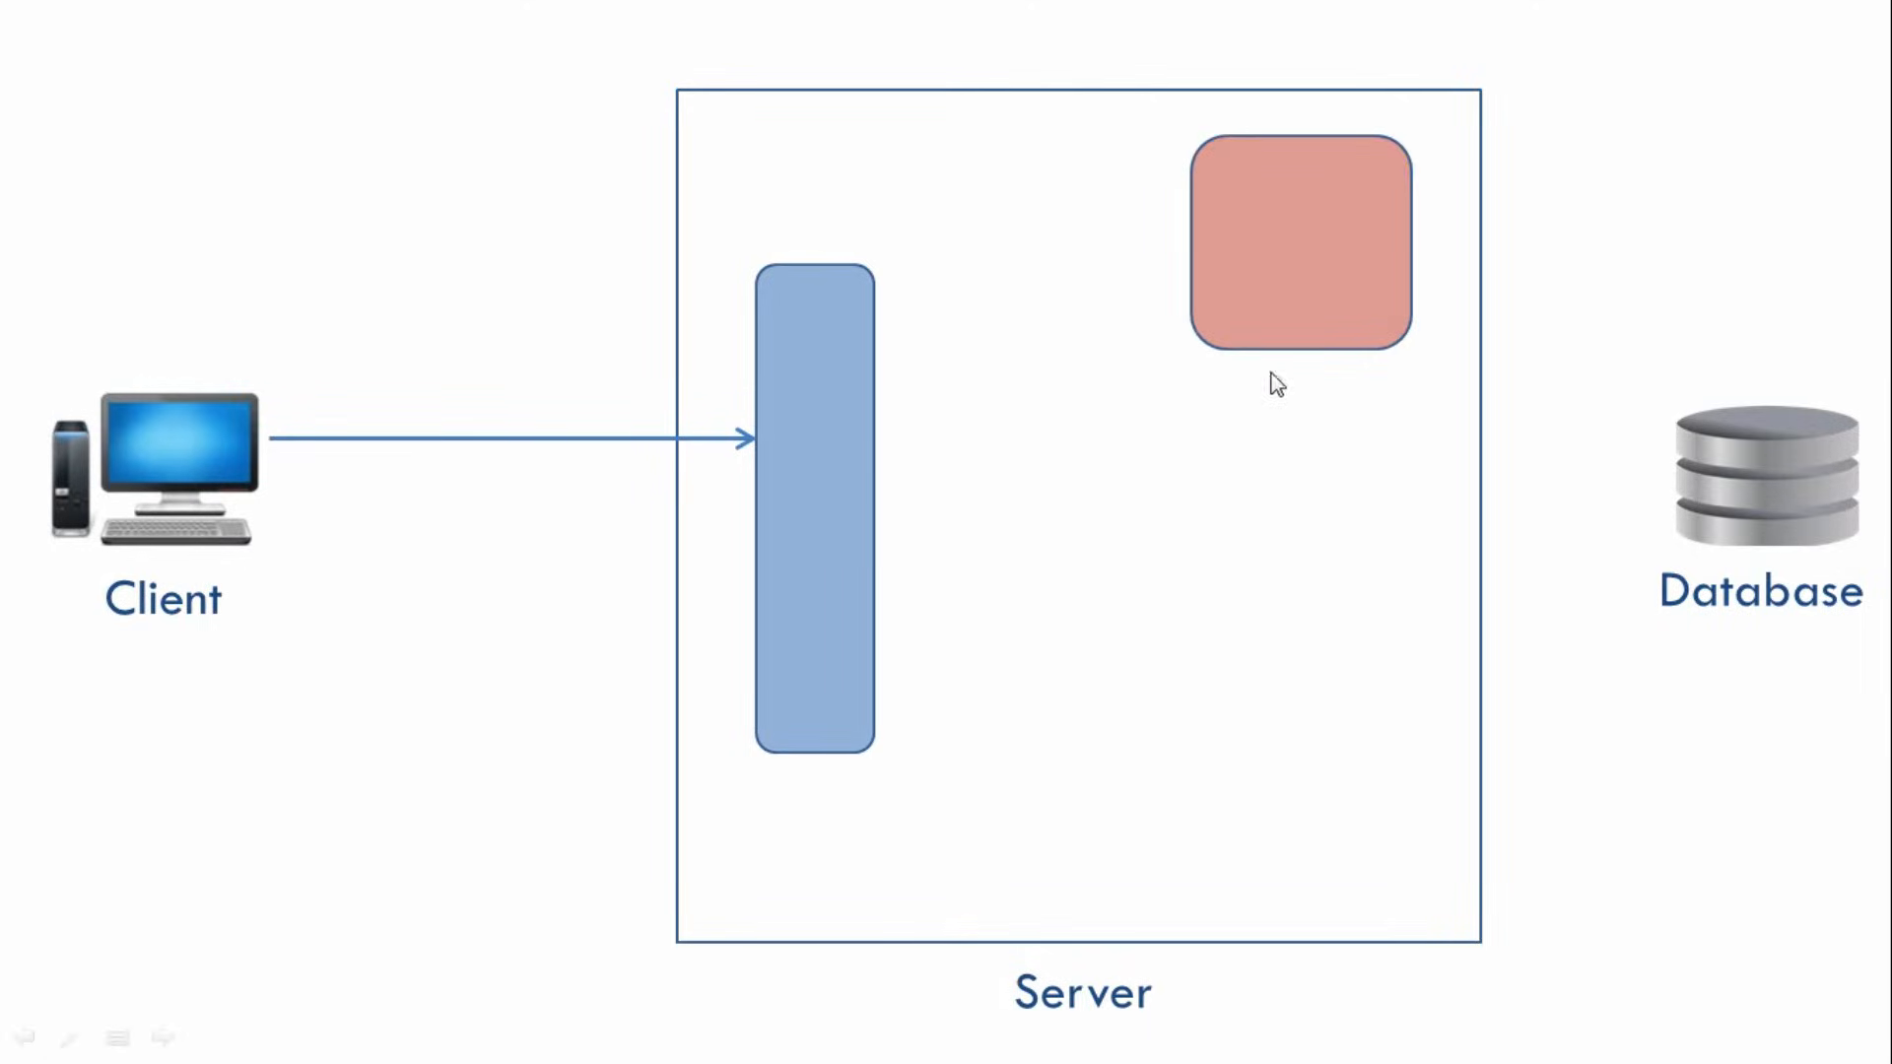
pyautogui.moveTo(1588, 464)
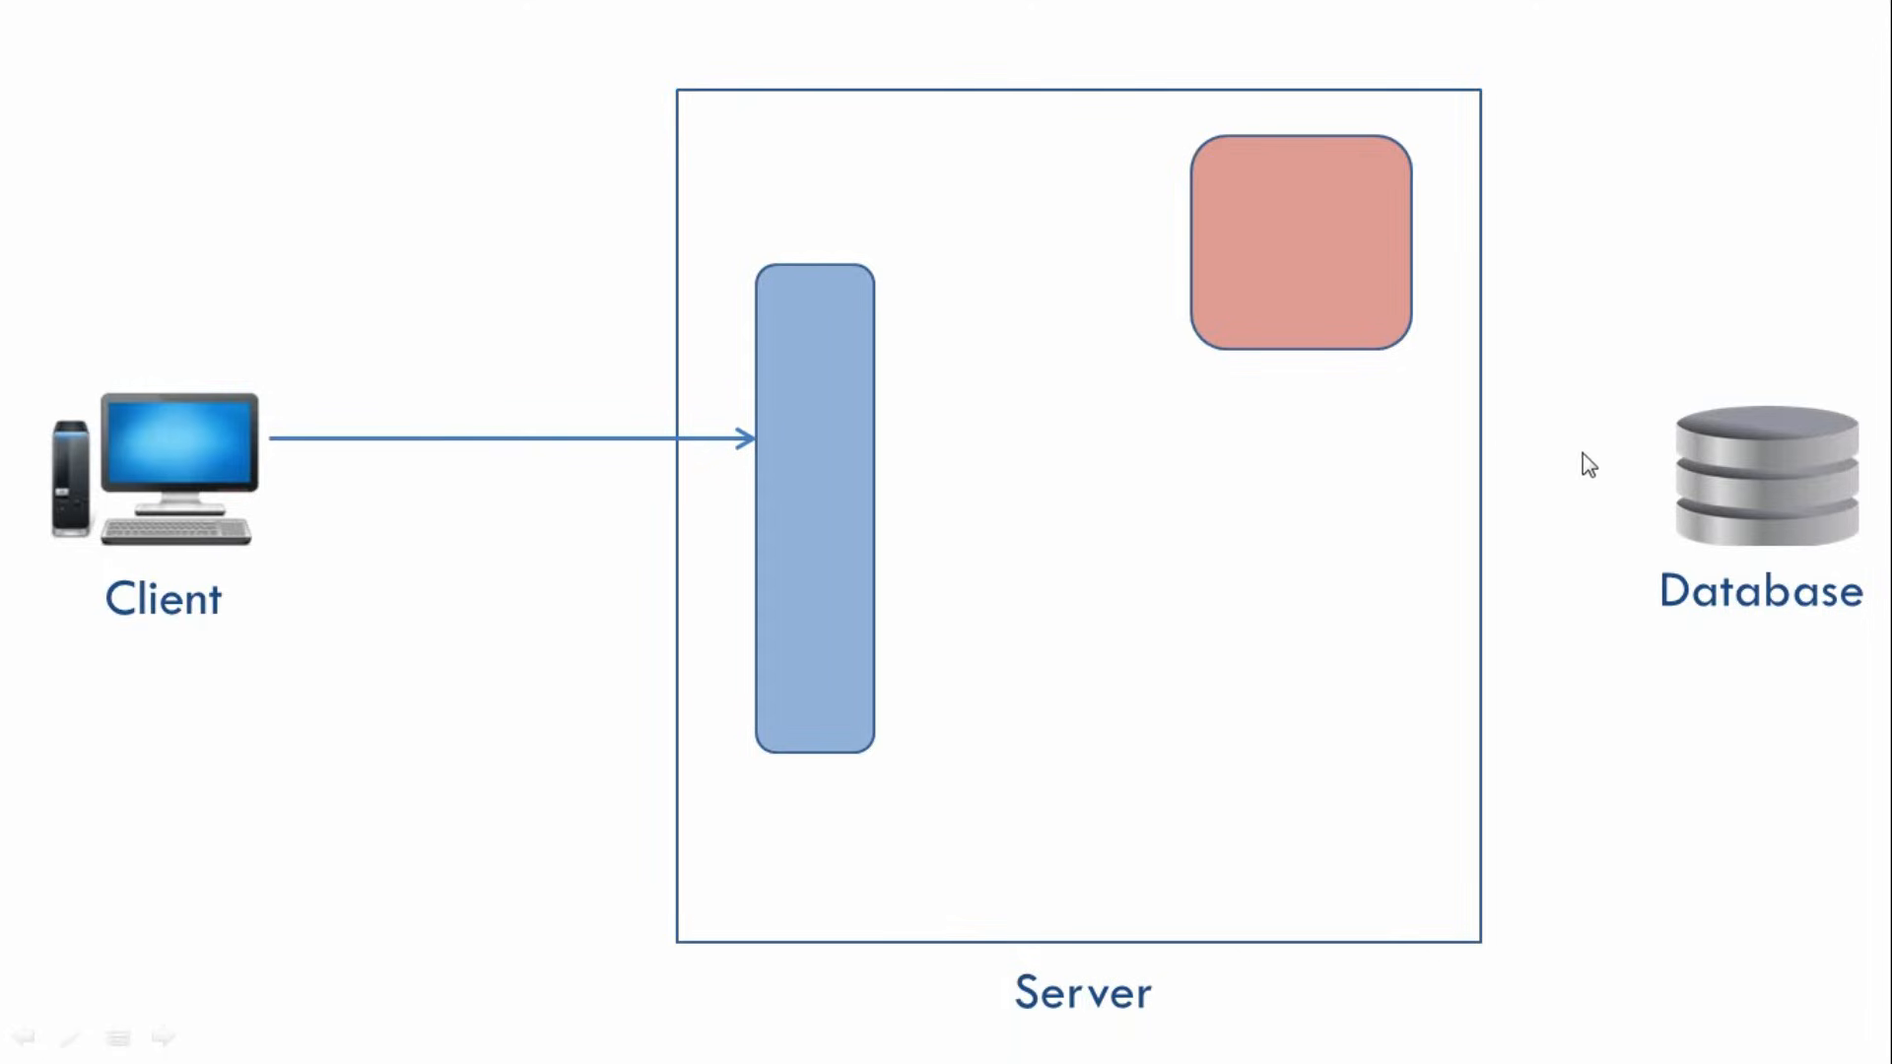
pyautogui.moveTo(818, 457)
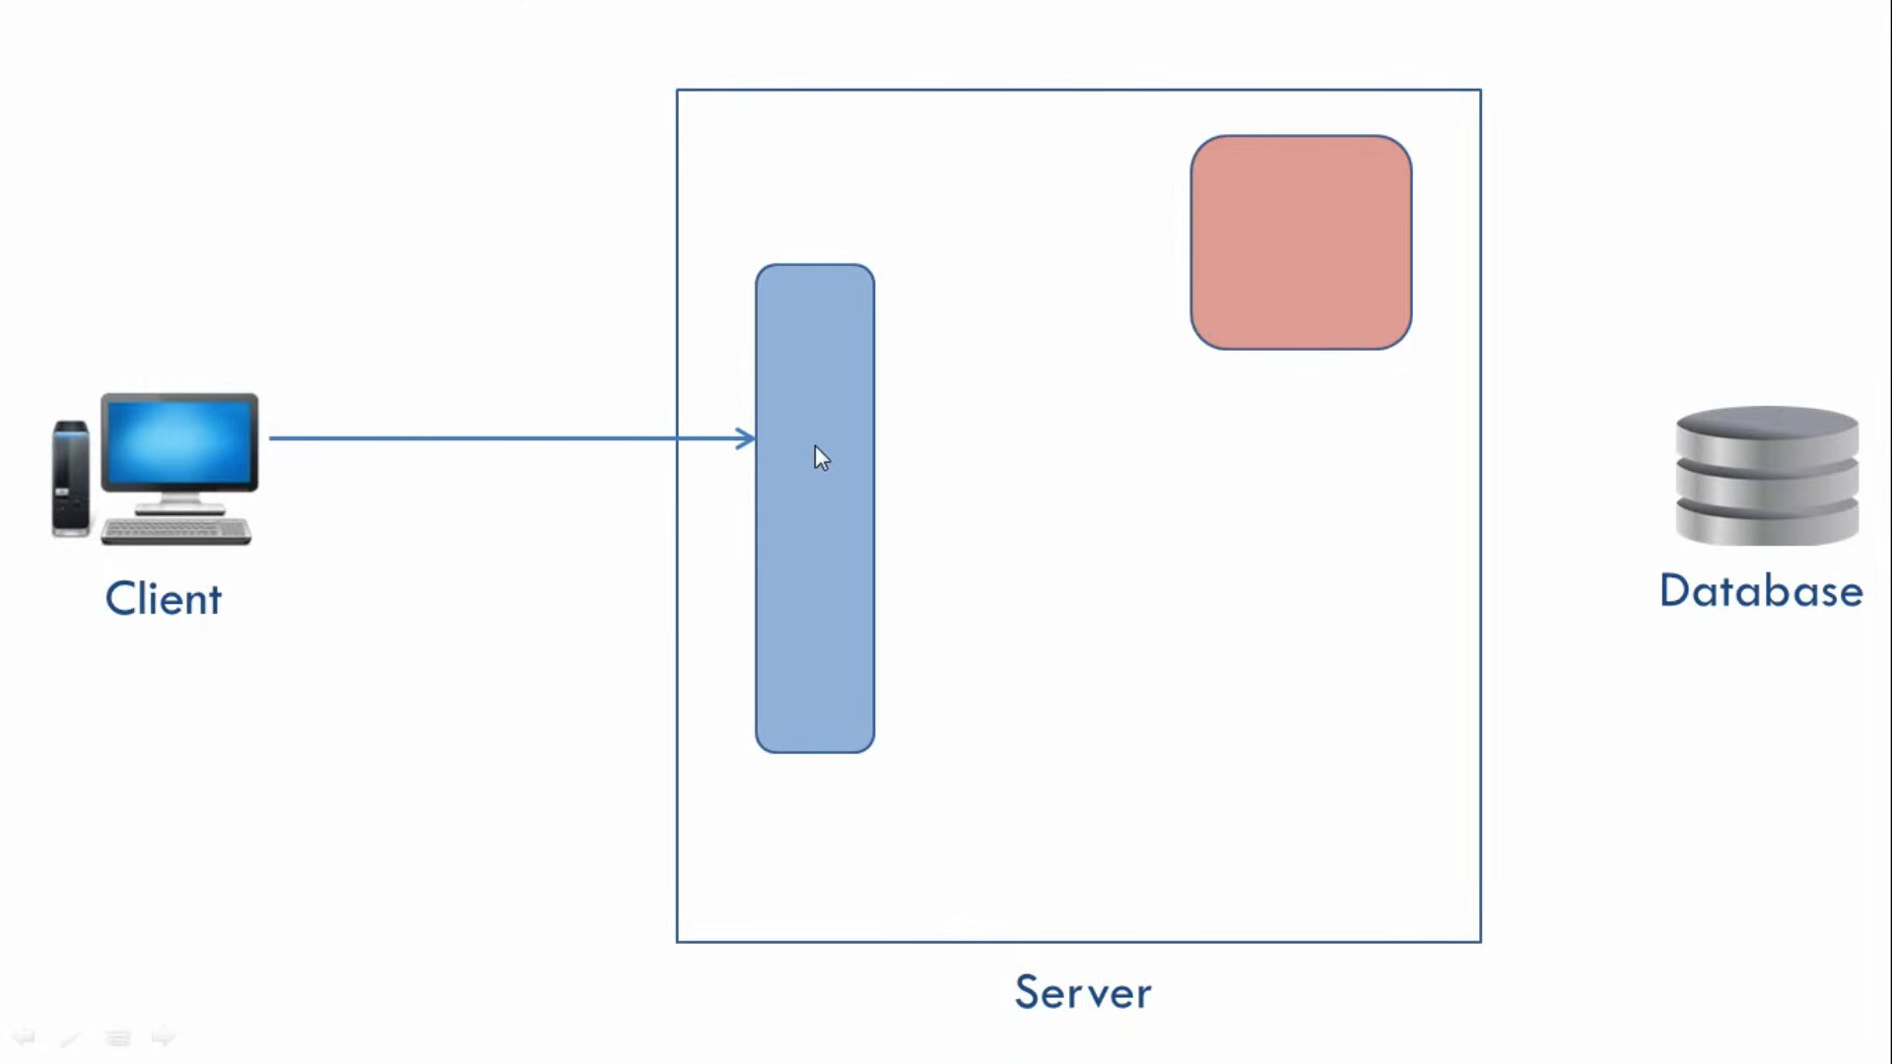
pyautogui.moveTo(806, 482)
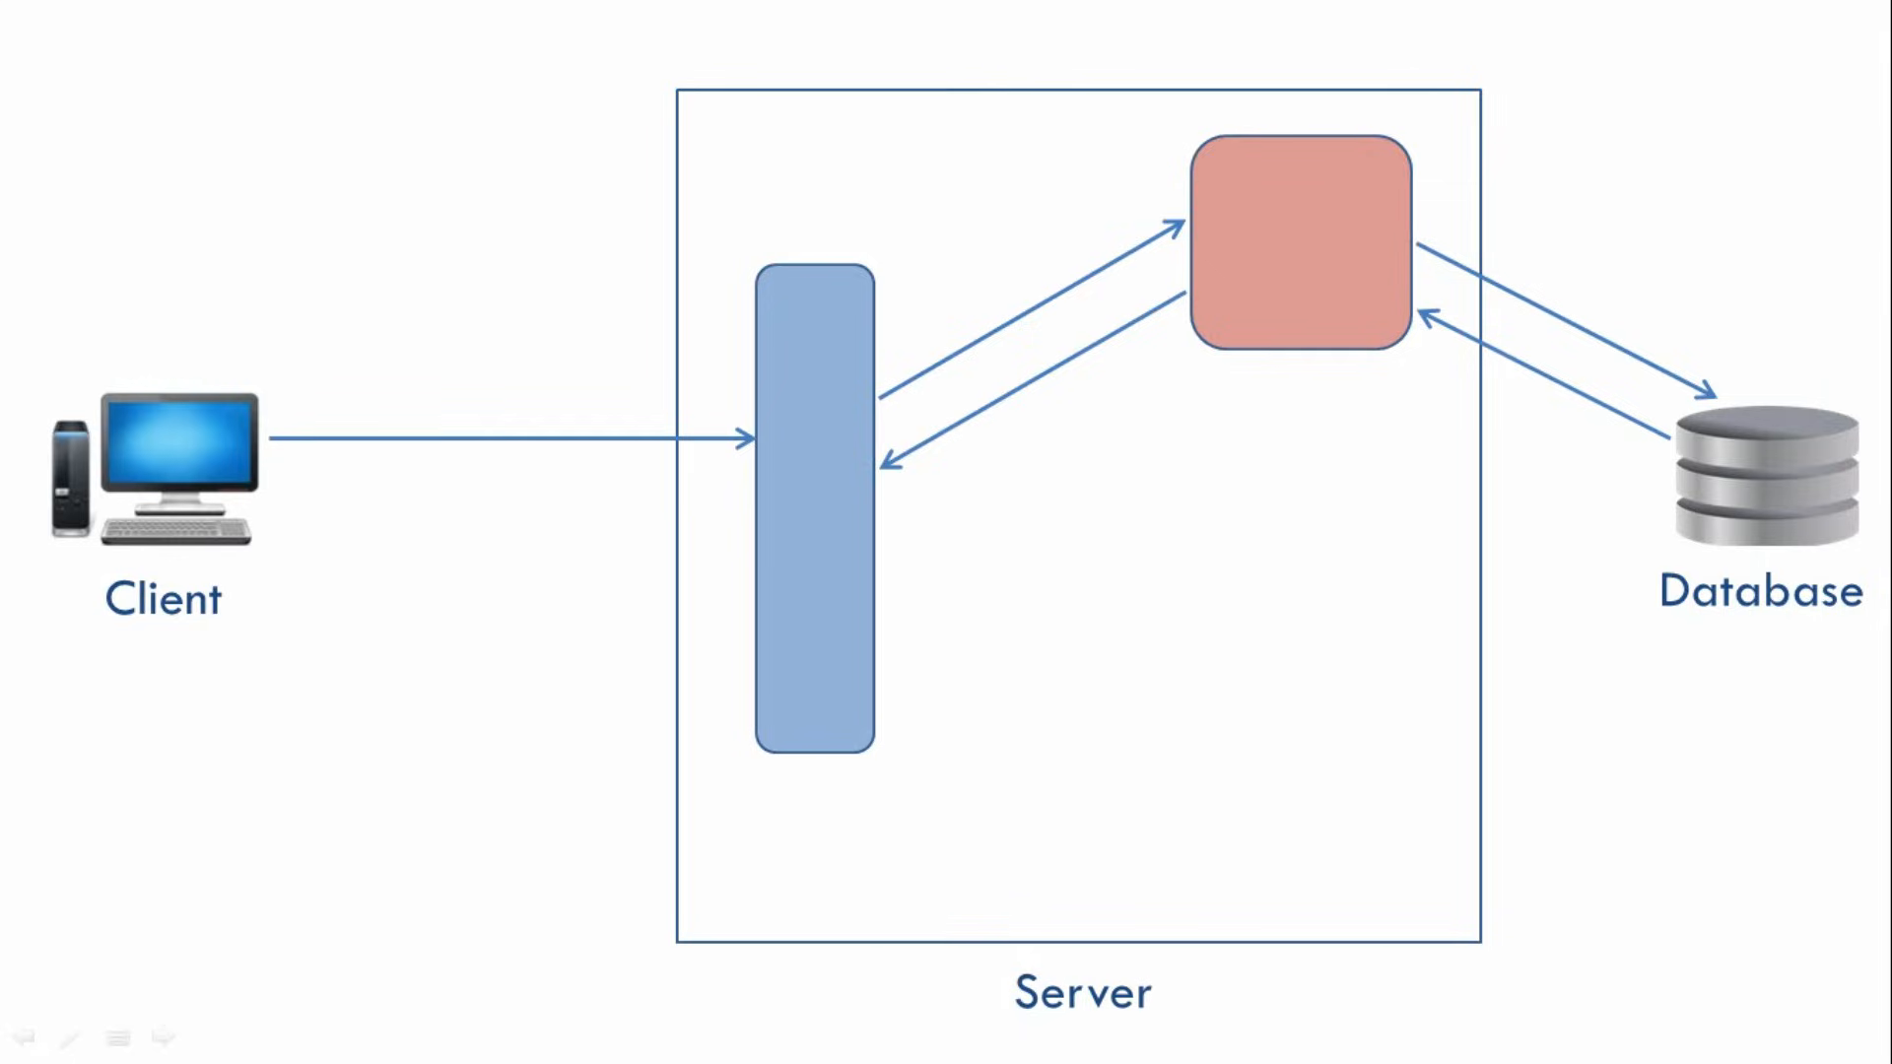
pyautogui.moveTo(830, 500)
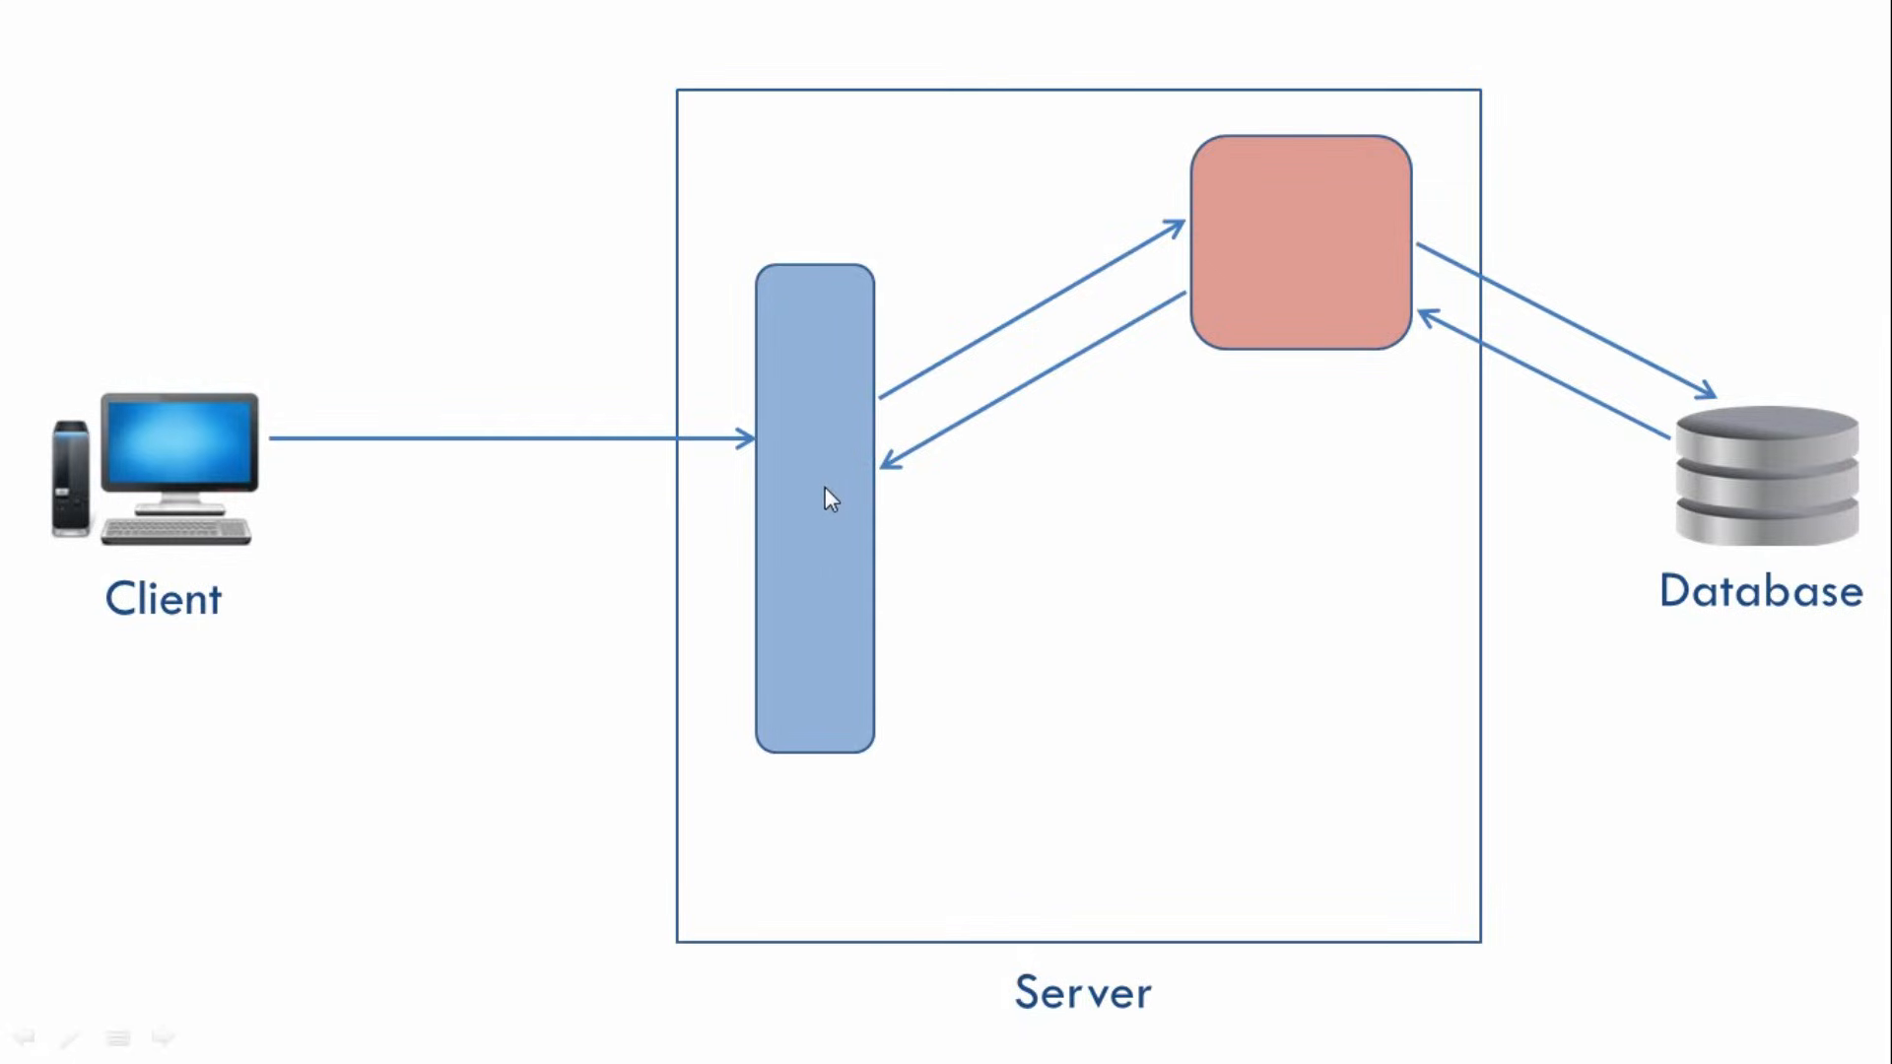
pyautogui.moveTo(236, 445)
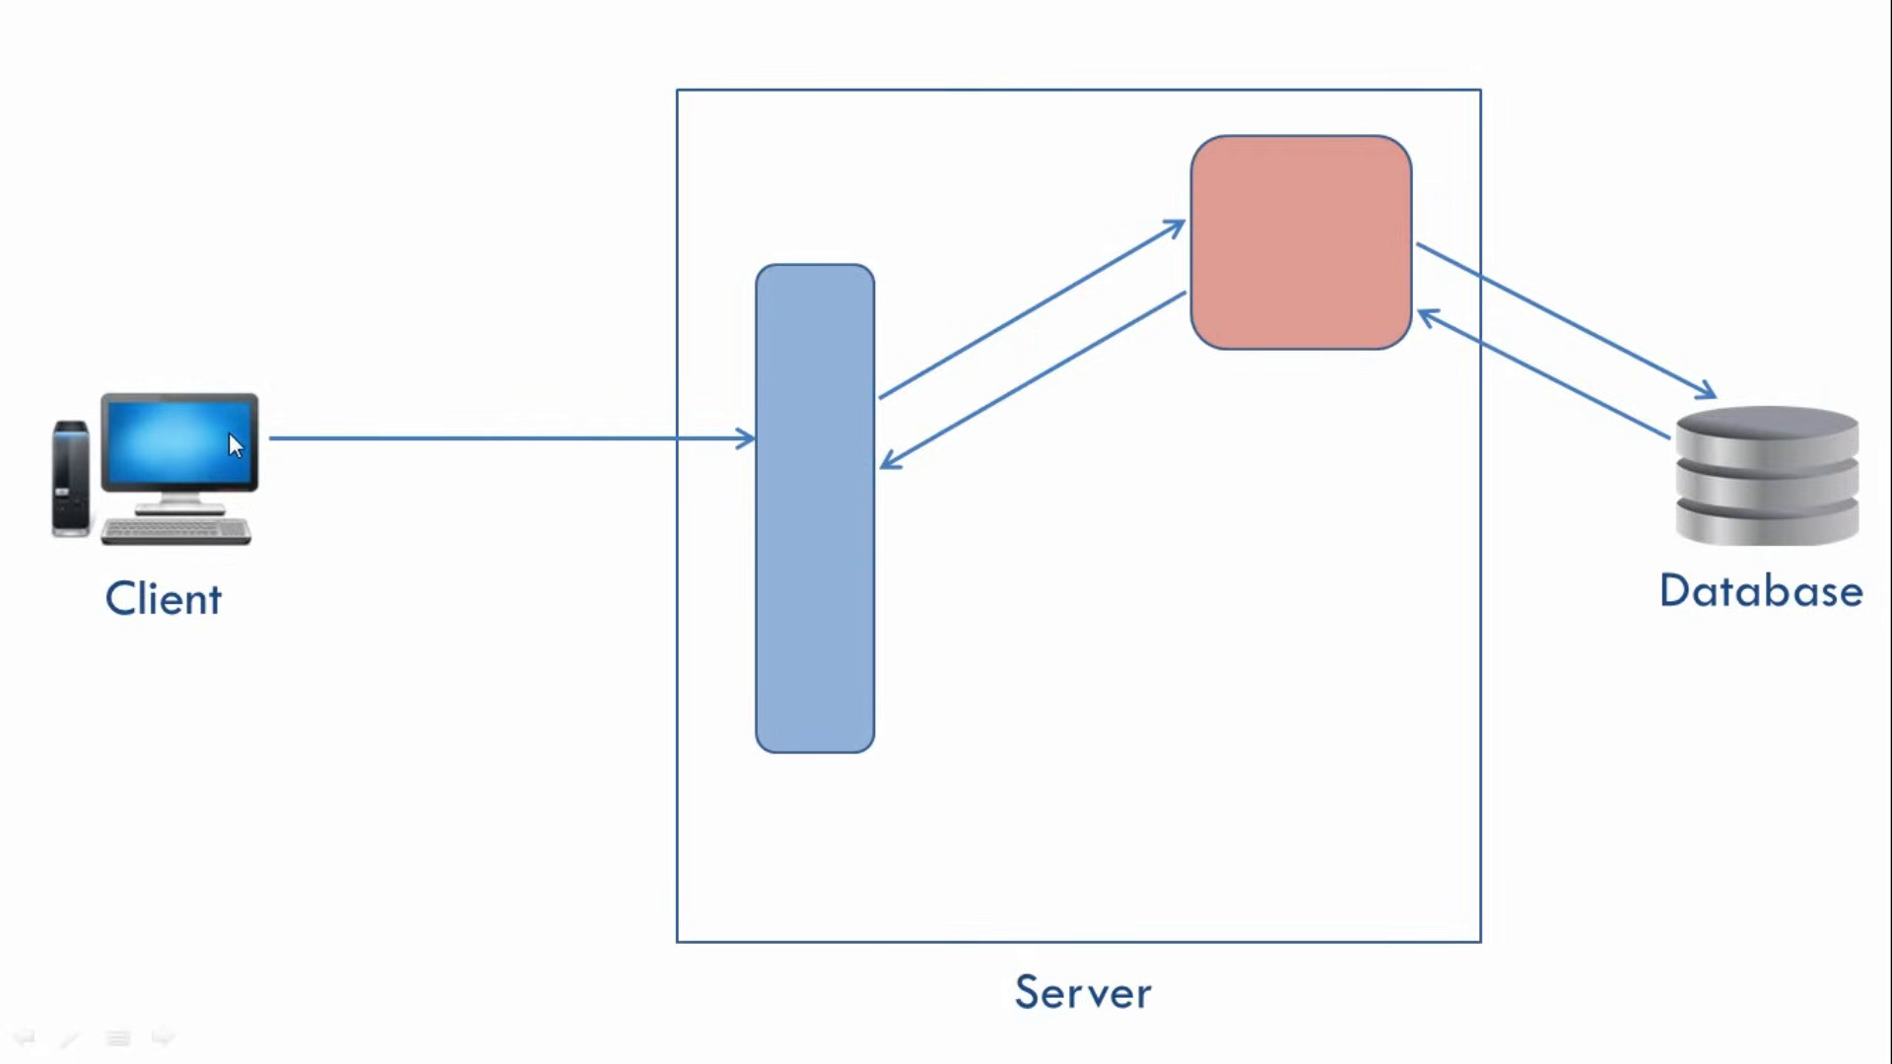
pyautogui.moveTo(821, 489)
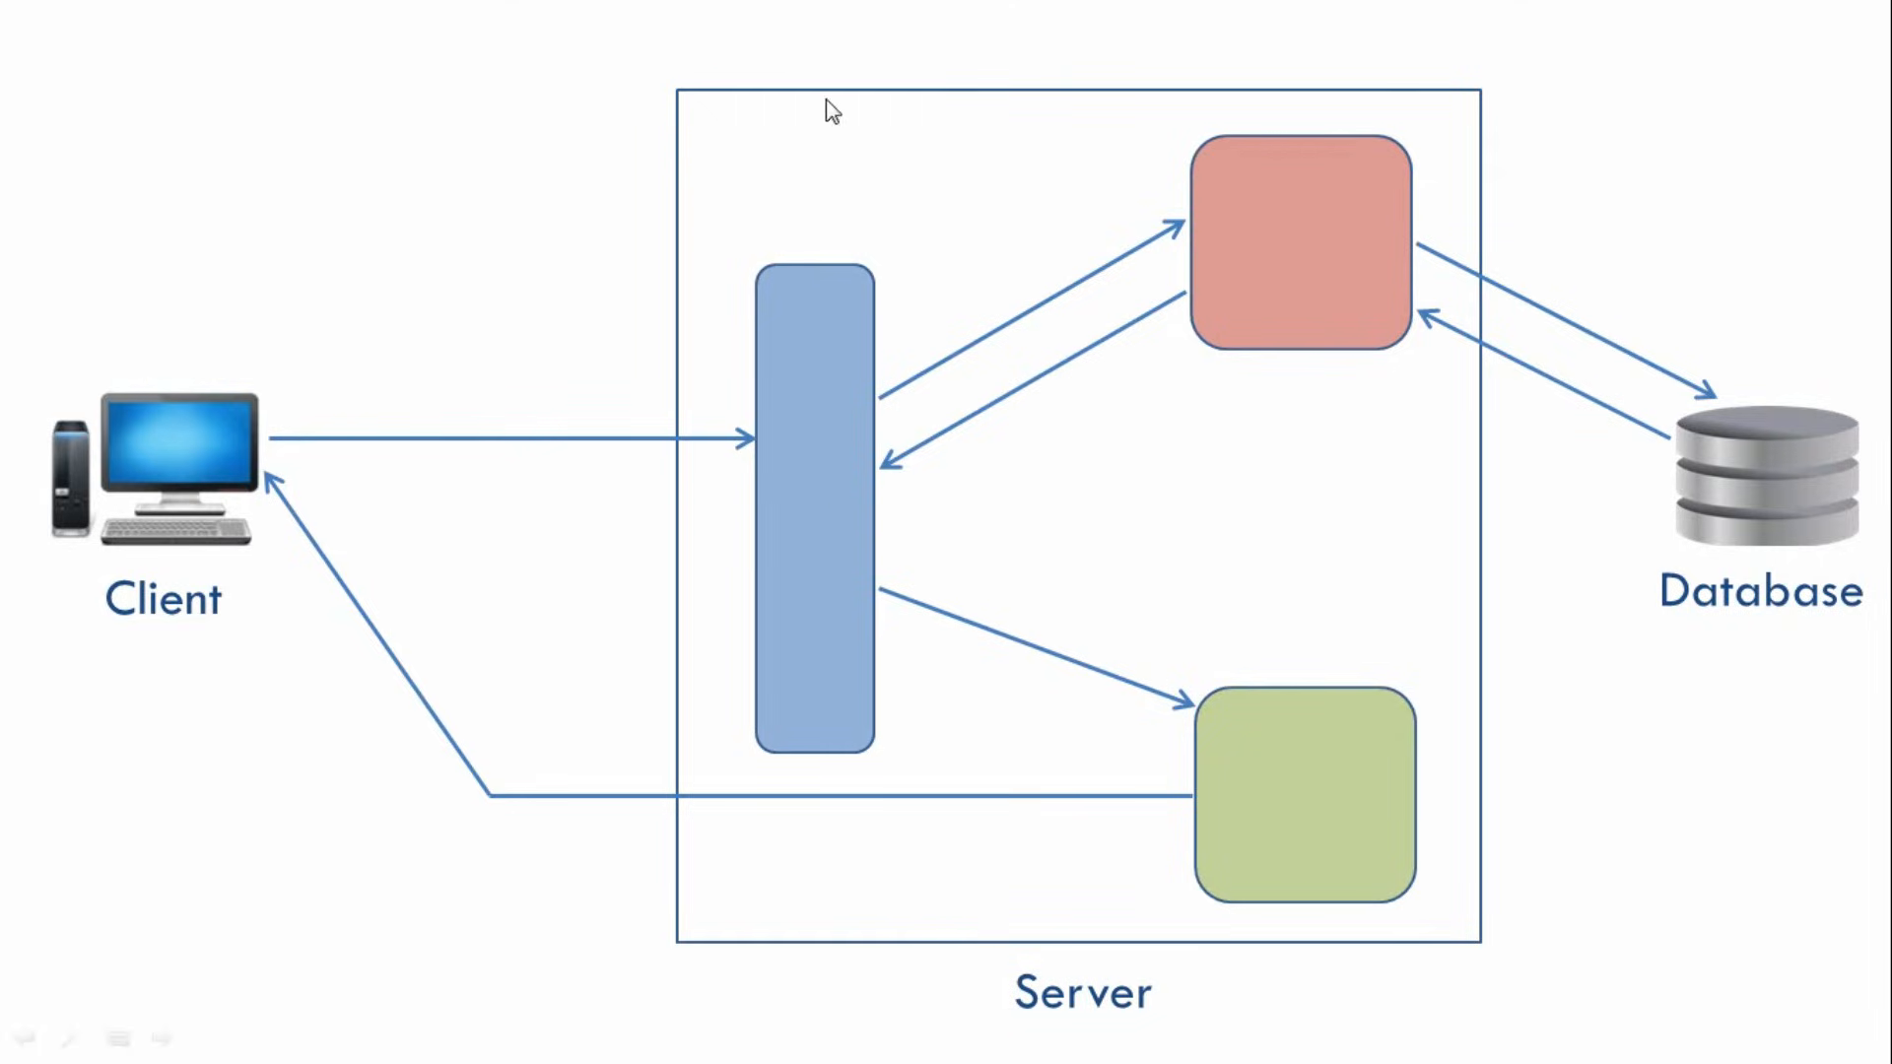
pyautogui.moveTo(1262, 801)
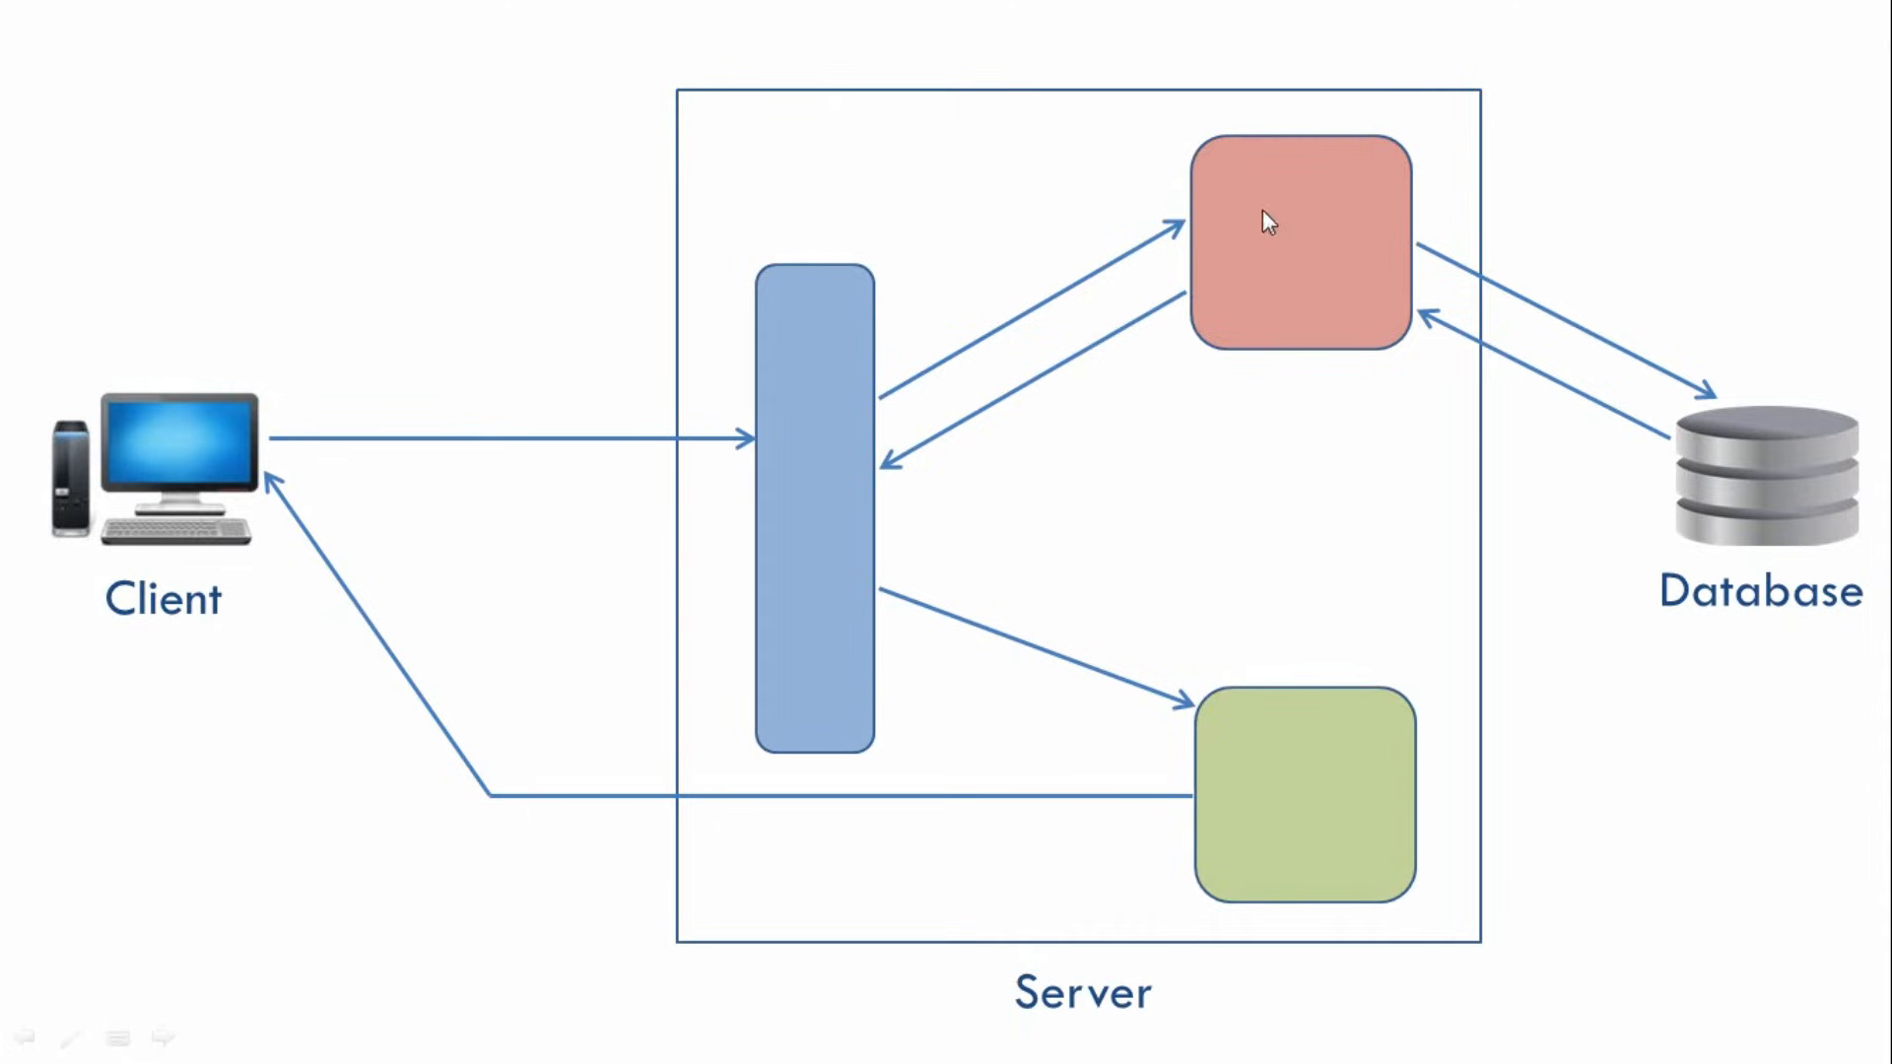
pyautogui.moveTo(1249, 437)
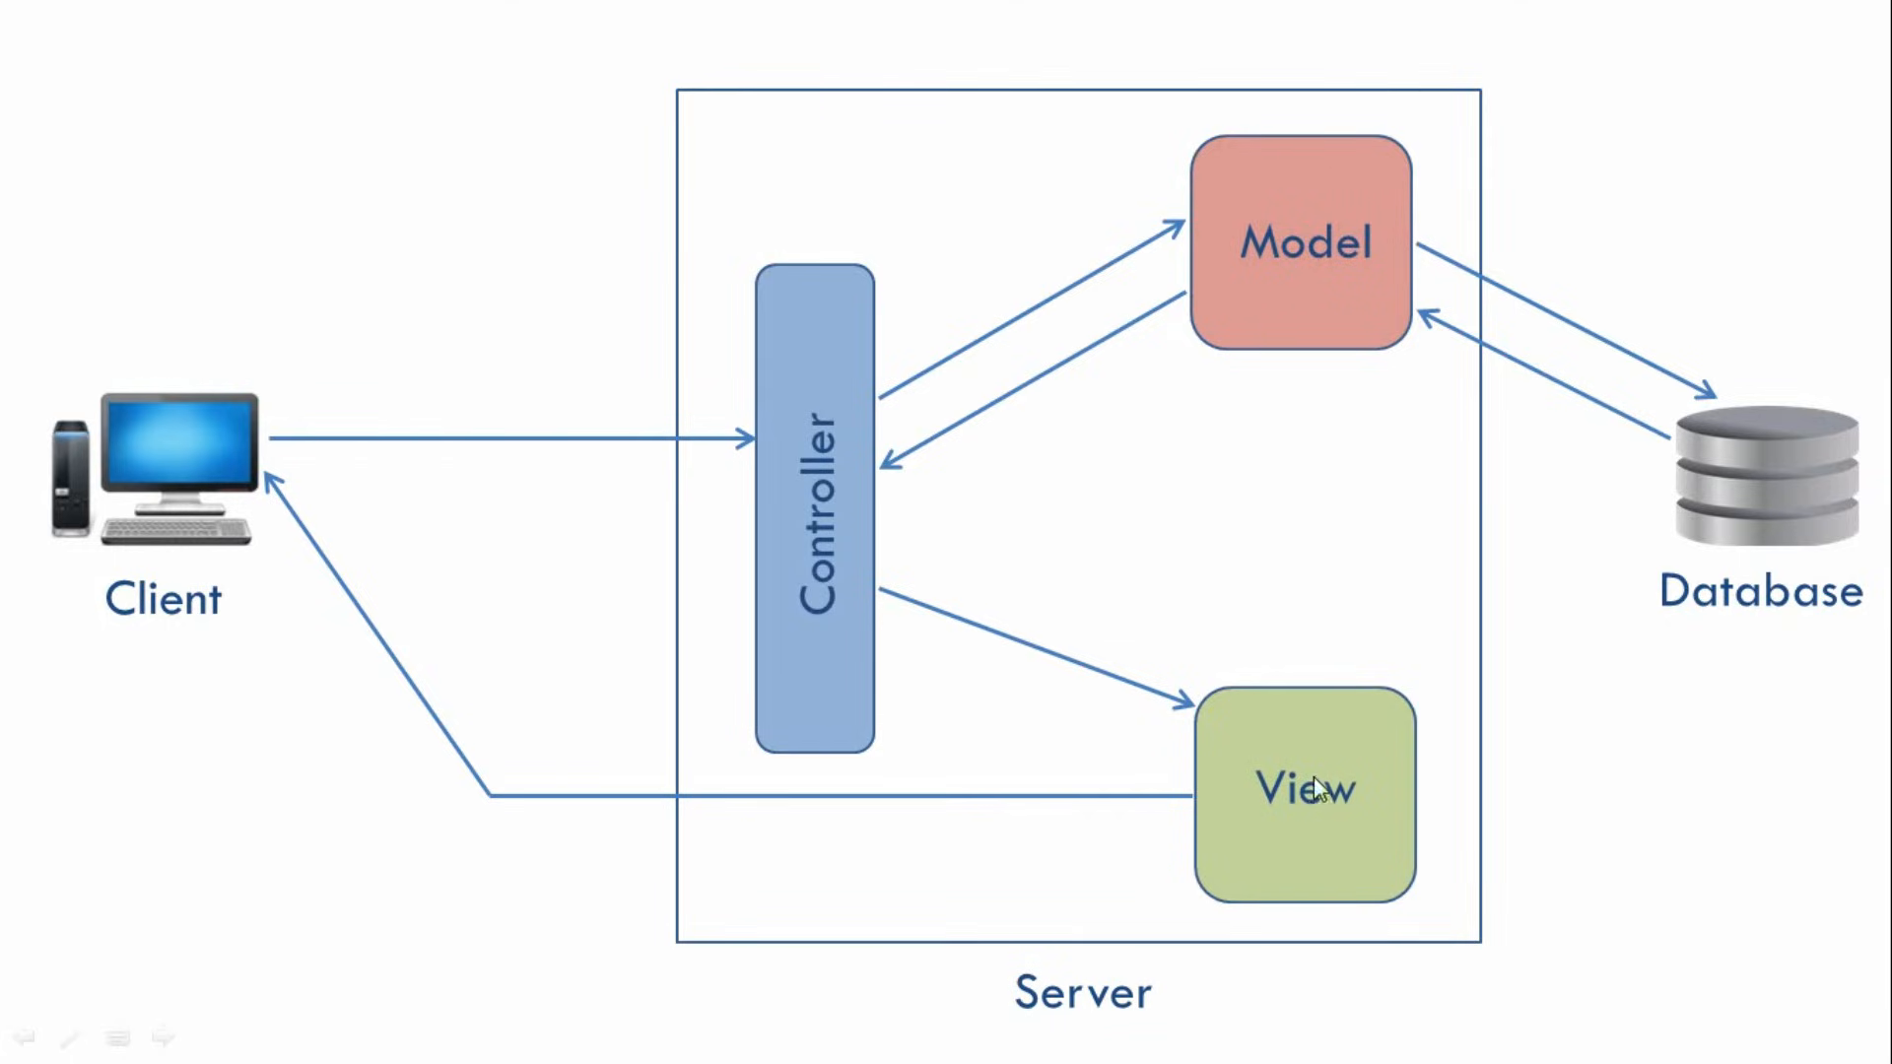
pyautogui.moveTo(769, 645)
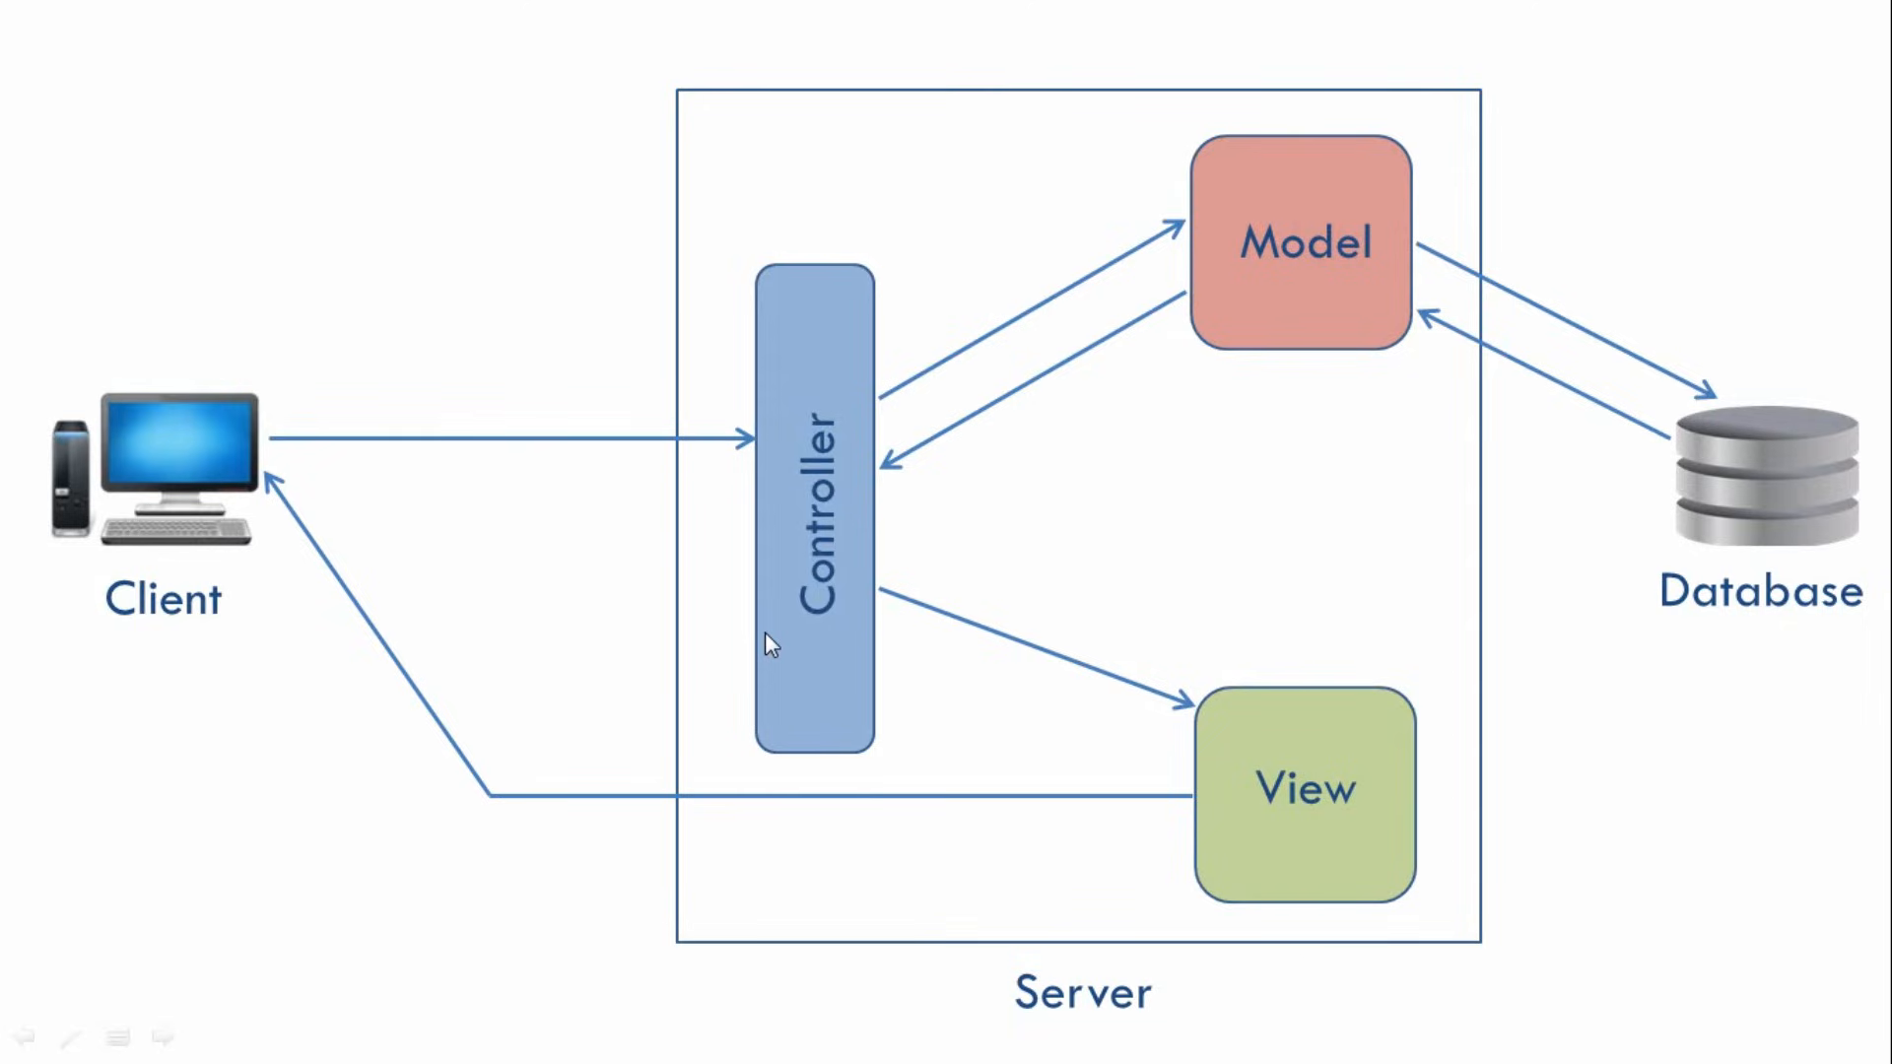
pyautogui.moveTo(799, 638)
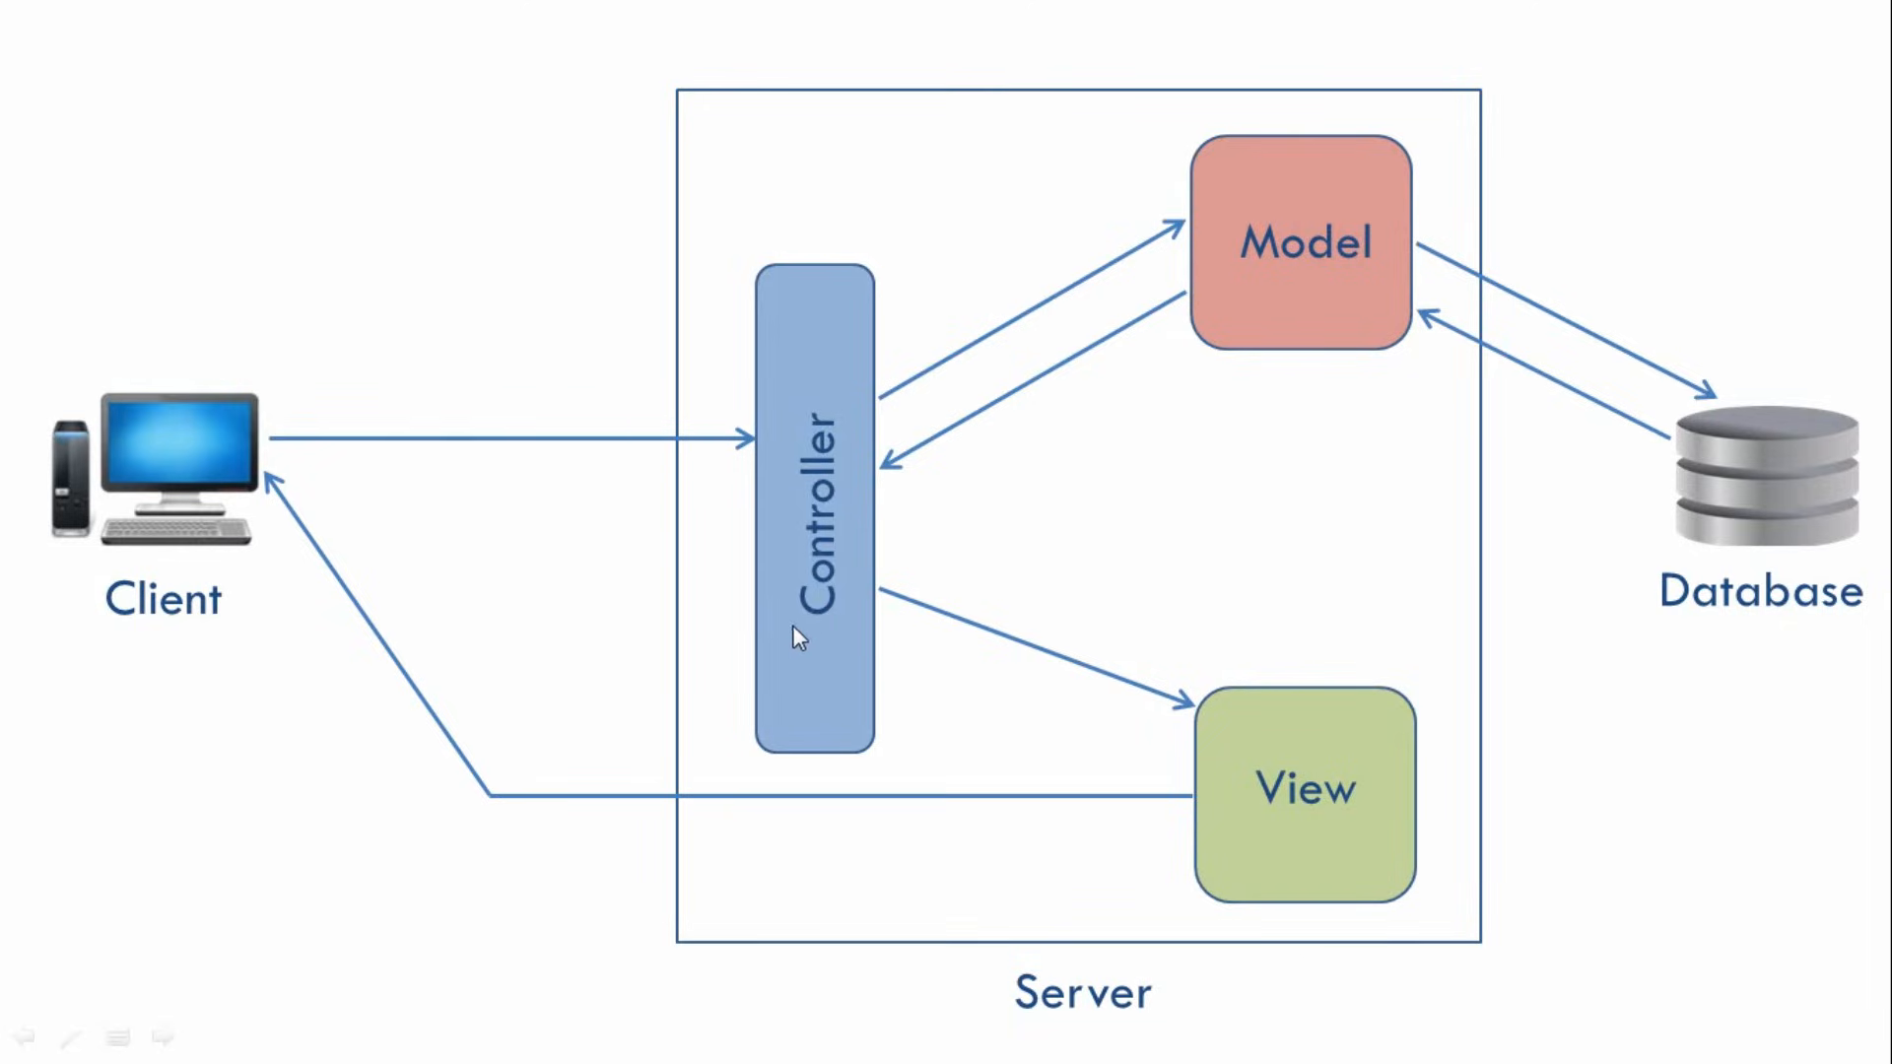
pyautogui.moveTo(219, 483)
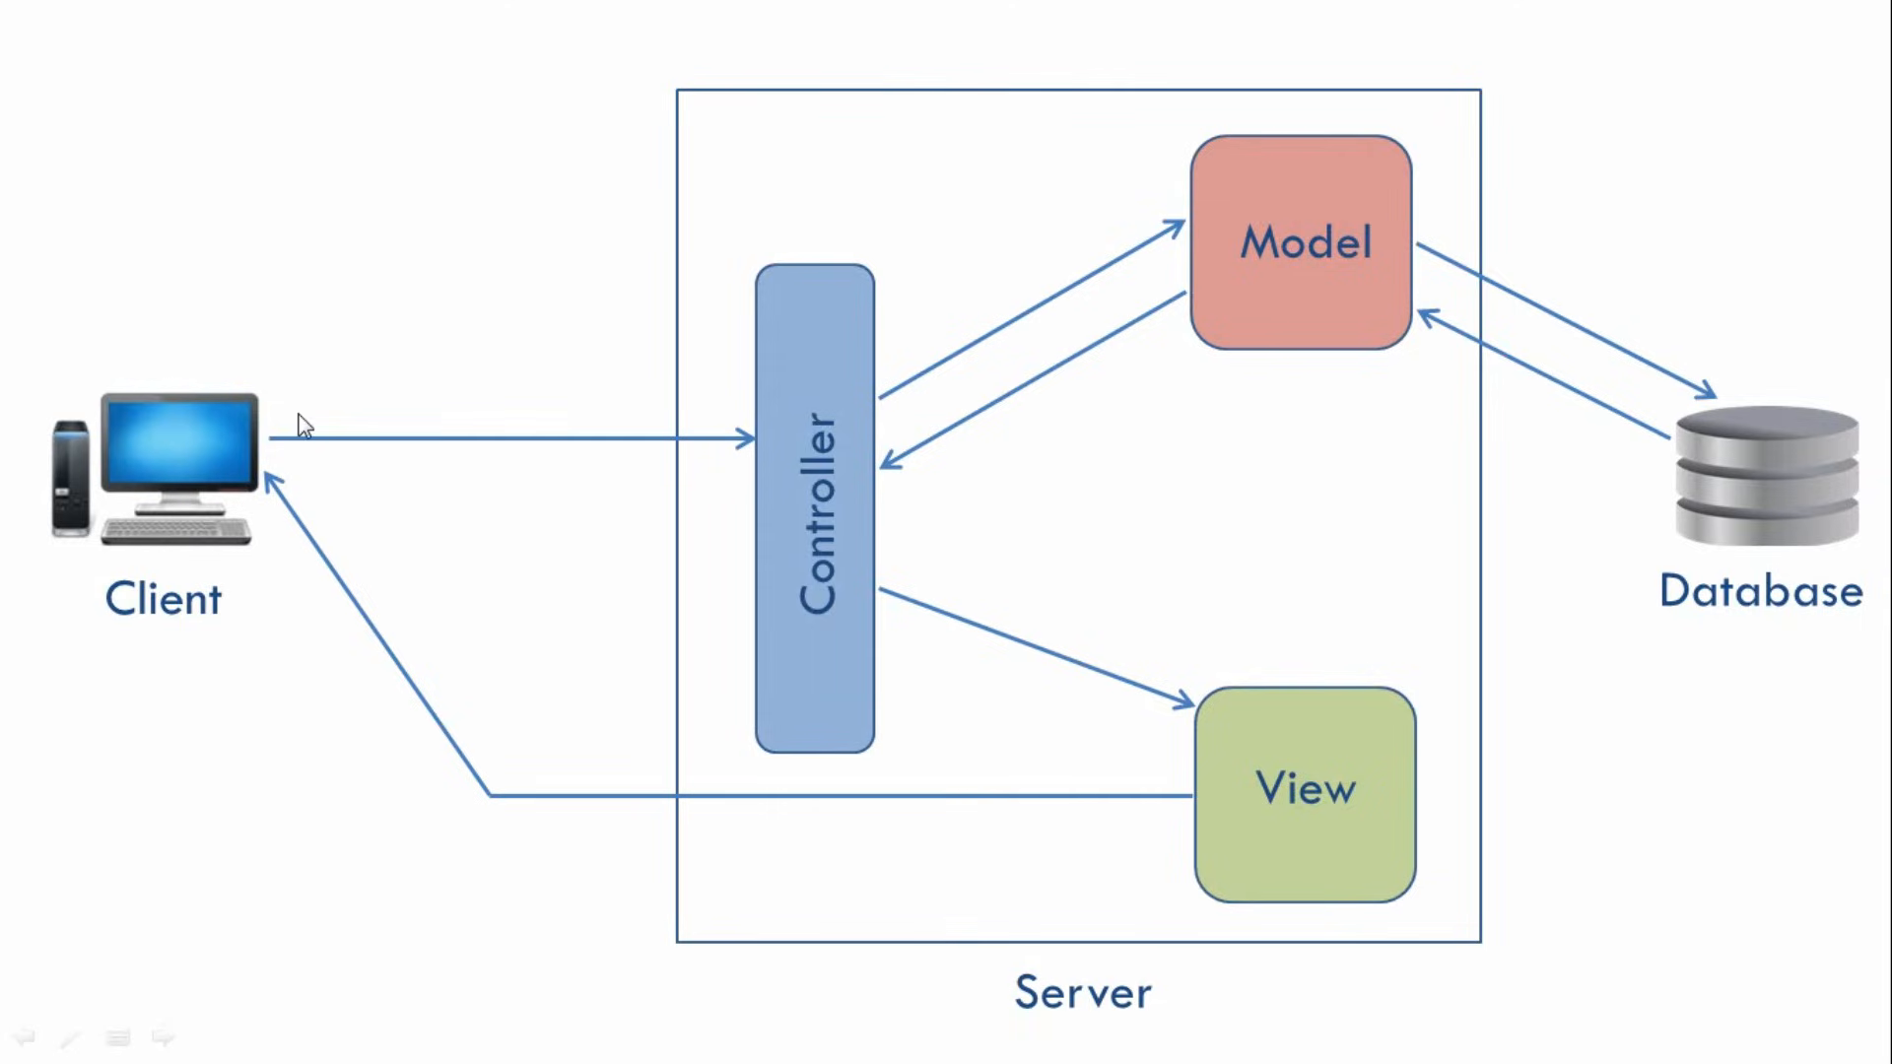
pyautogui.moveTo(838, 308)
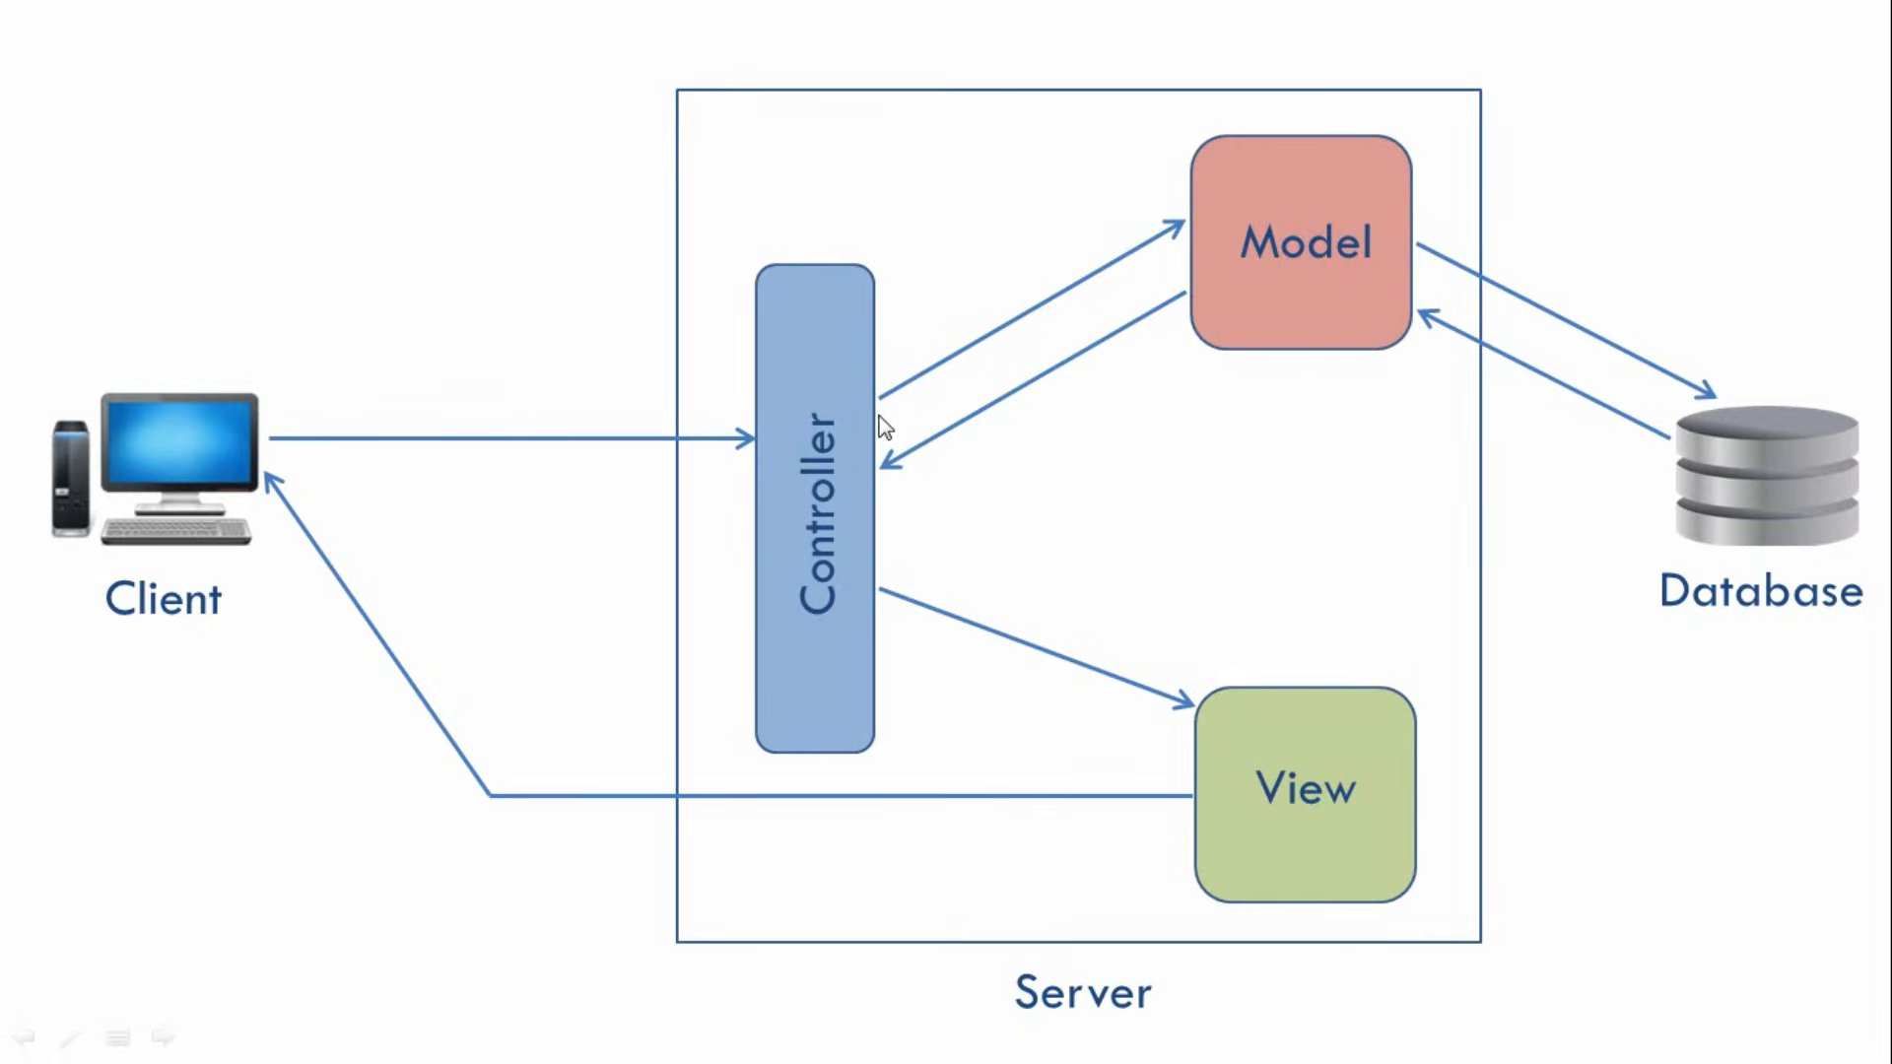
pyautogui.moveTo(1252, 219)
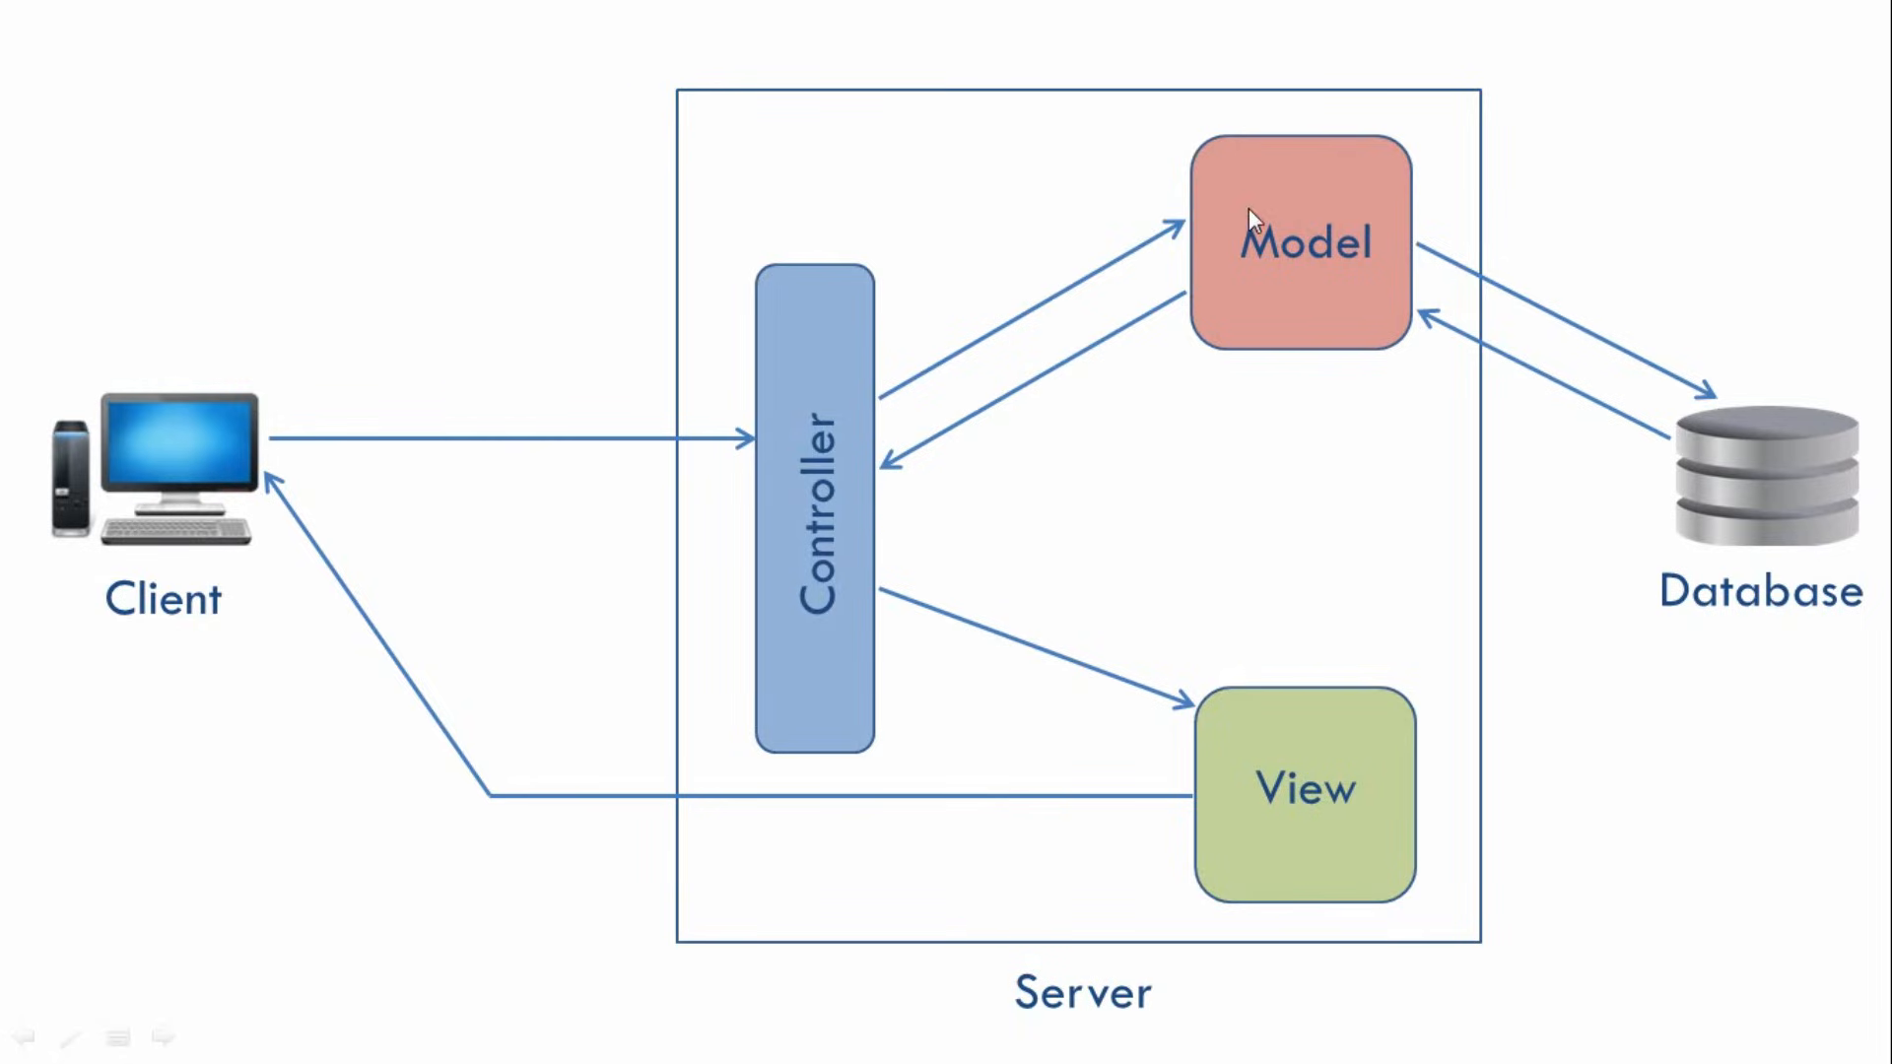
pyautogui.moveTo(1753, 437)
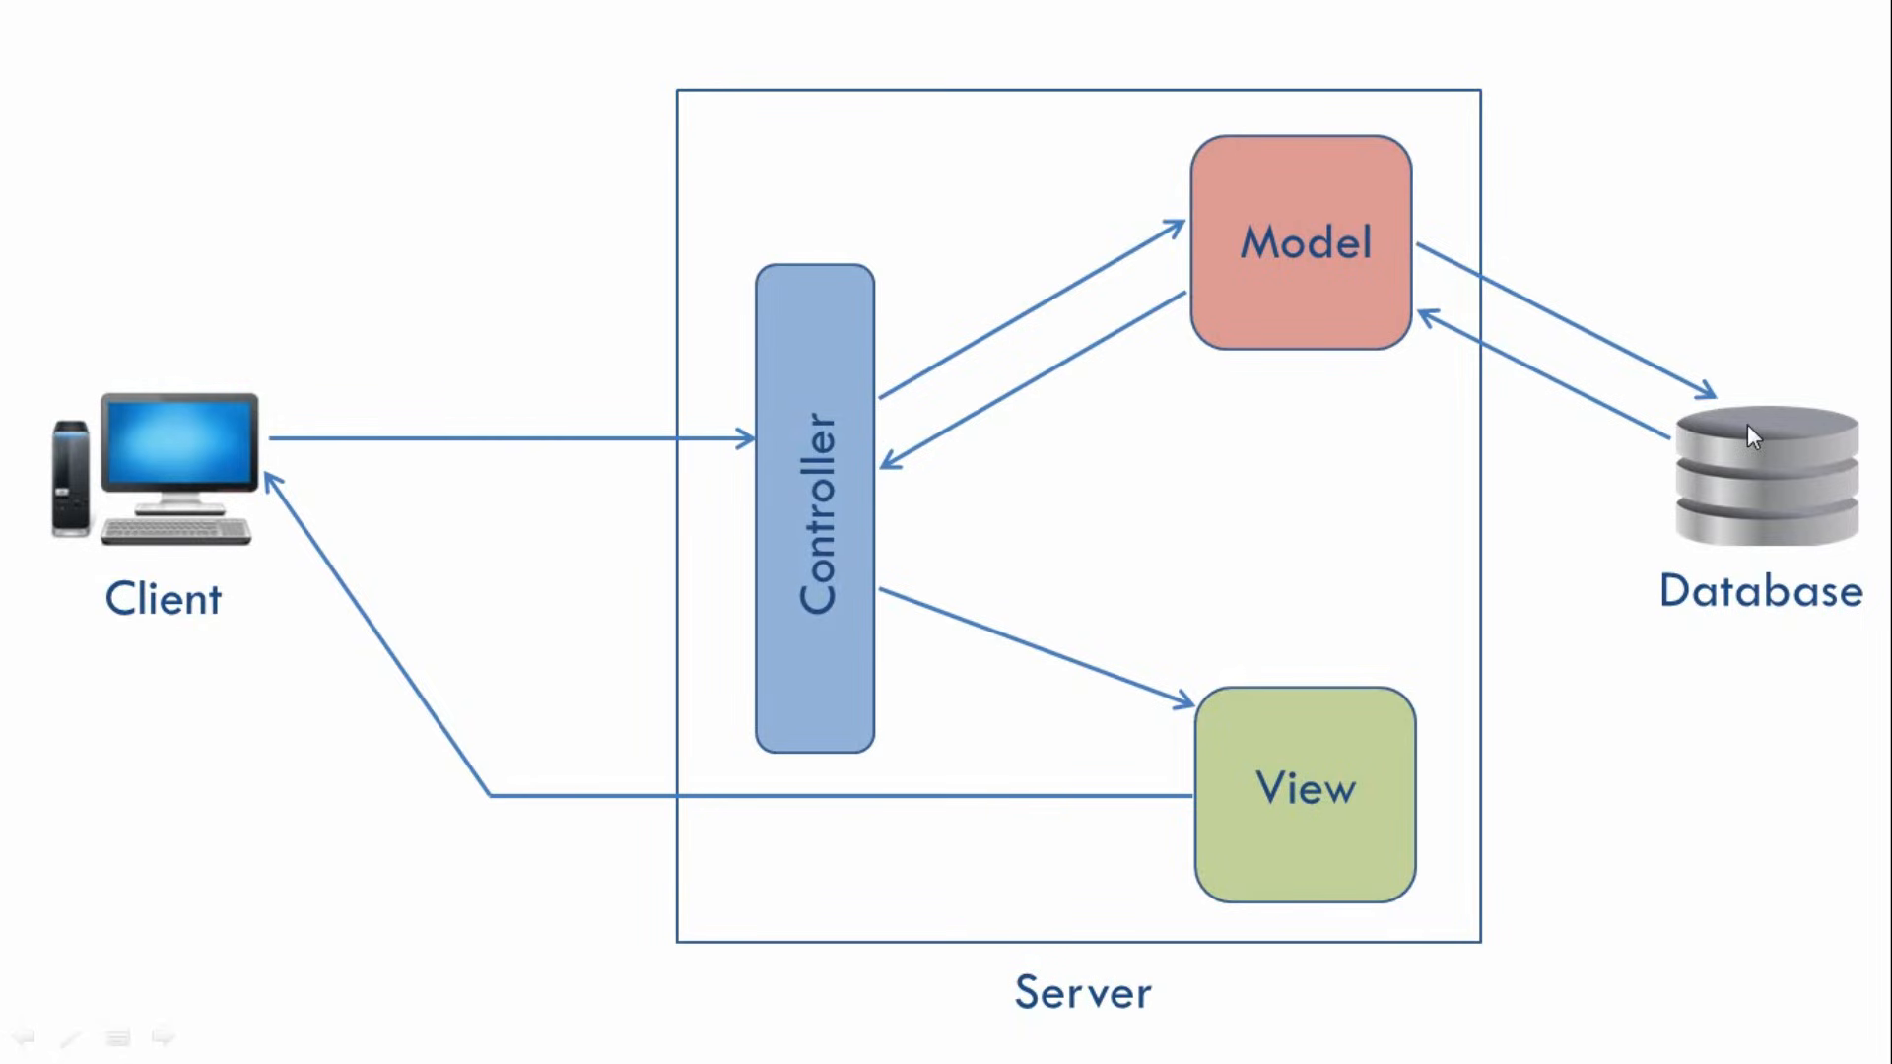
pyautogui.moveTo(1617, 224)
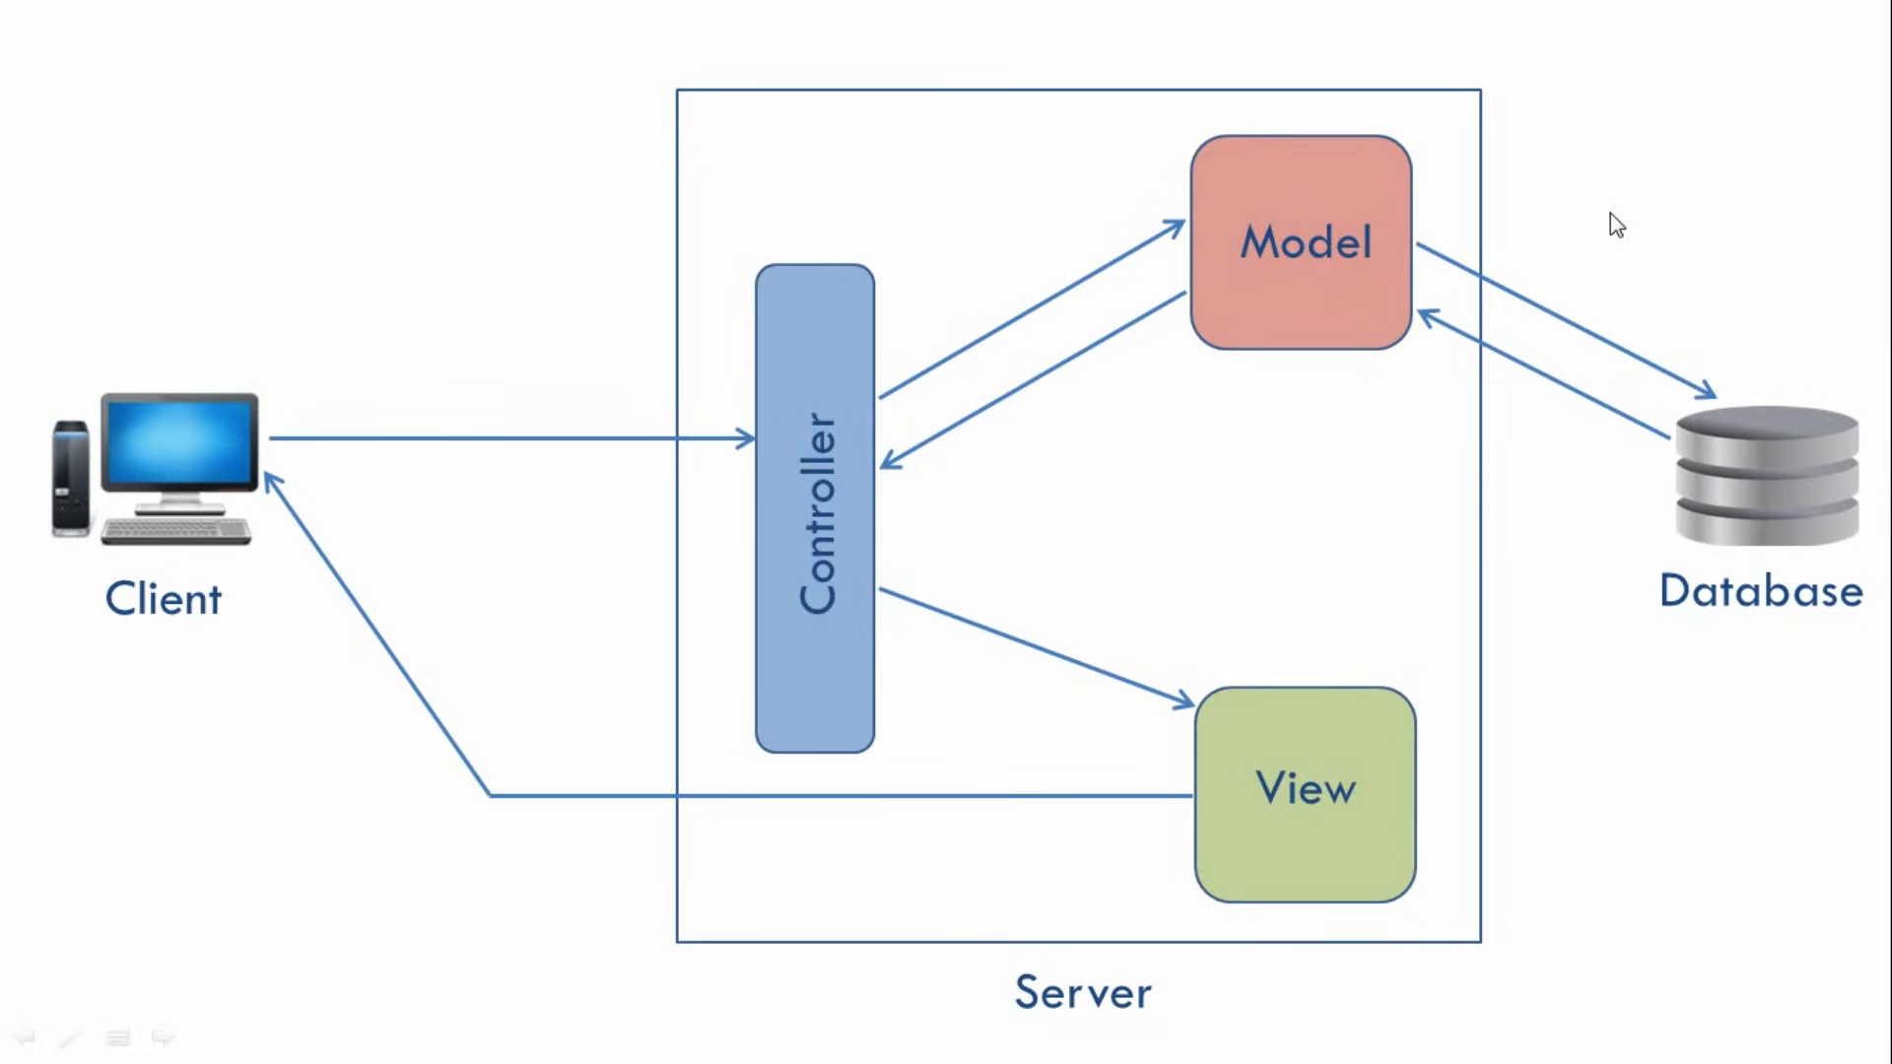
pyautogui.moveTo(1638, 219)
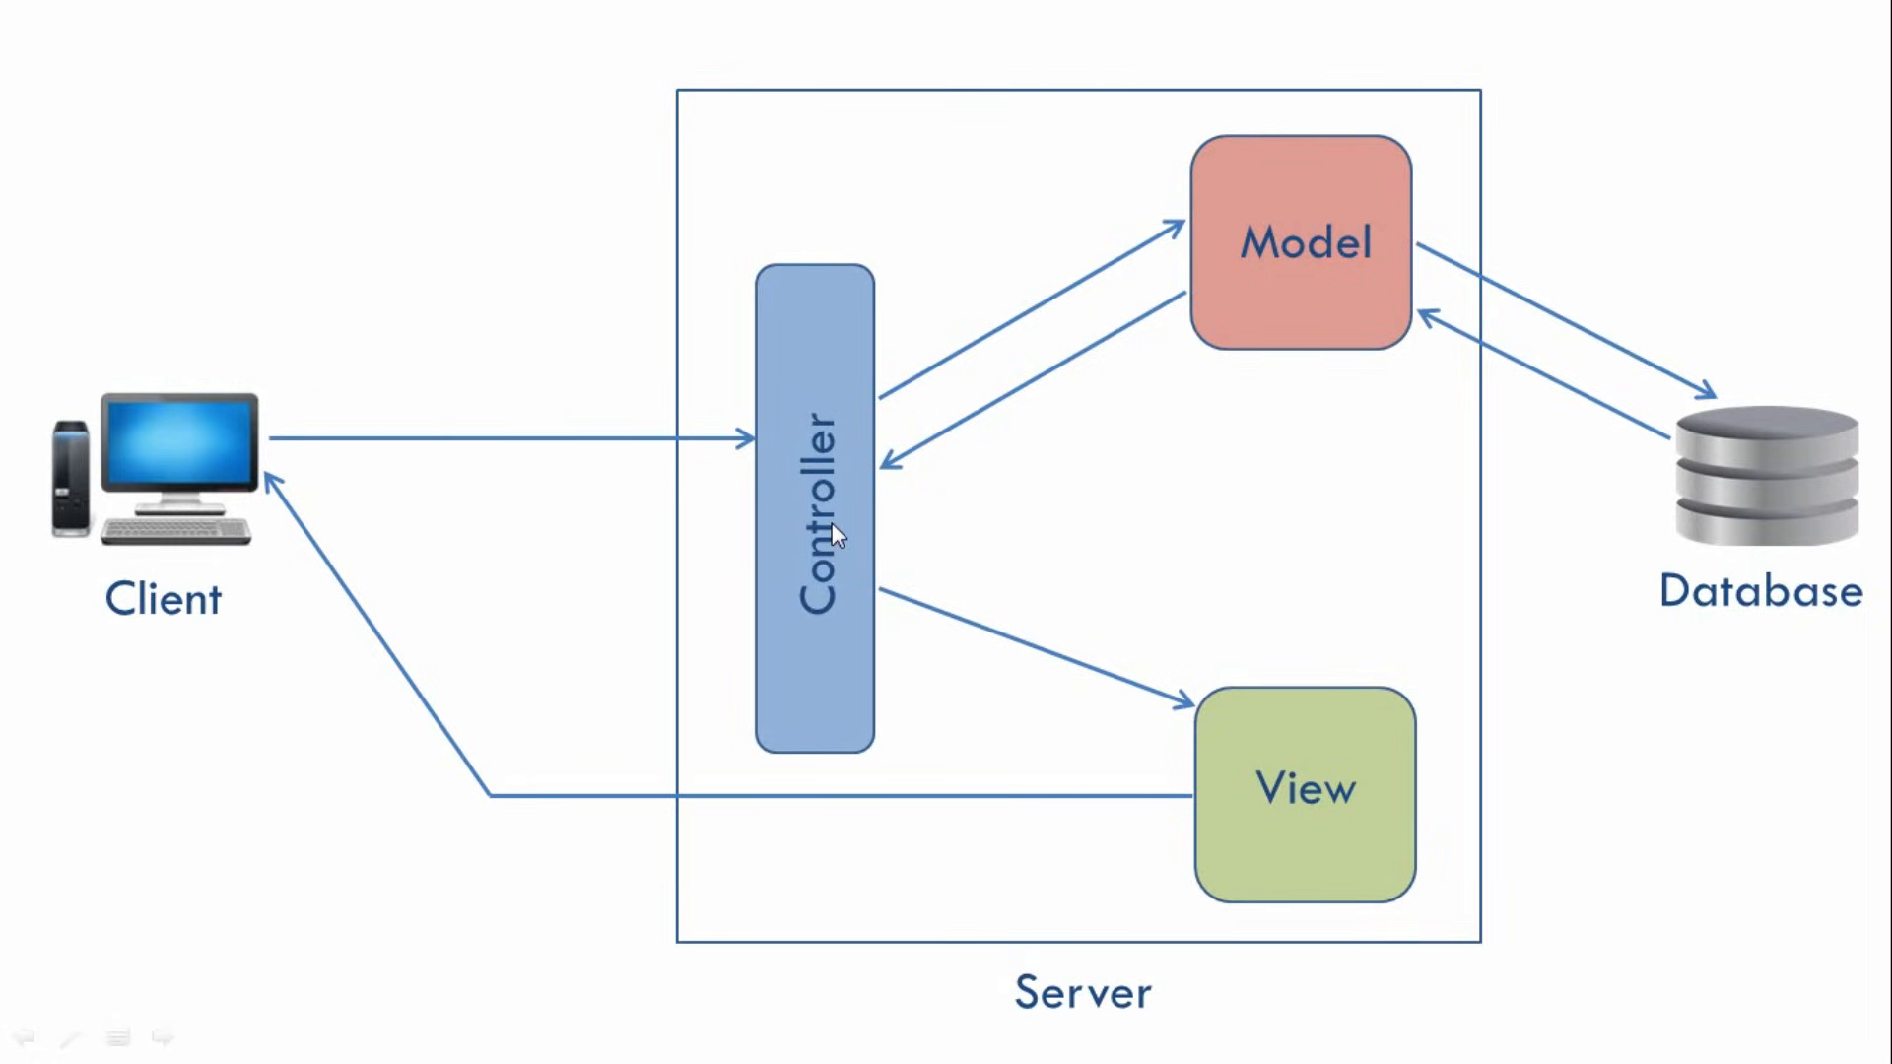
pyautogui.moveTo(1251, 733)
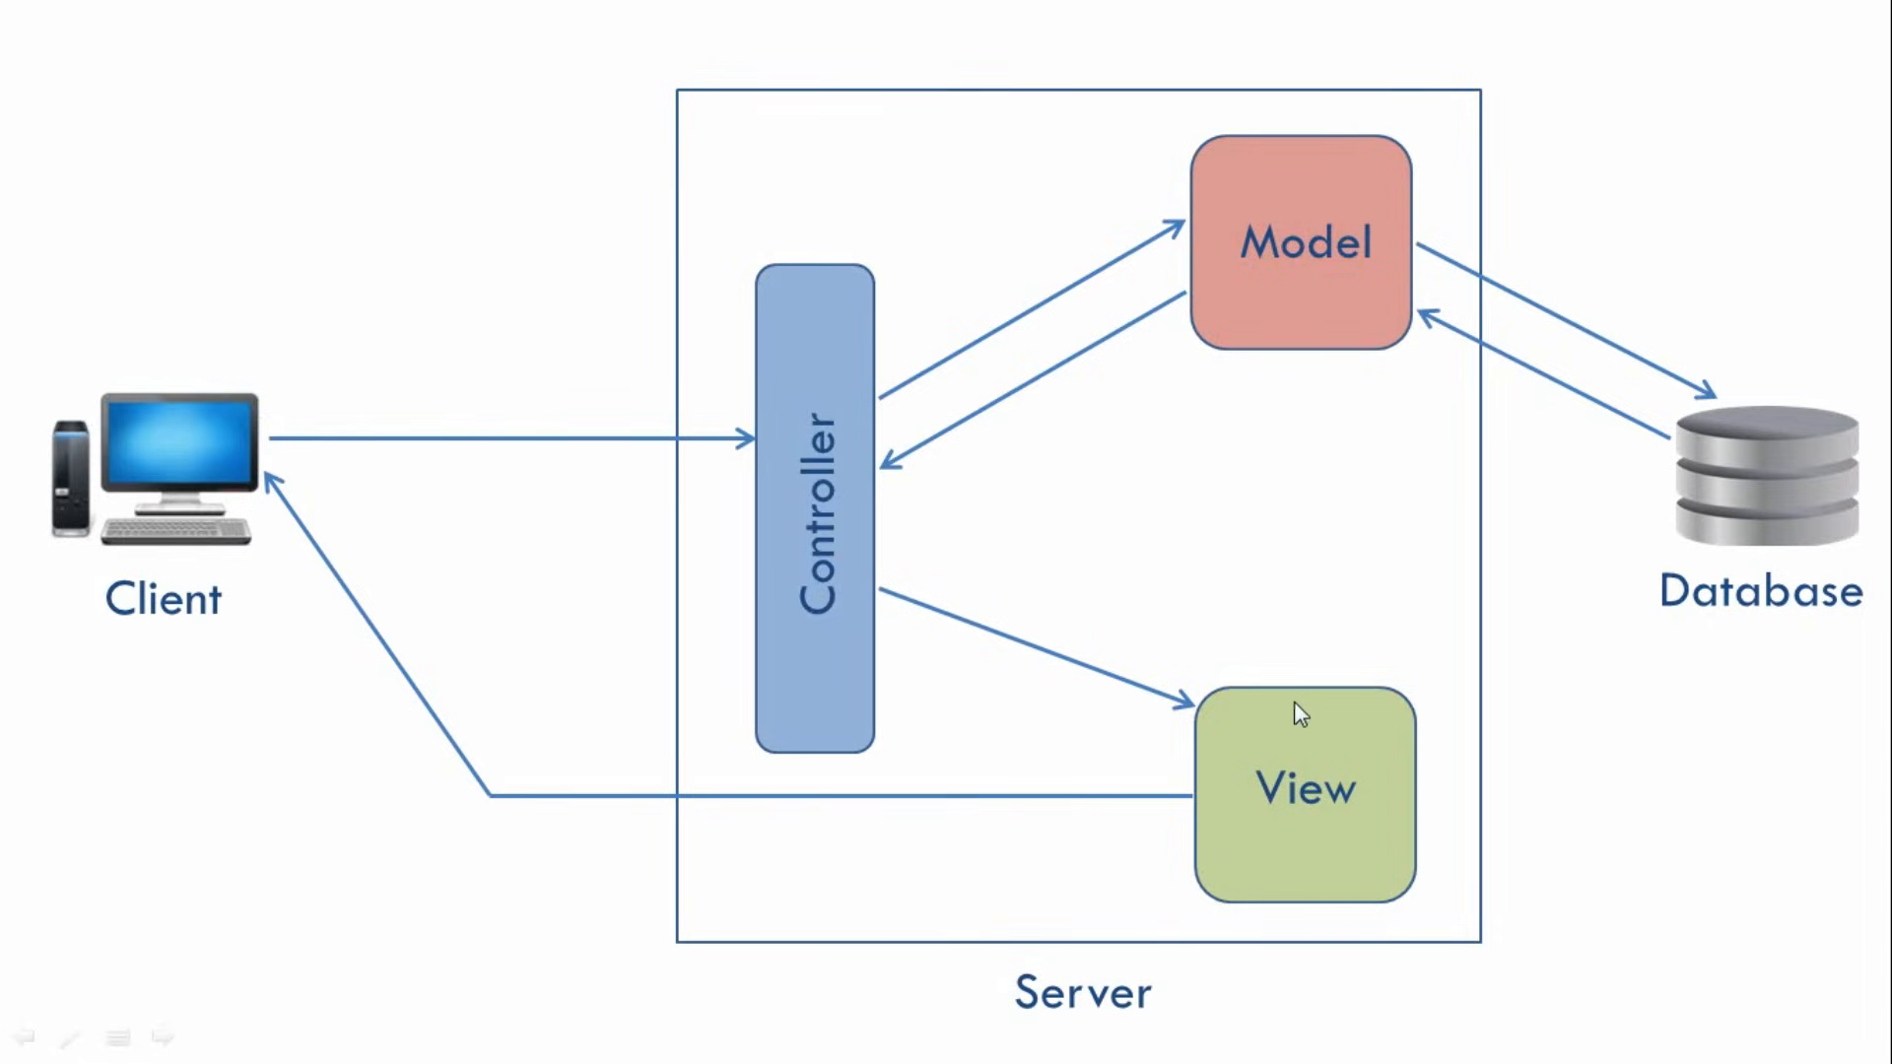
pyautogui.moveTo(1363, 793)
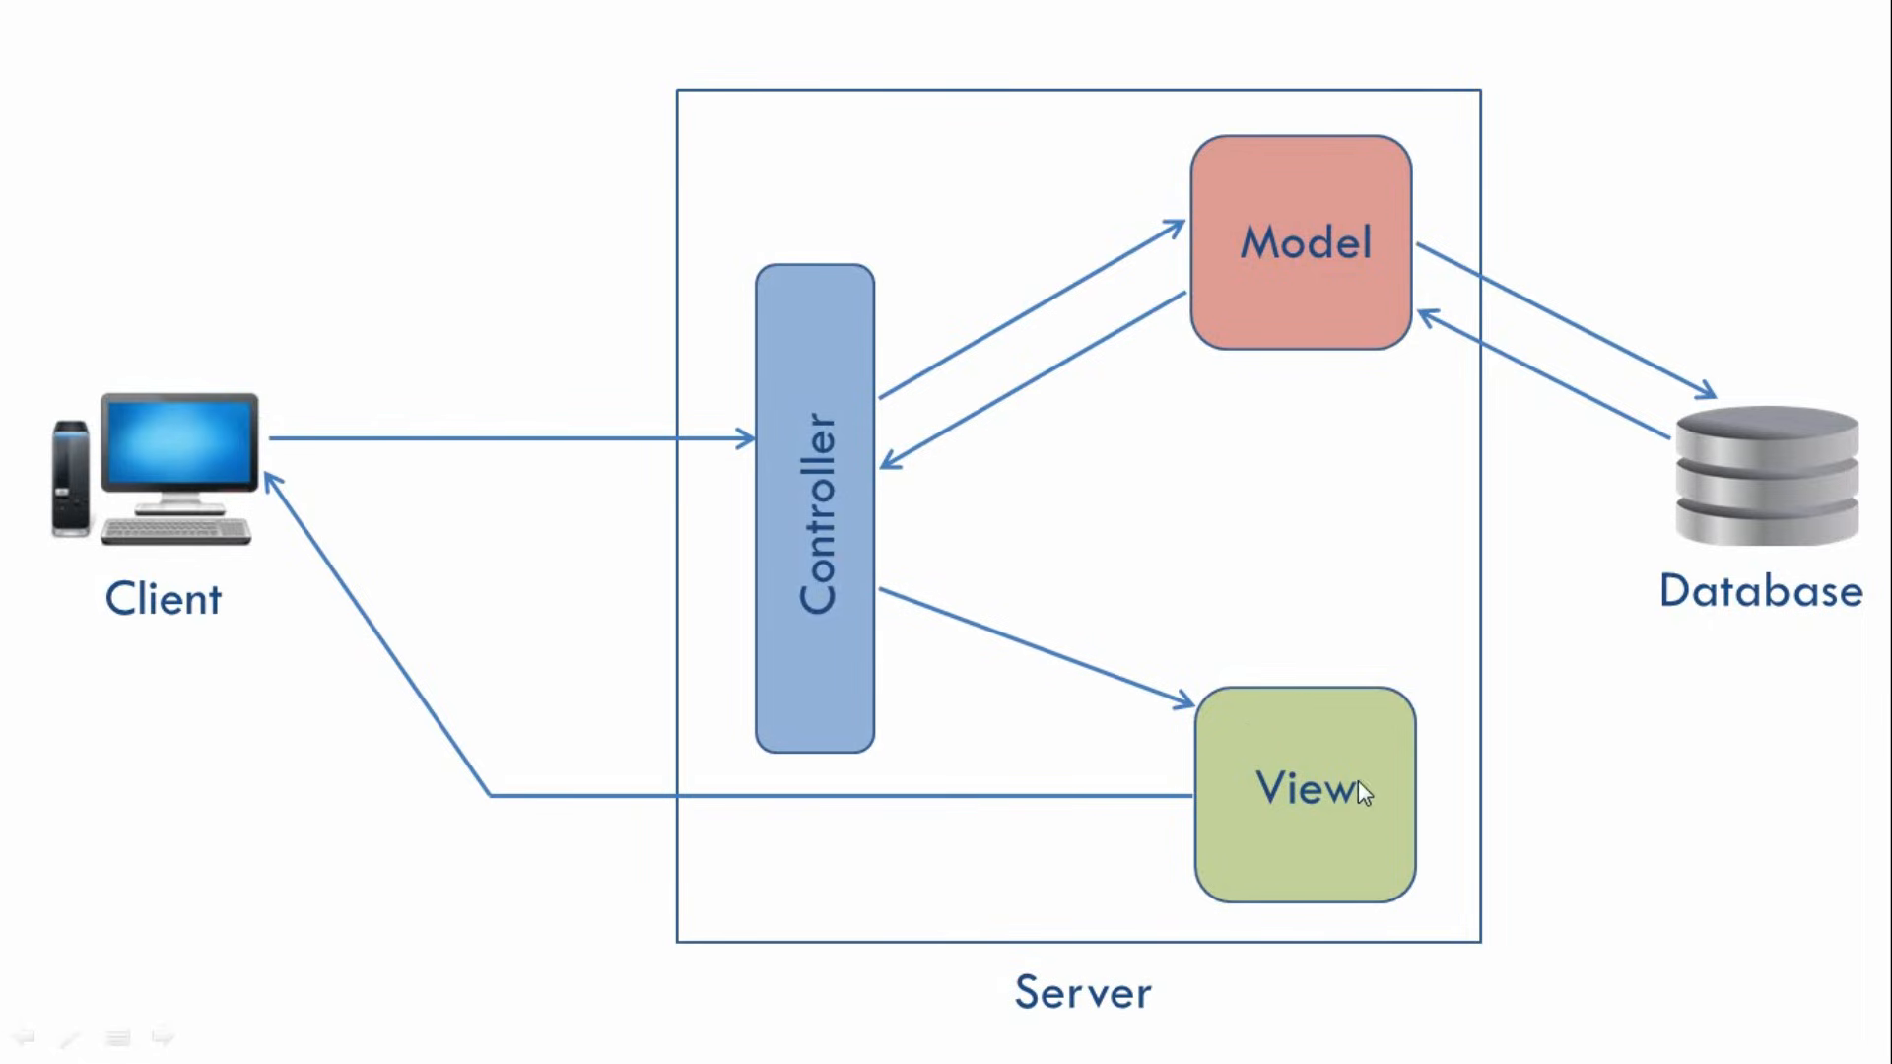
pyautogui.moveTo(294, 502)
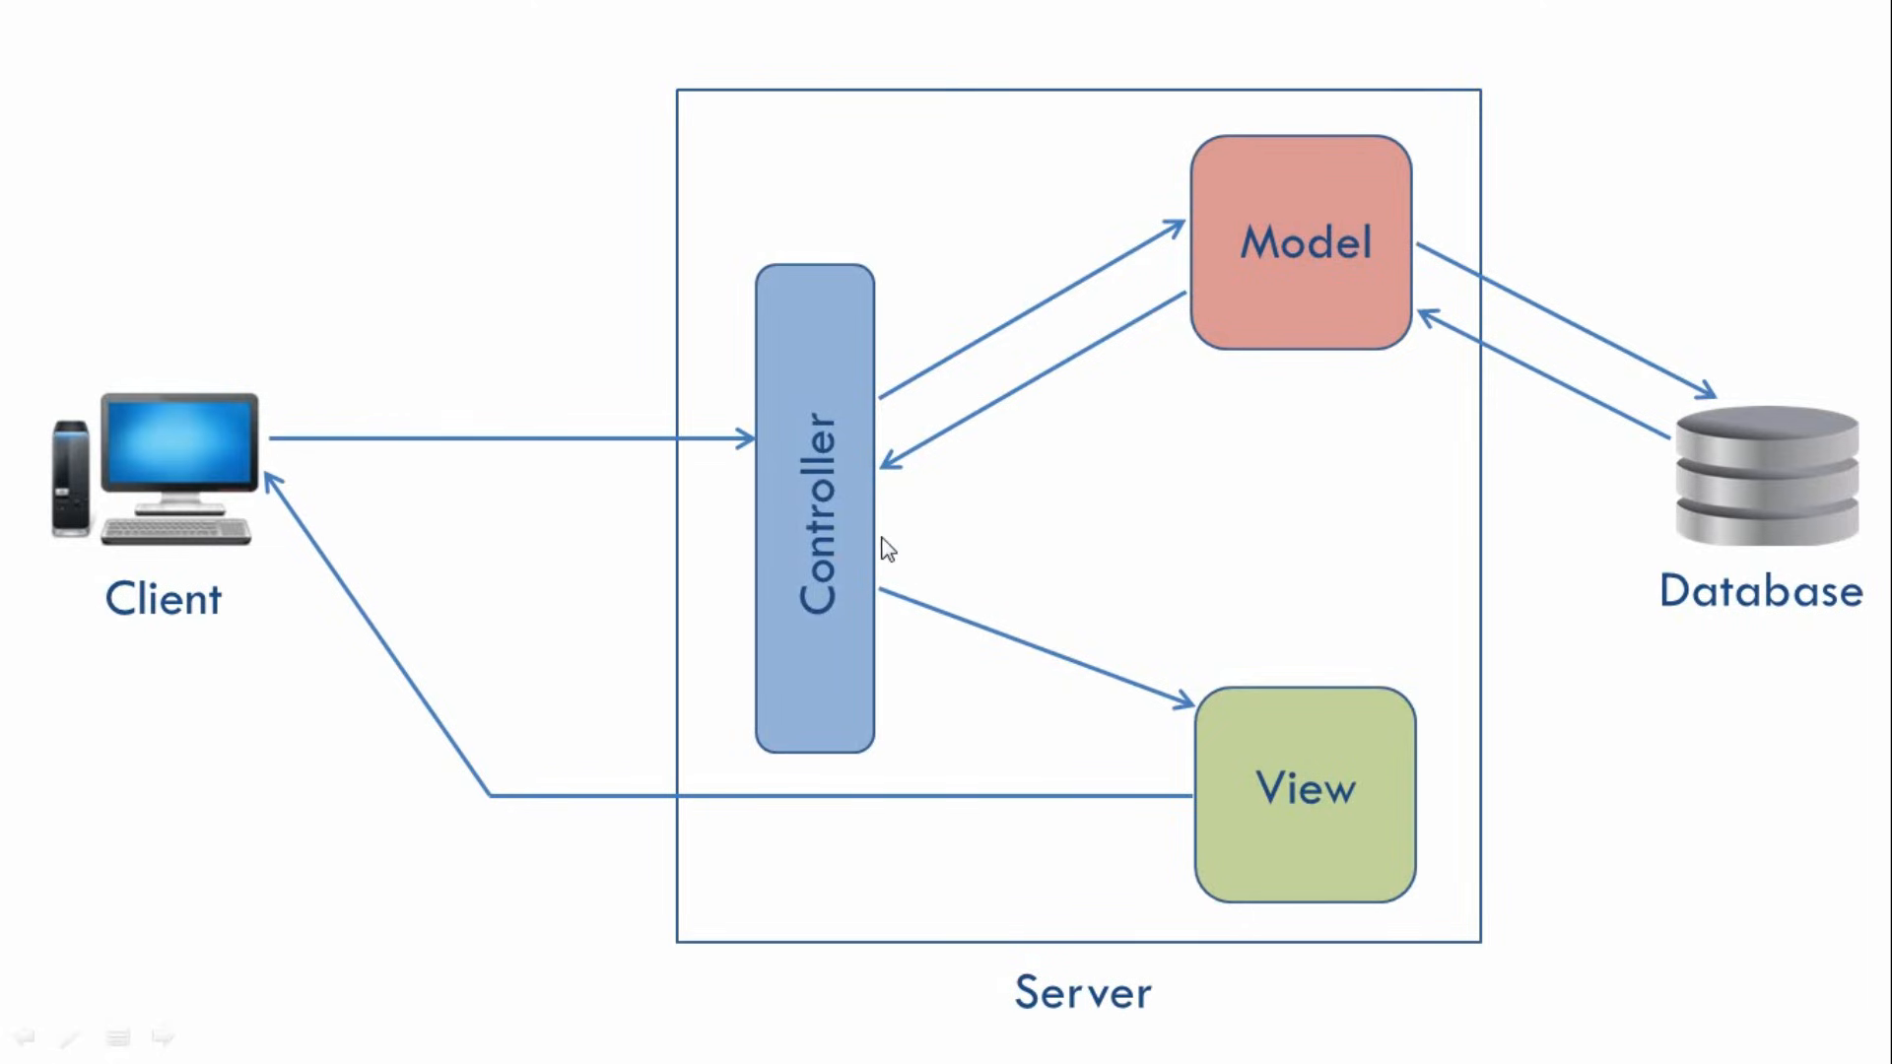
pyautogui.moveTo(999, 568)
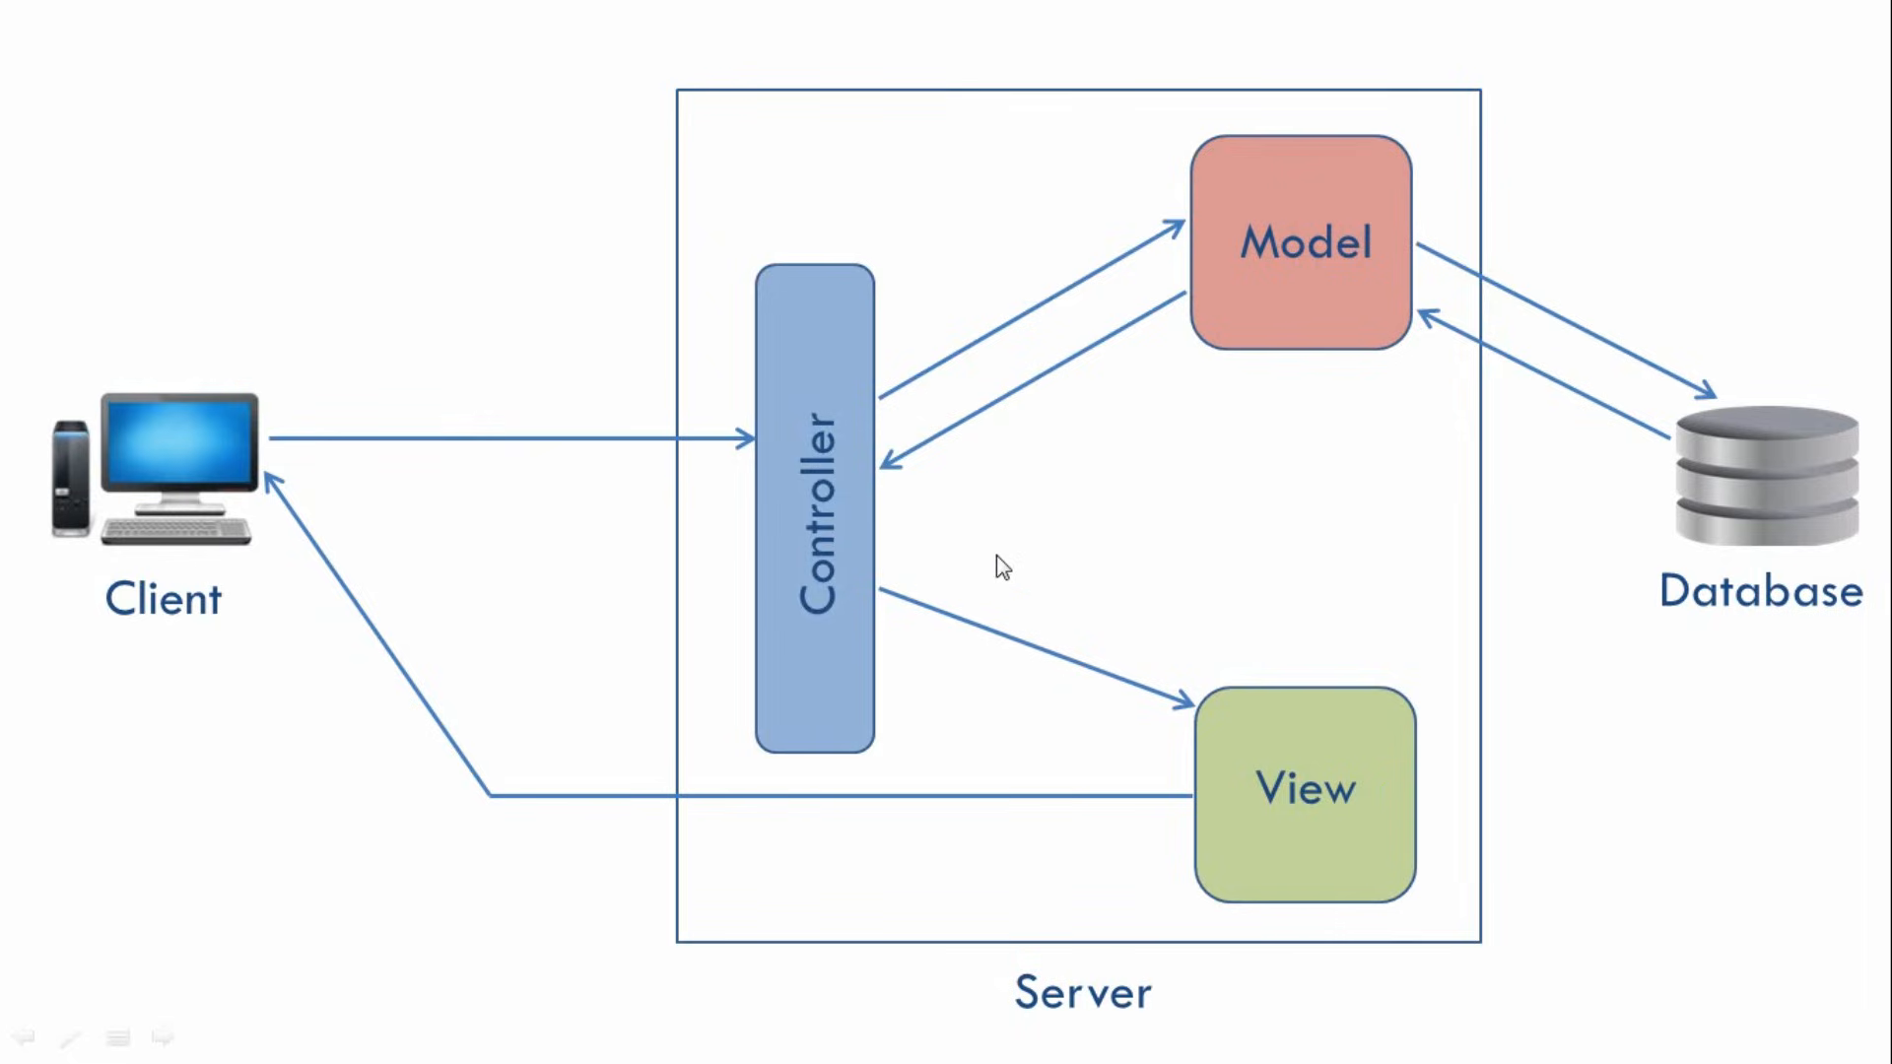
pyautogui.moveTo(1192, 166)
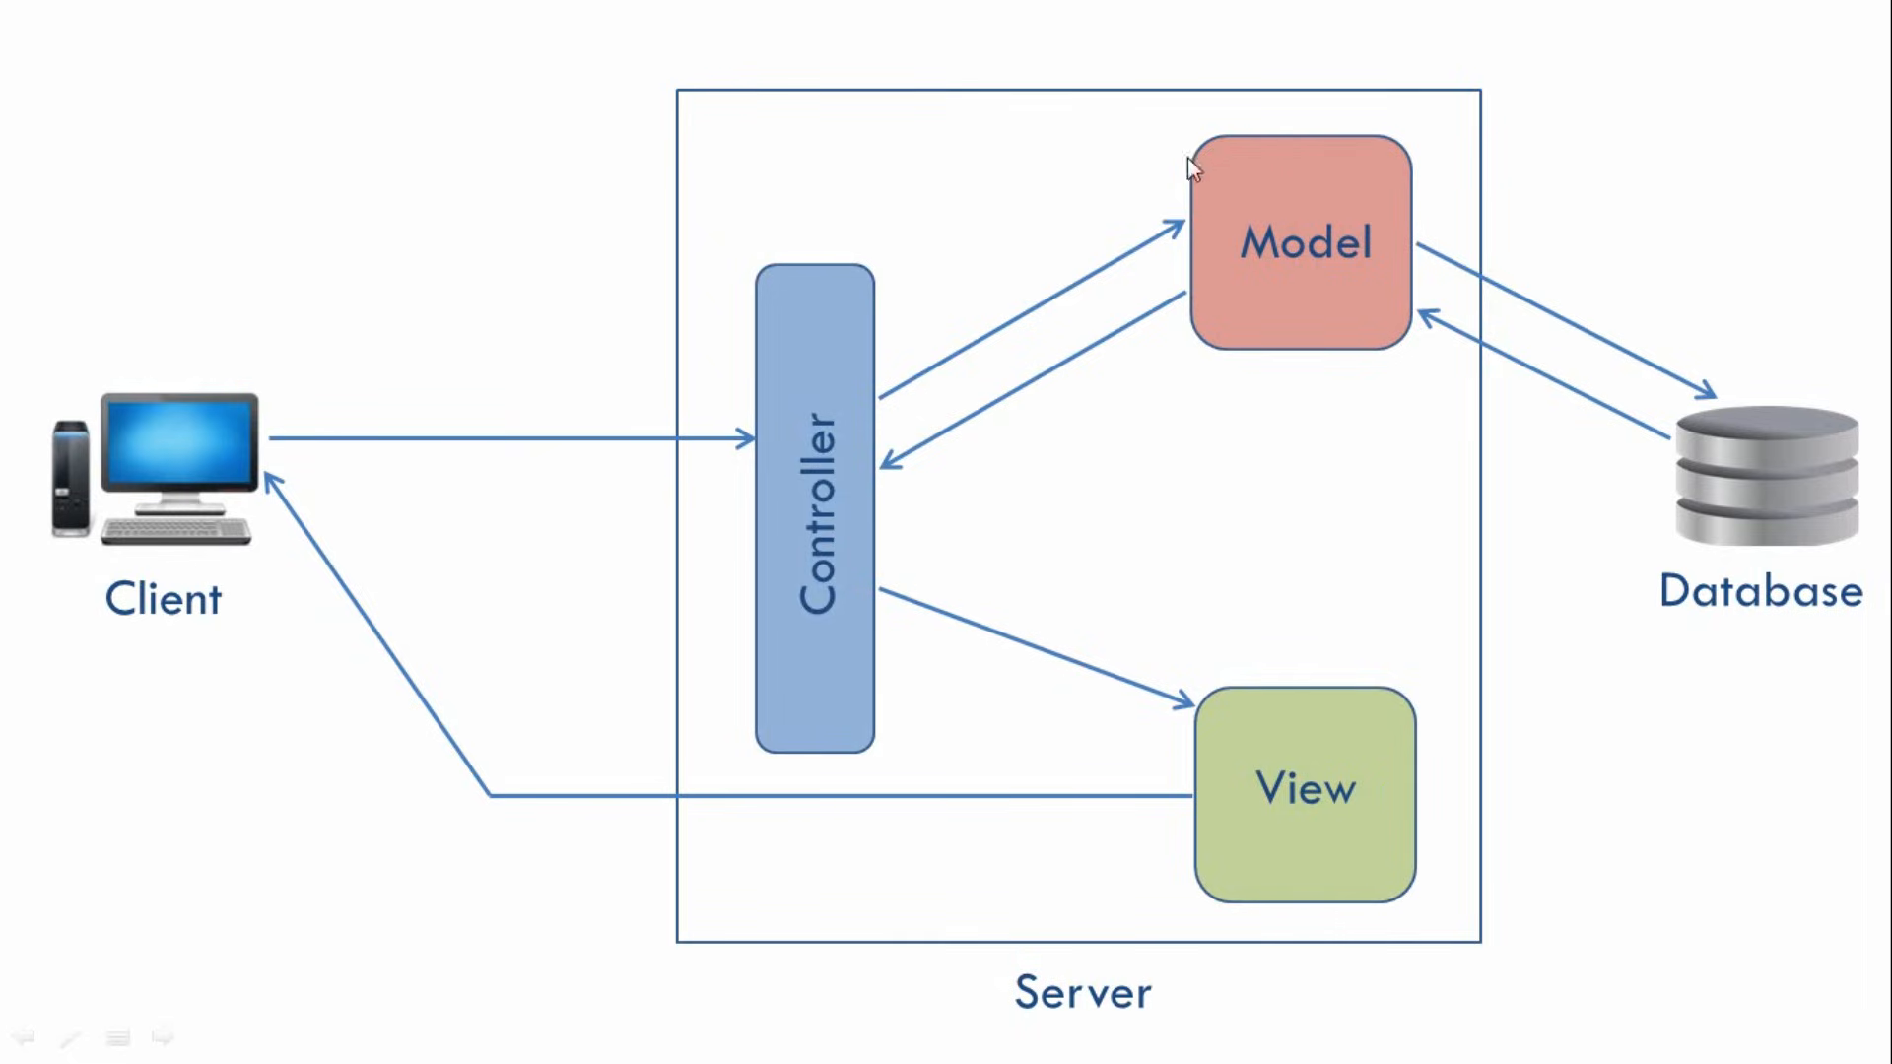
pyautogui.moveTo(1250, 748)
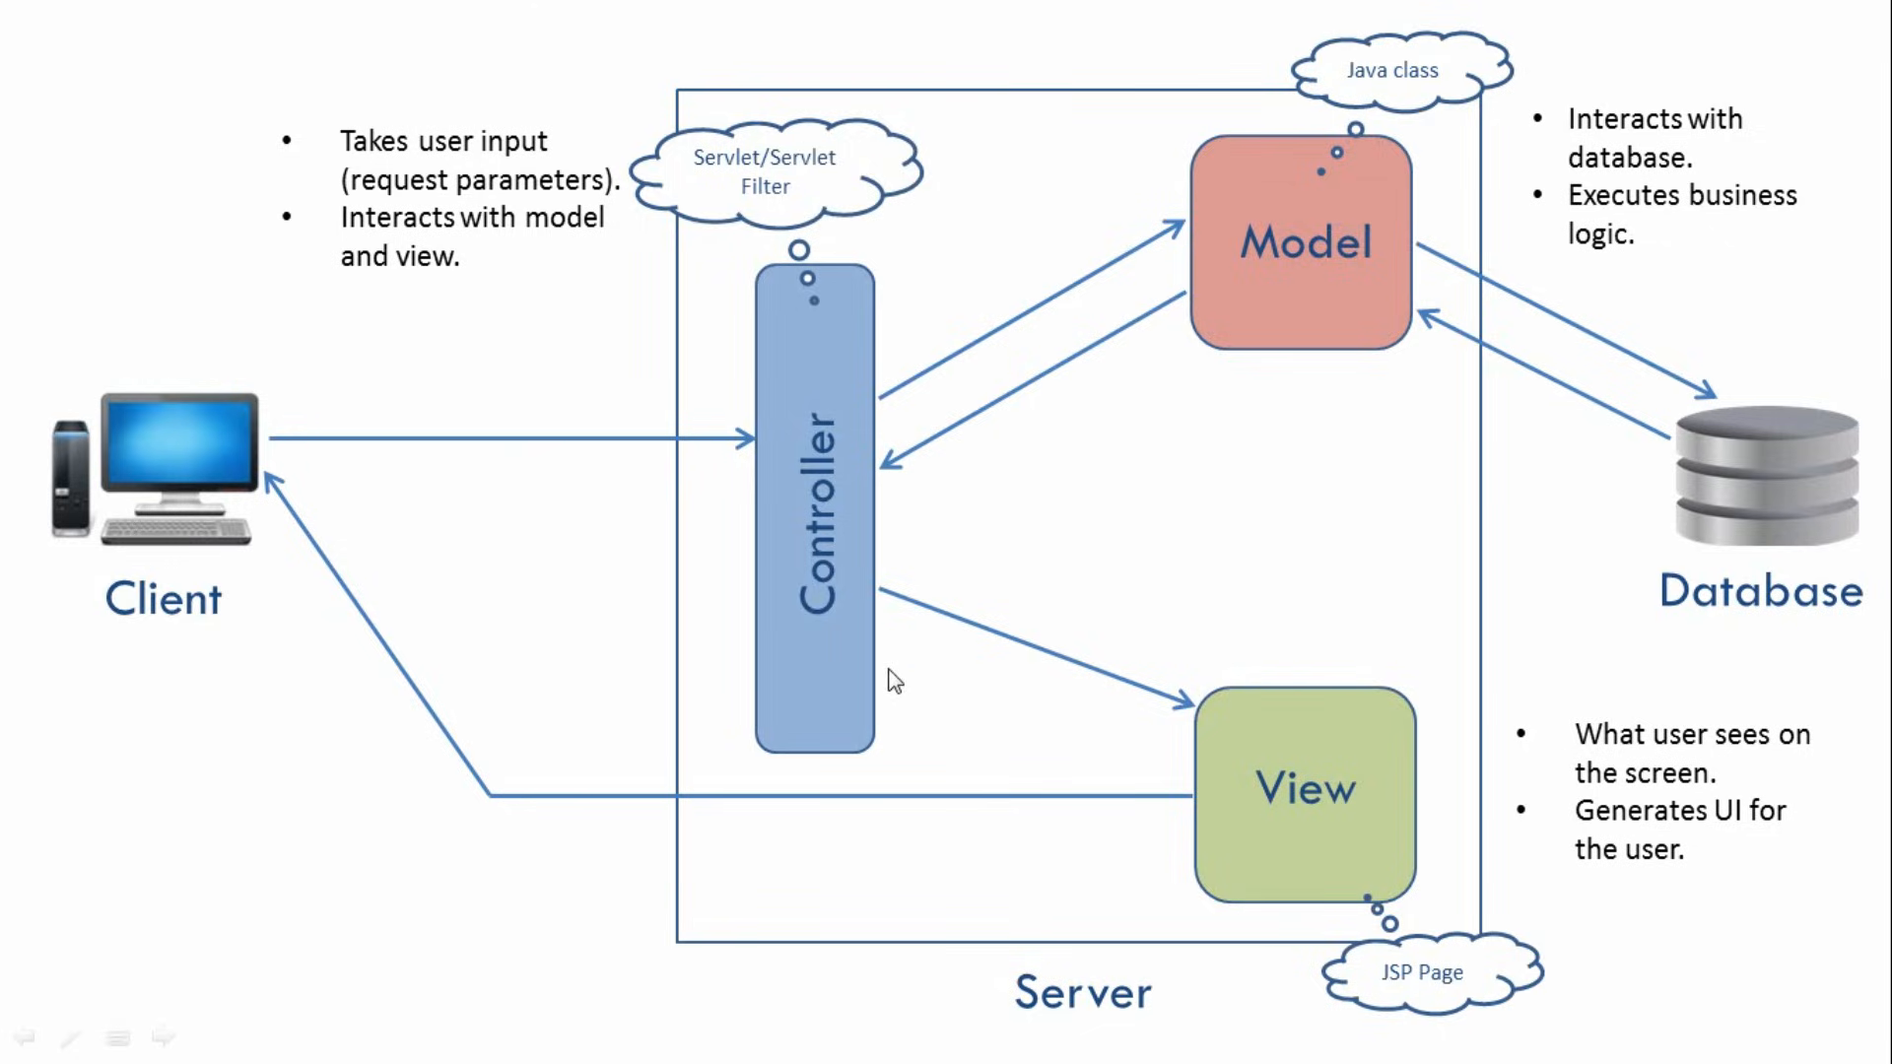
pyautogui.moveTo(782, 387)
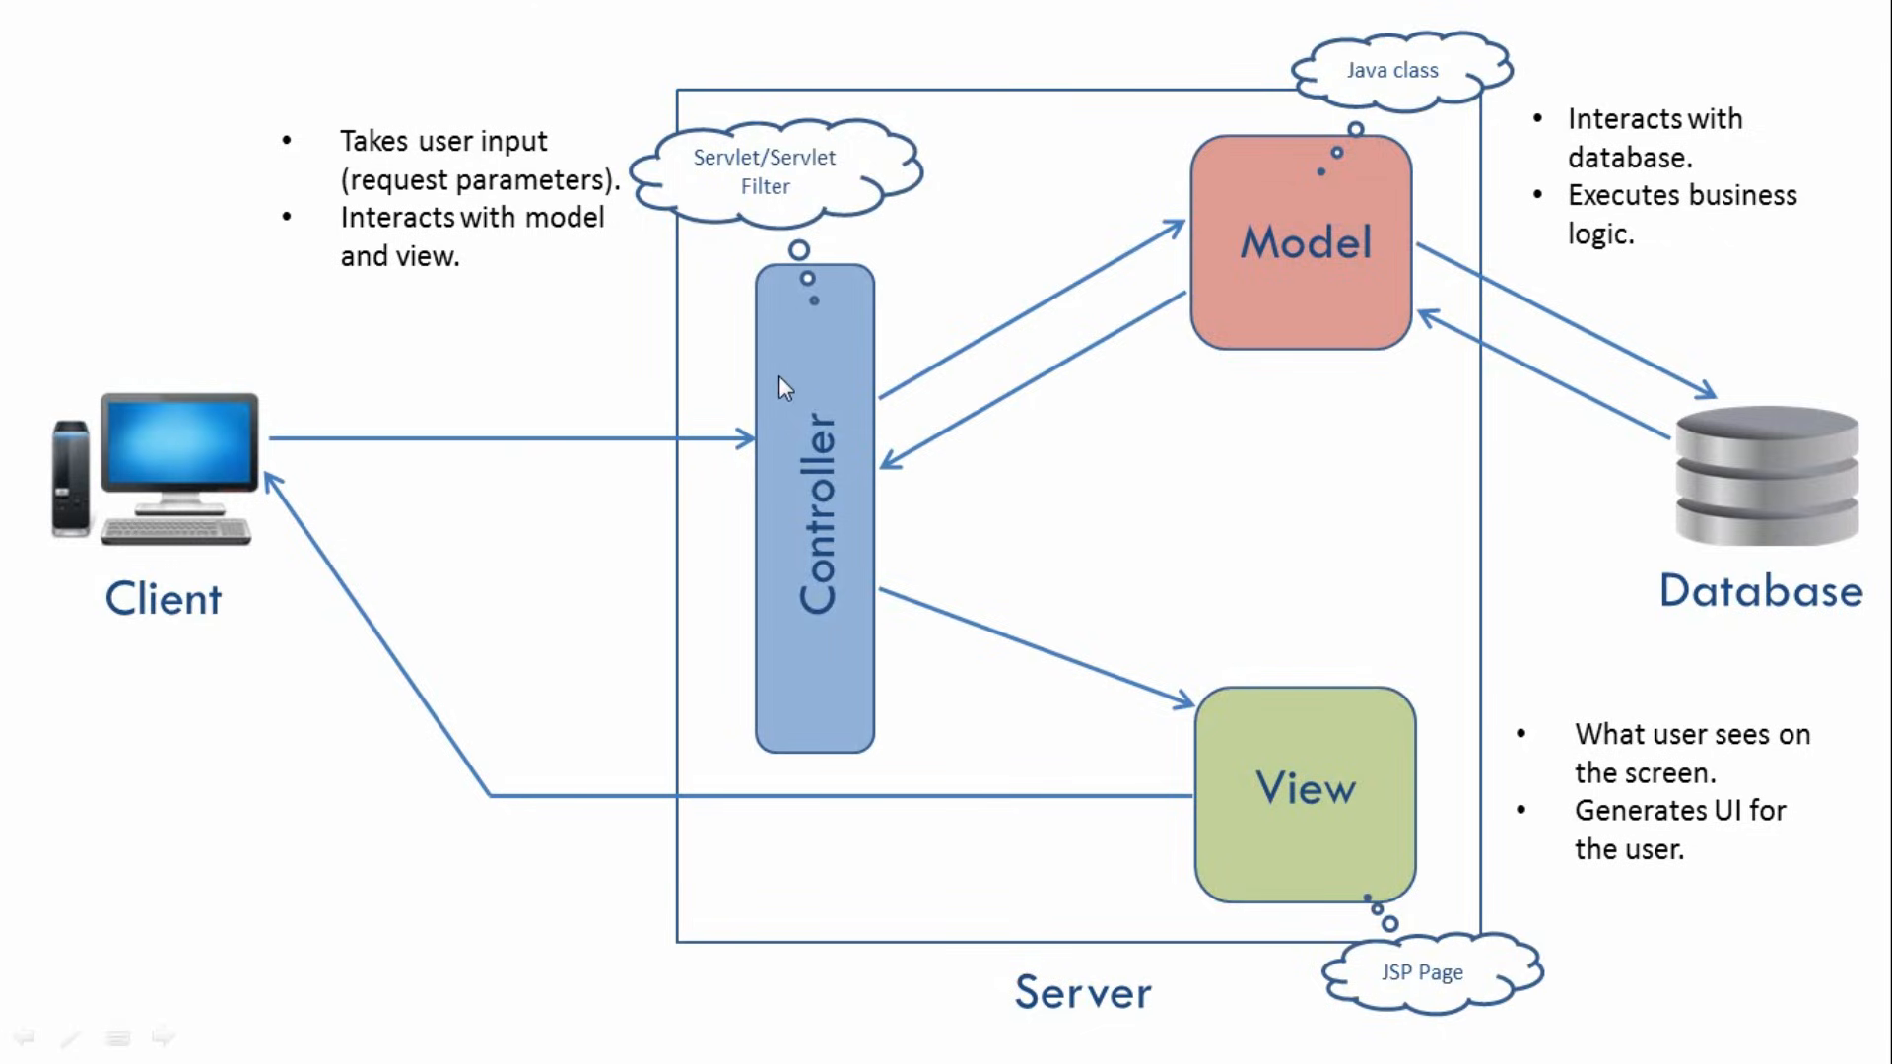
pyautogui.moveTo(1301, 812)
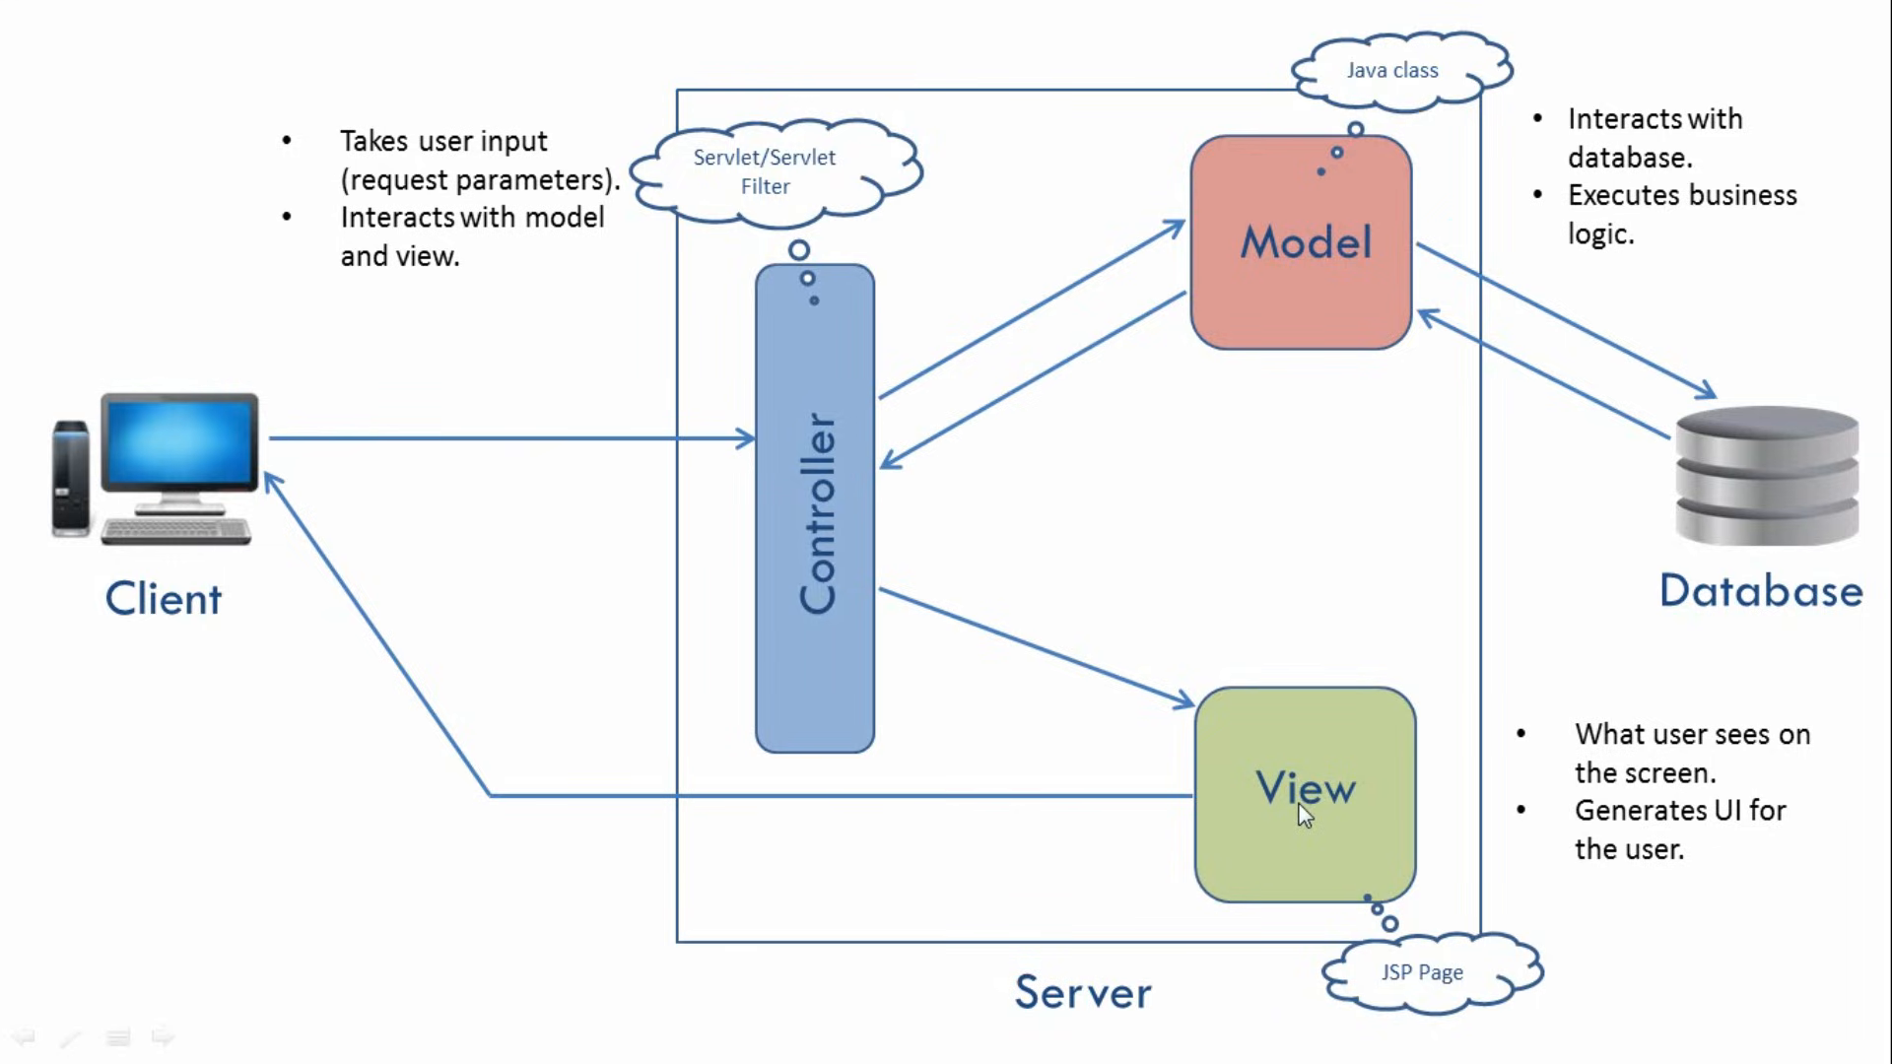
pyautogui.moveTo(1204, 706)
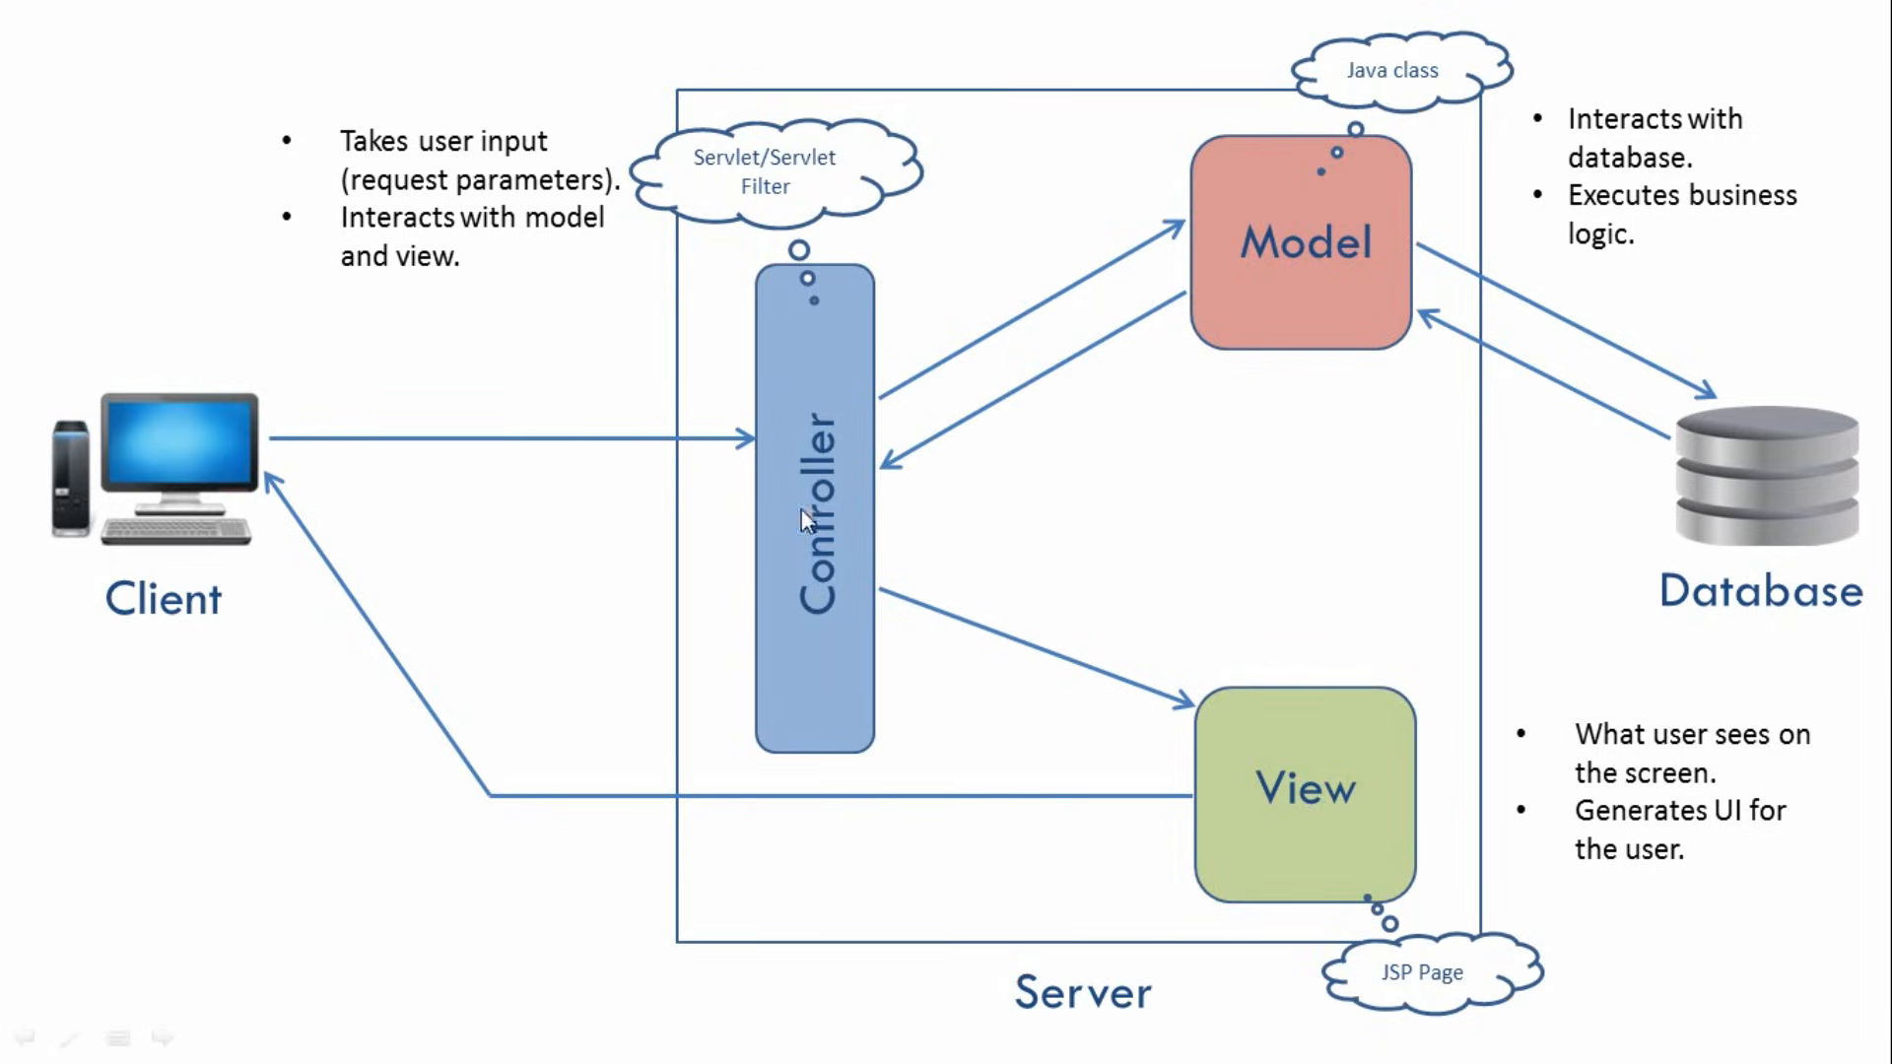
pyautogui.moveTo(1161, 324)
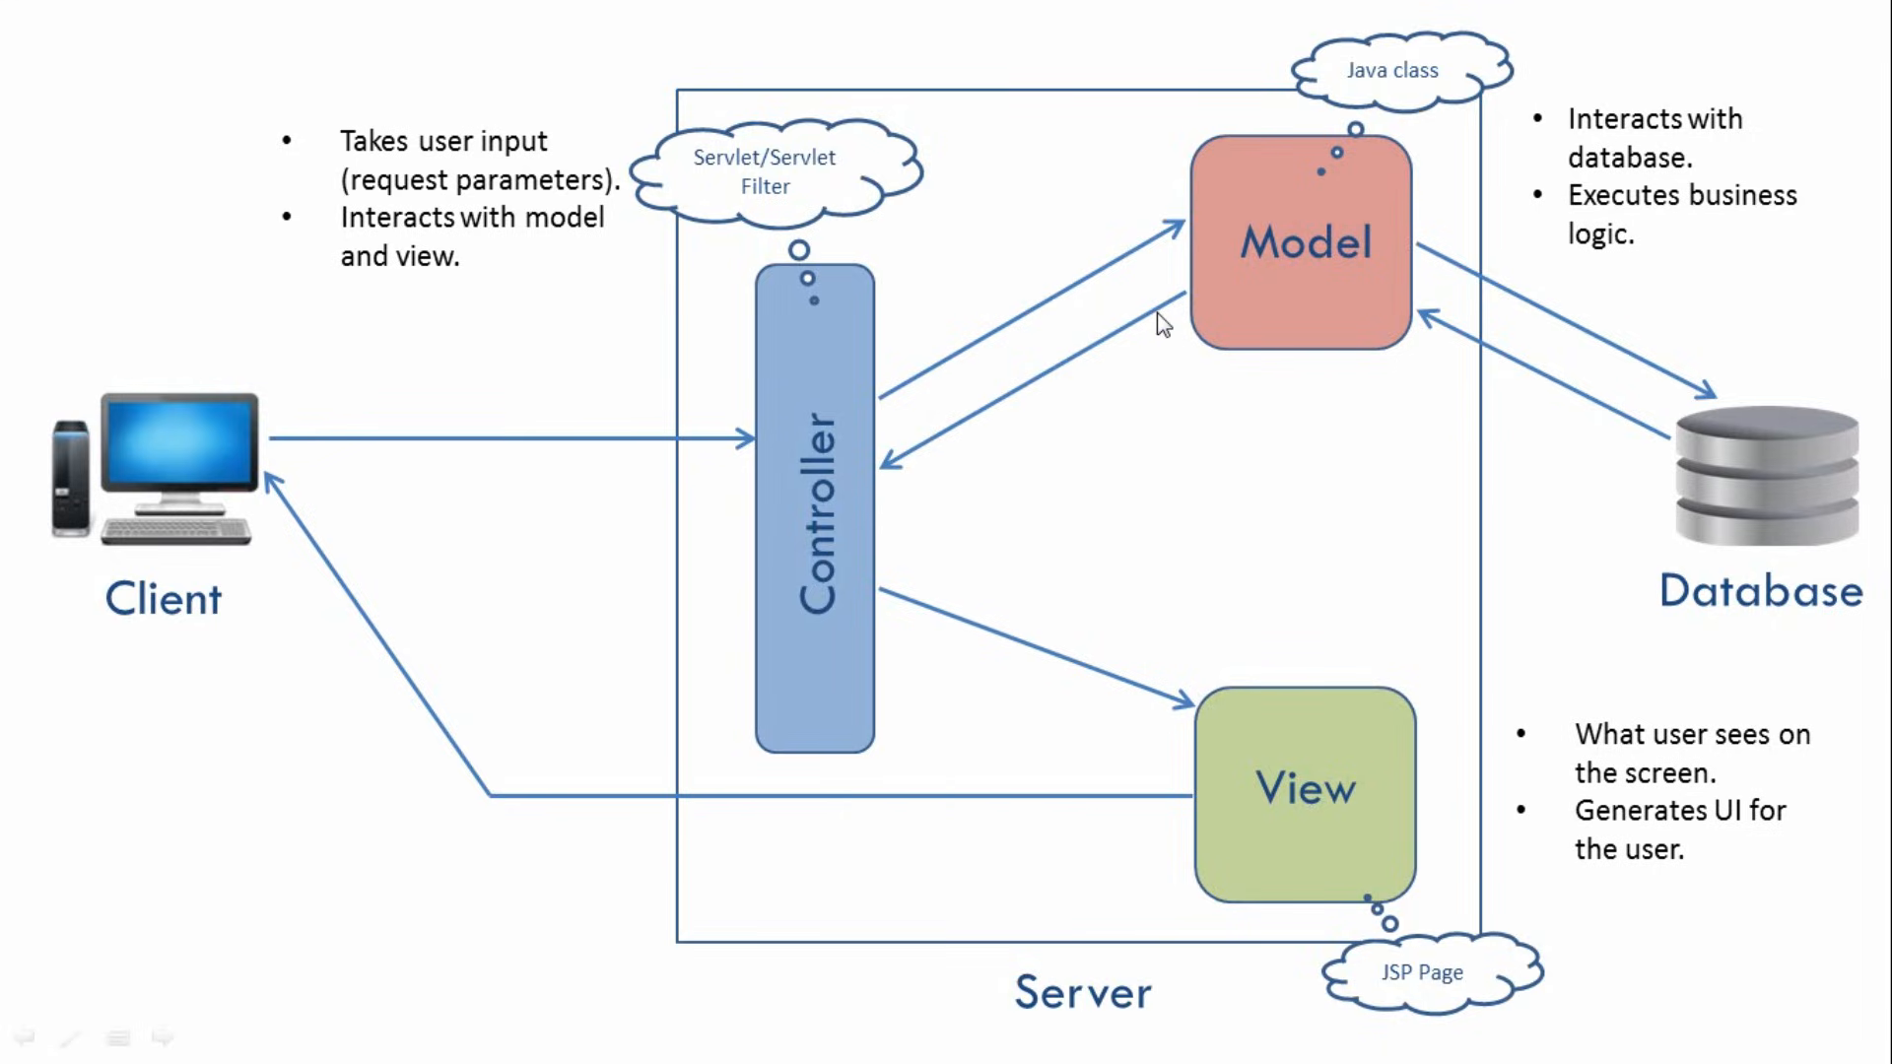